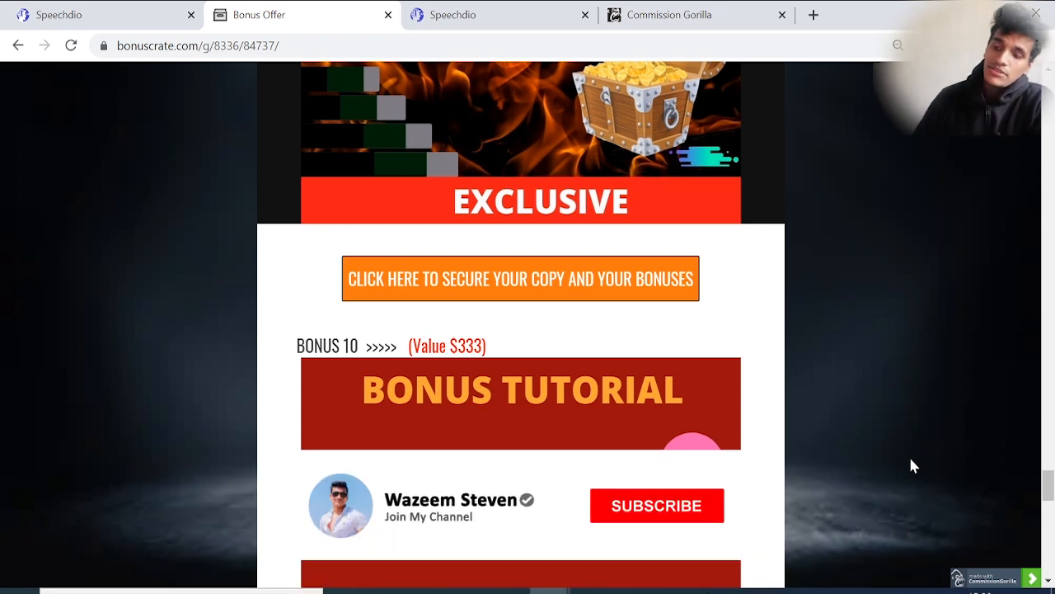
# - Subscribe to the featured channel, then switch to the Speechdio dashboard of voiceover folders
pyautogui.click(656, 504)
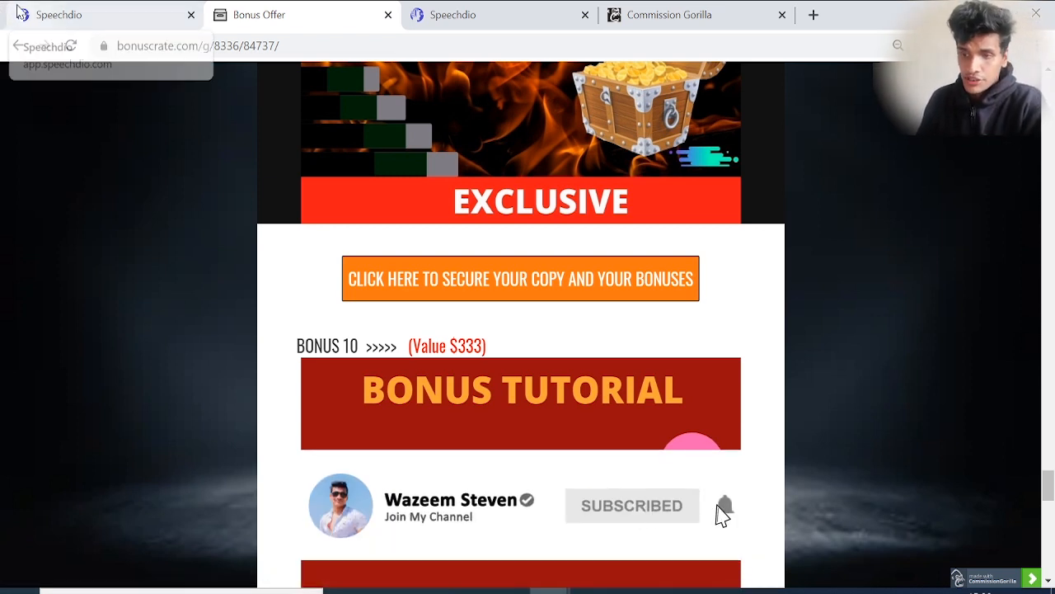
pyautogui.click(91, 15)
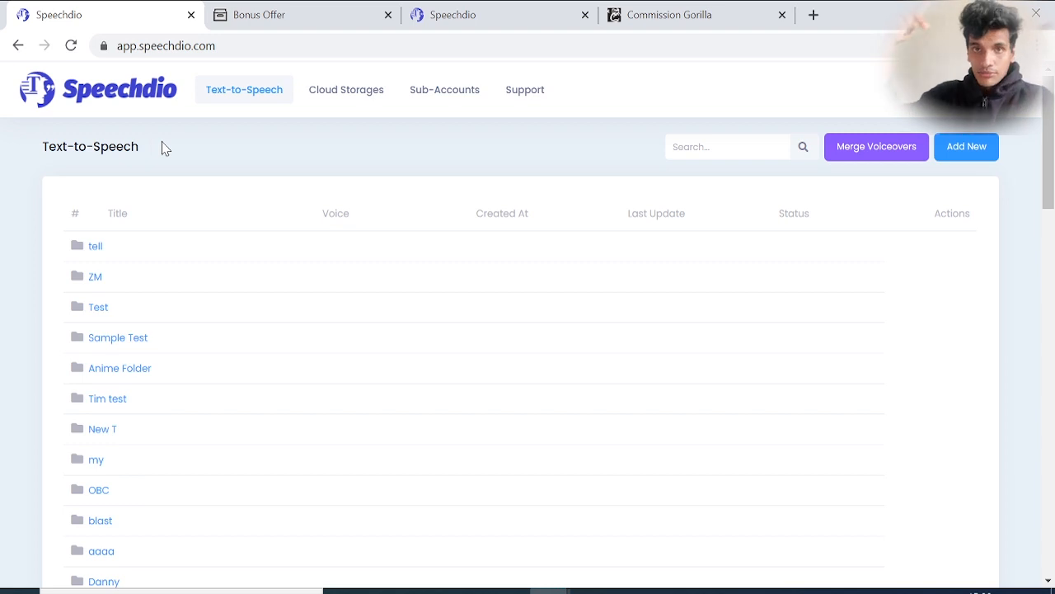
pyautogui.moveTo(185, 101)
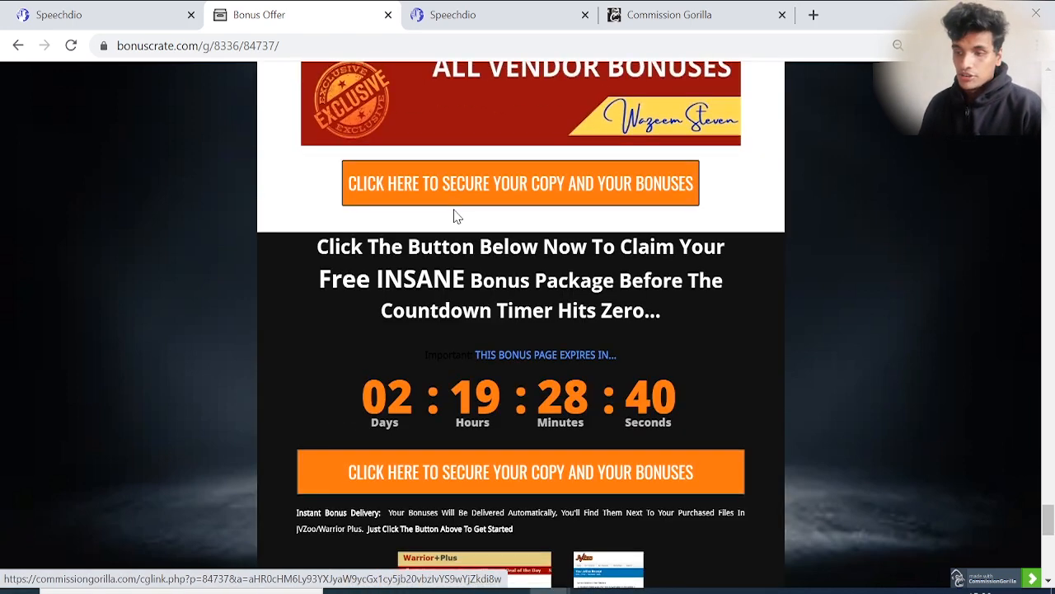
pyautogui.scroll(3)
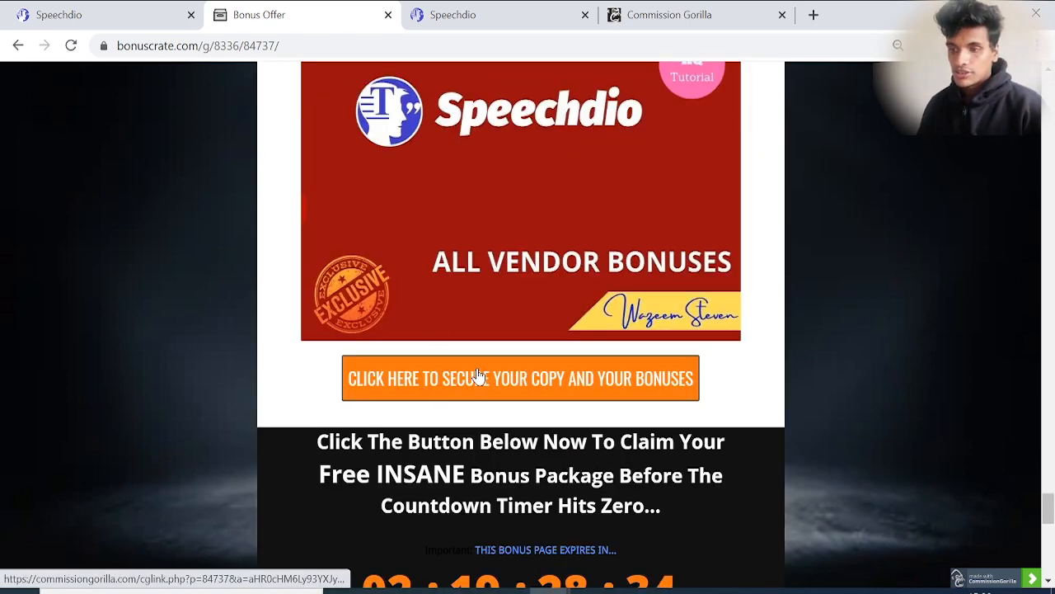
pyautogui.click(498, 15)
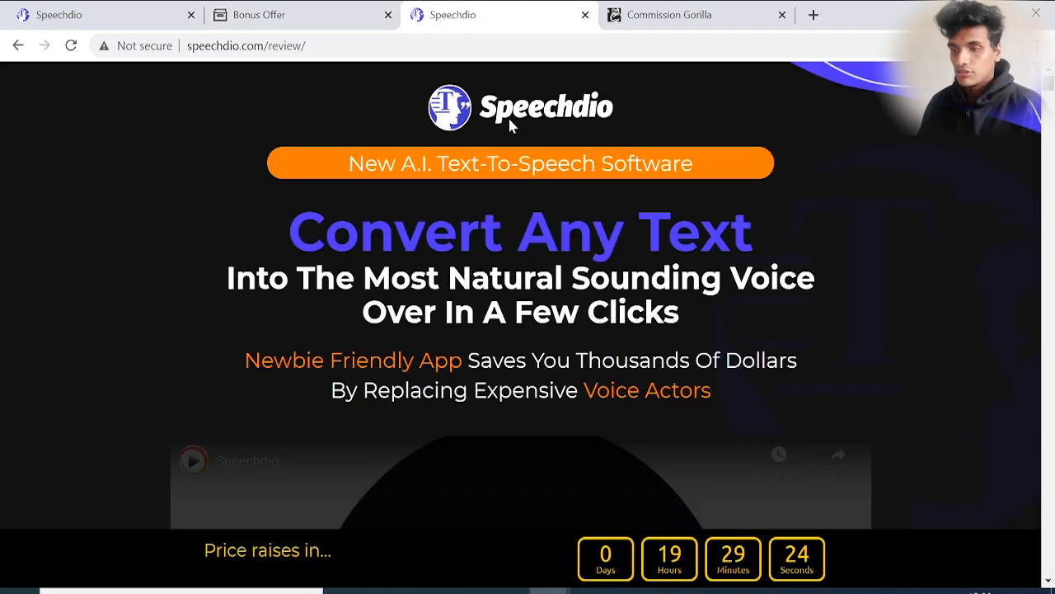
pyautogui.scroll(-3)
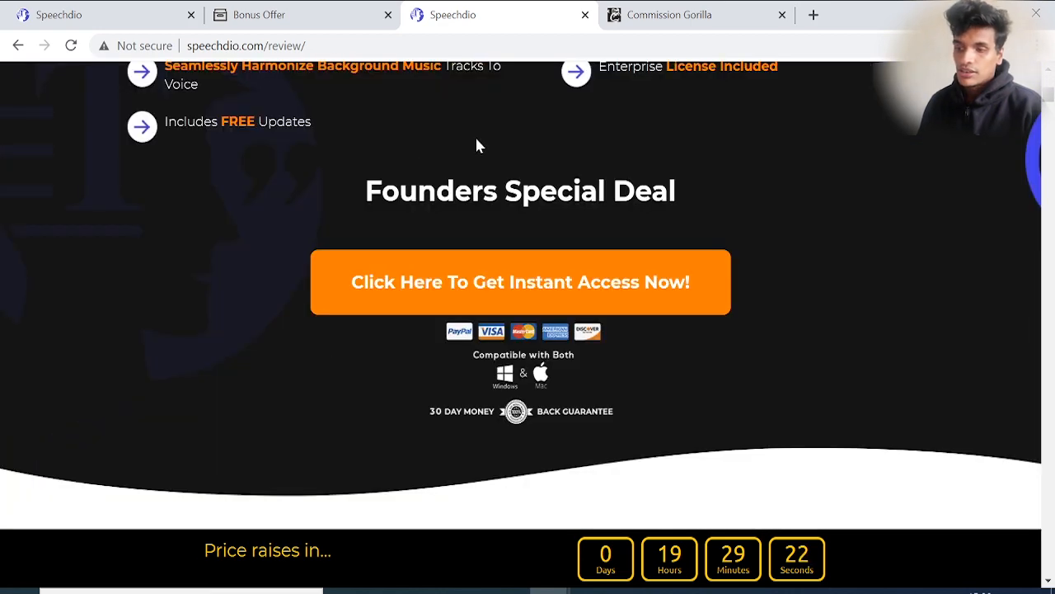
pyautogui.moveTo(261, 14)
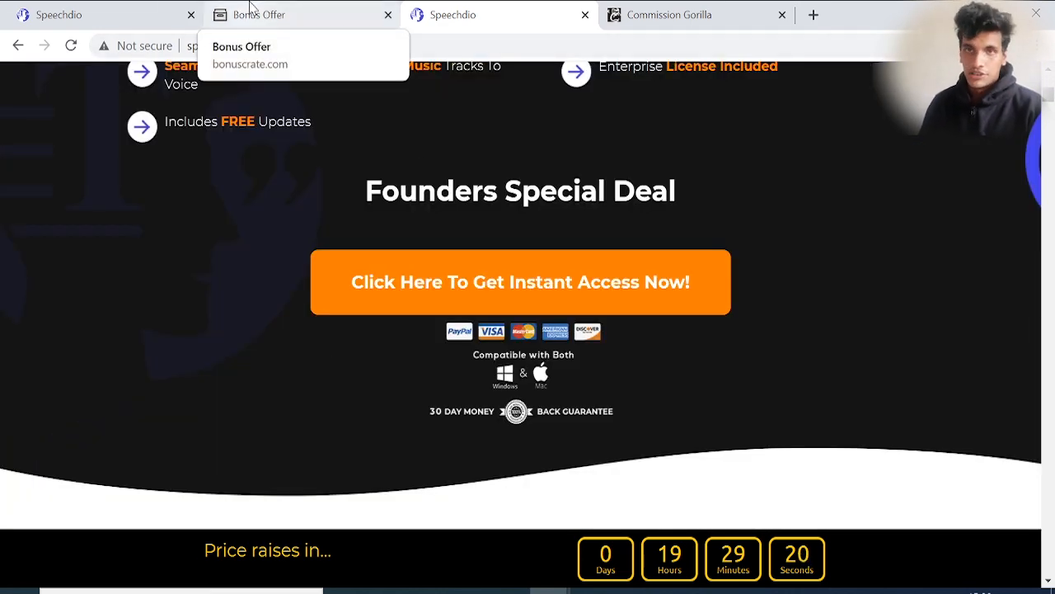
pyautogui.click(257, 14)
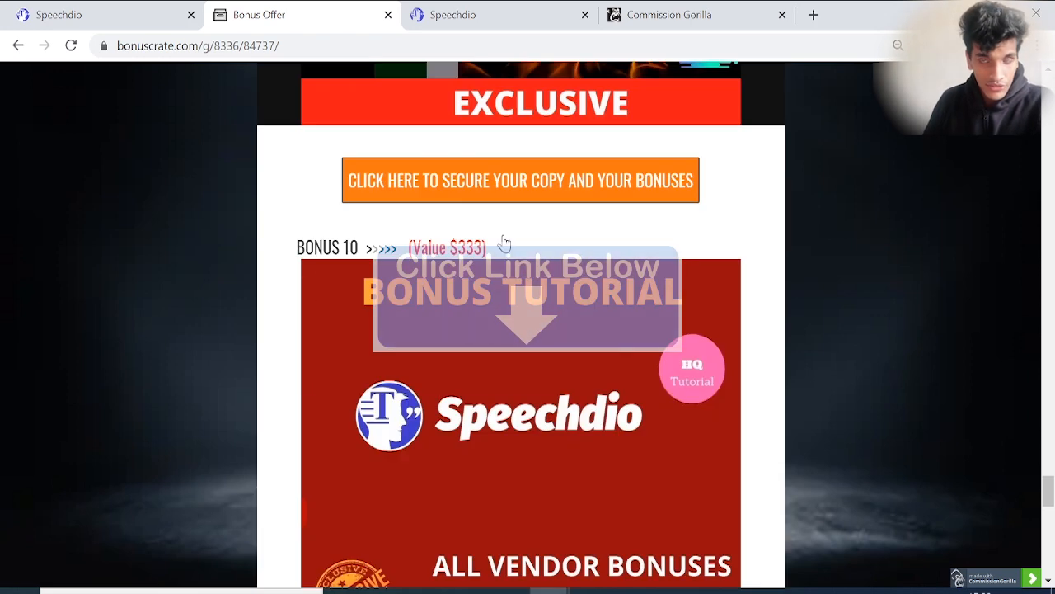
# - Scroll past Prices & Up-Sells and Key Benefits to the 'Get All The Bonuses Below' banner
pyautogui.scroll(-3)
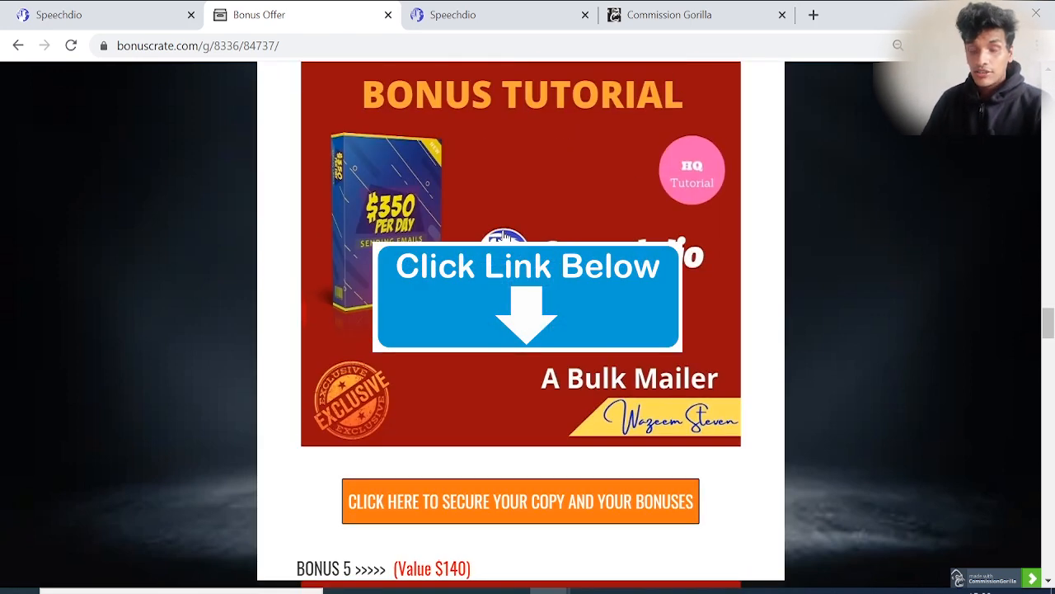
pyautogui.scroll(-3)
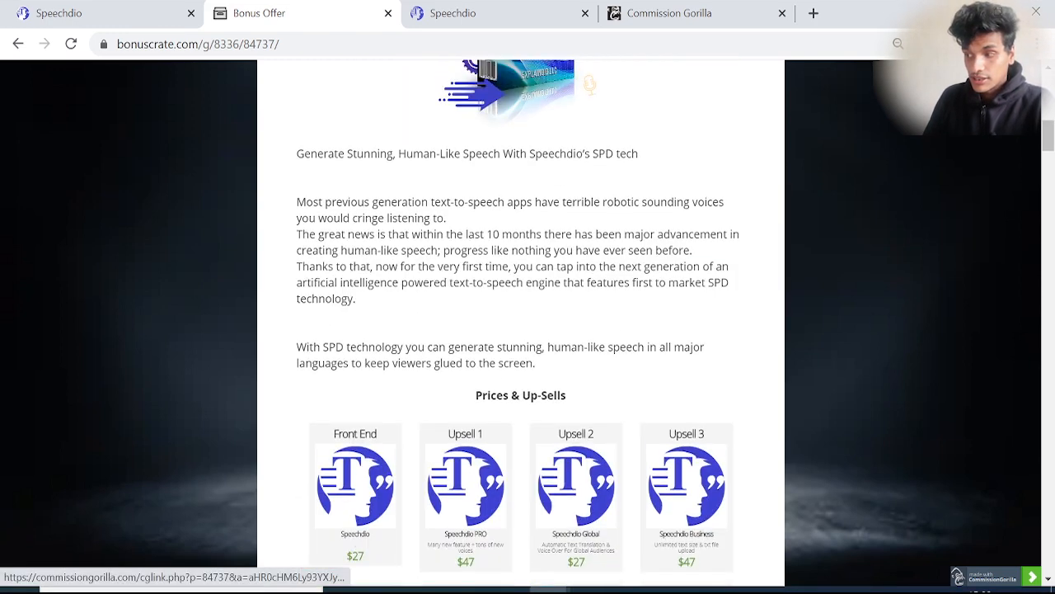
pyautogui.scroll(3)
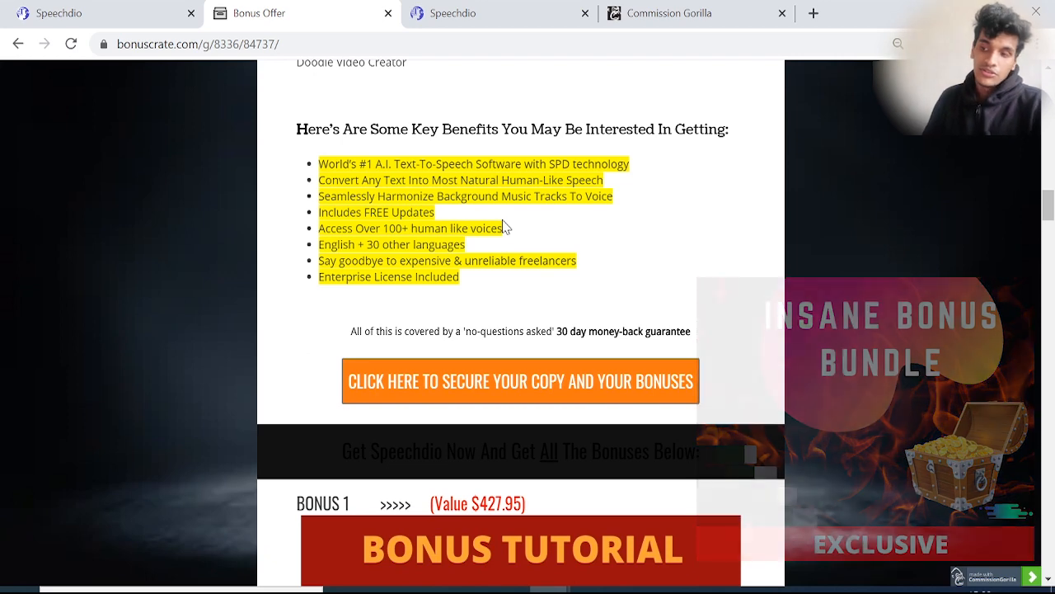
pyautogui.scroll(-3)
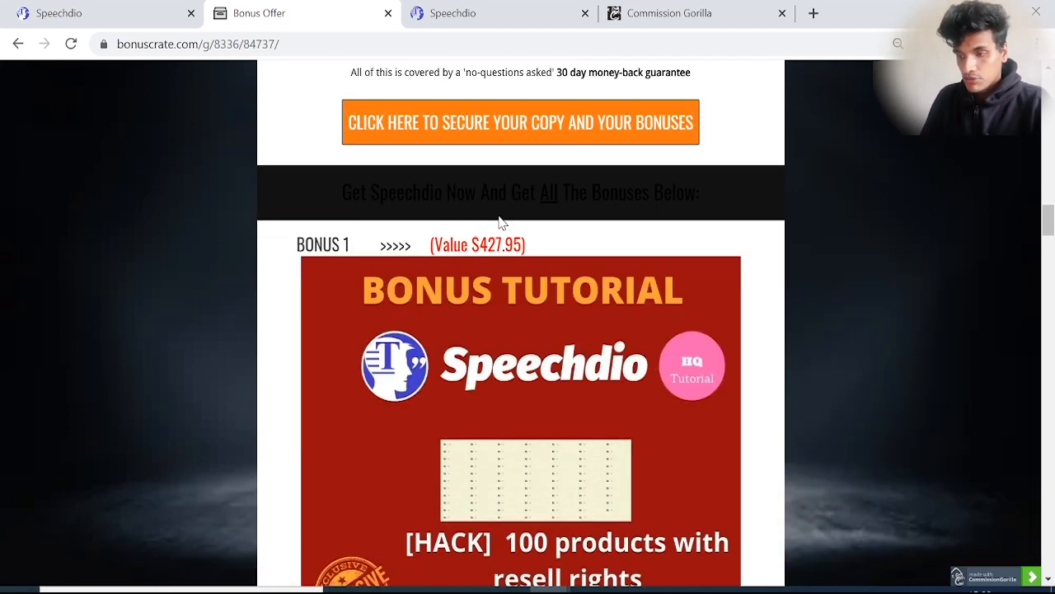
# - Scroll through Bonus 1 and Bonus 2's Facebook tutorial to Bonus 3's YouTube 3-in-1 tutorial
pyautogui.scroll(-3)
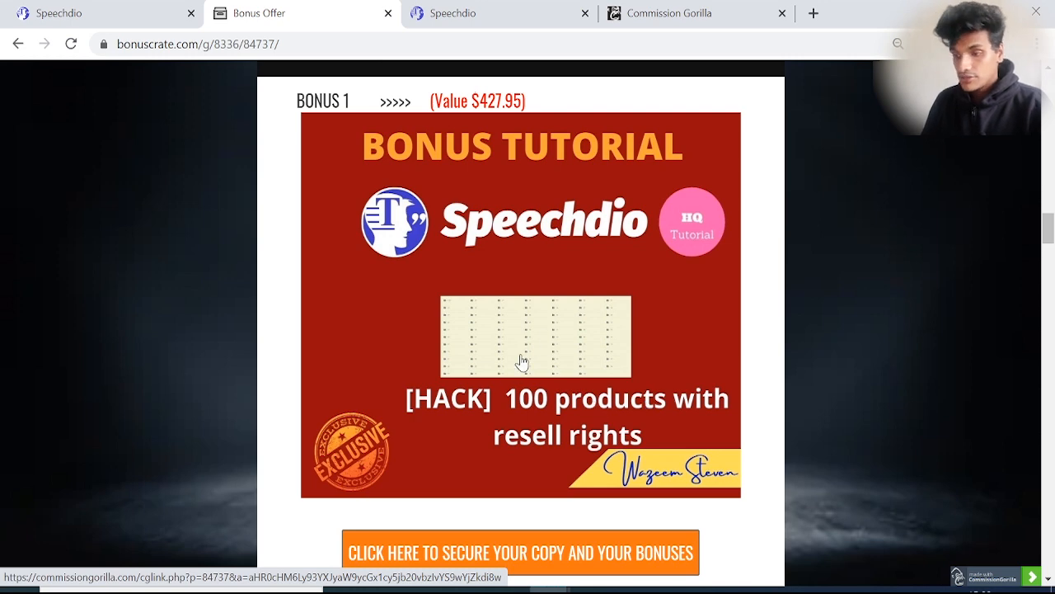
pyautogui.moveTo(502, 320)
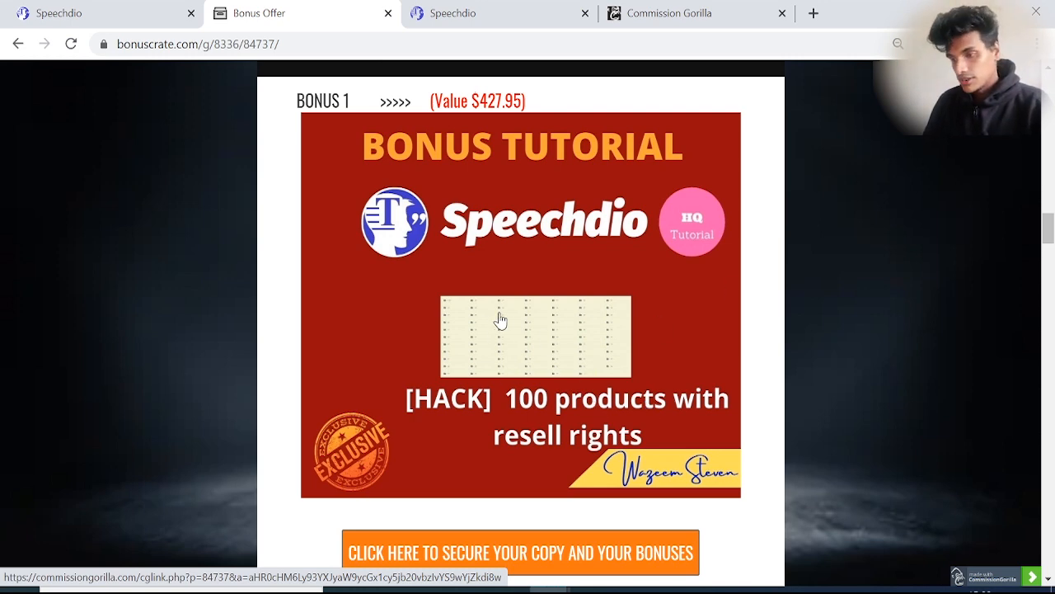
pyautogui.scroll(-3)
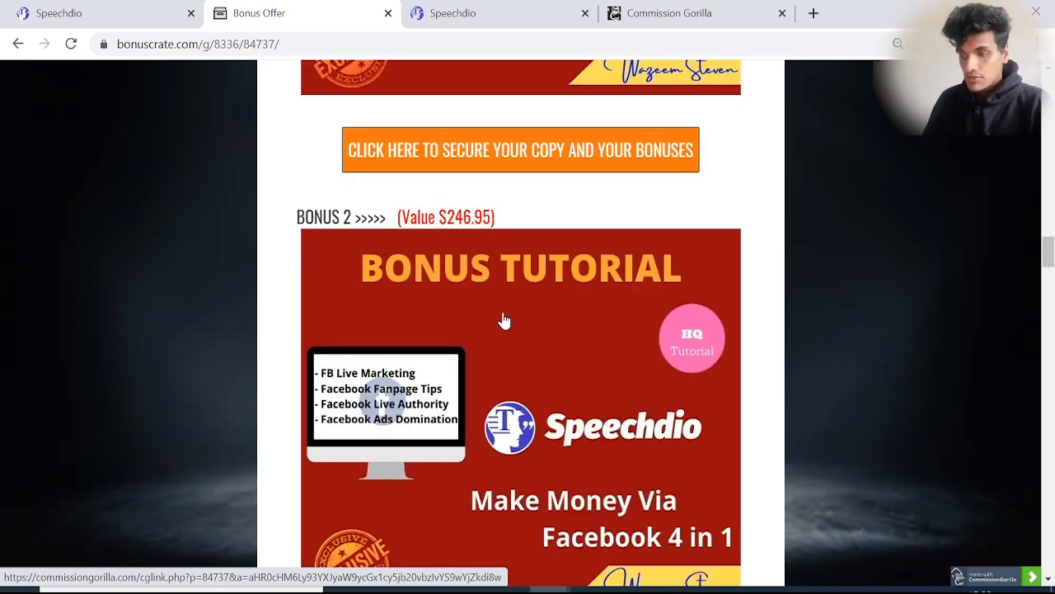
pyautogui.scroll(-3)
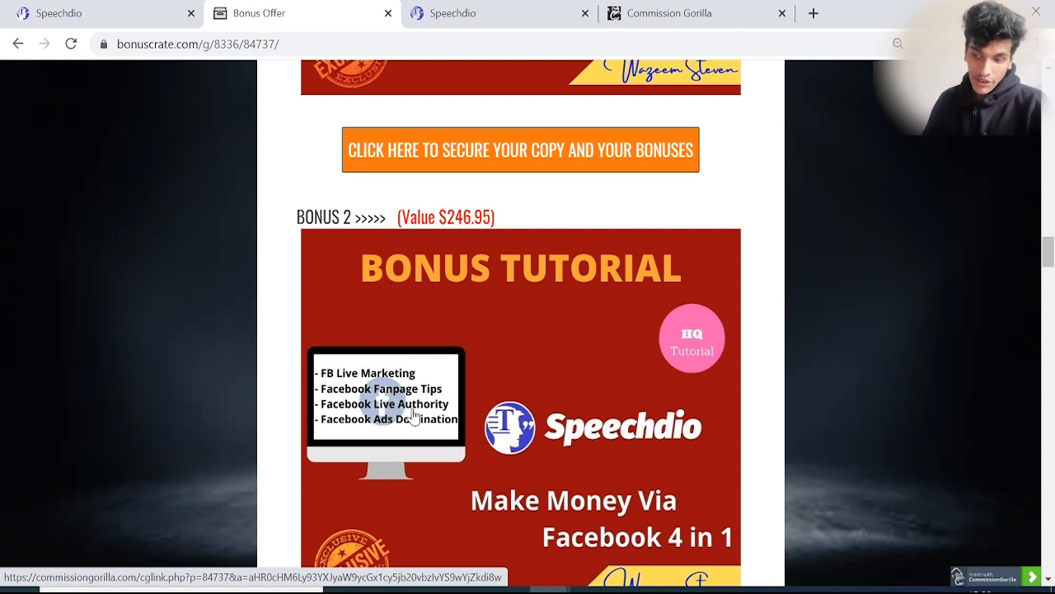
pyautogui.scroll(-3)
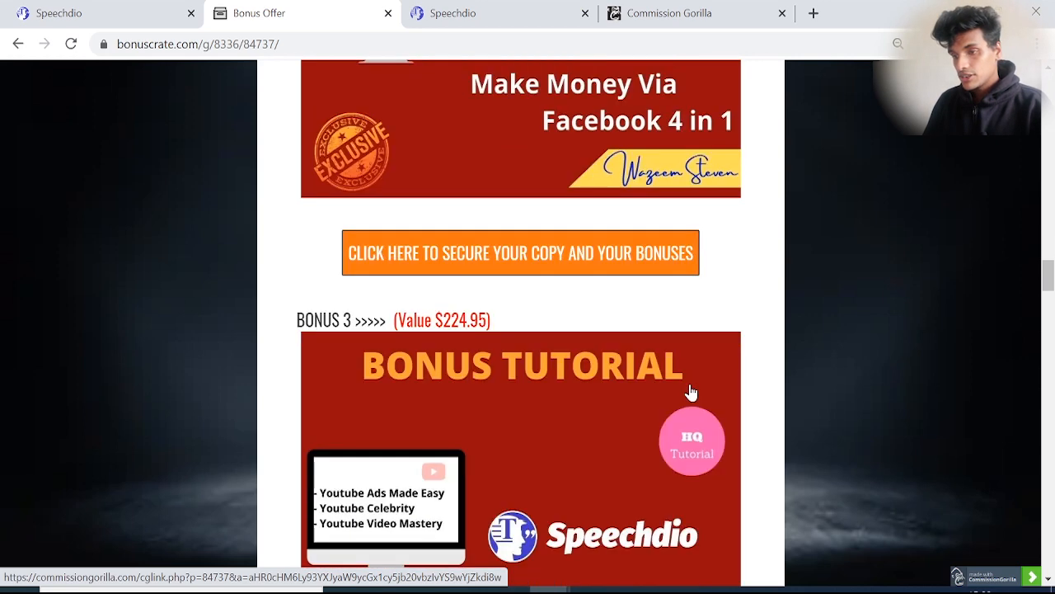
pyautogui.scroll(-3)
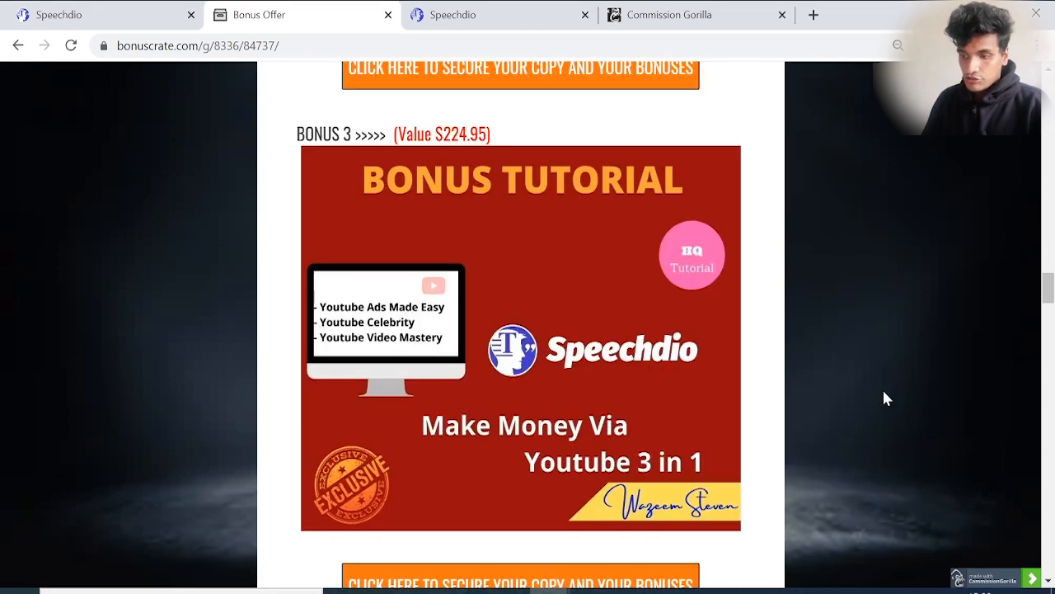
pyautogui.moveTo(402, 293)
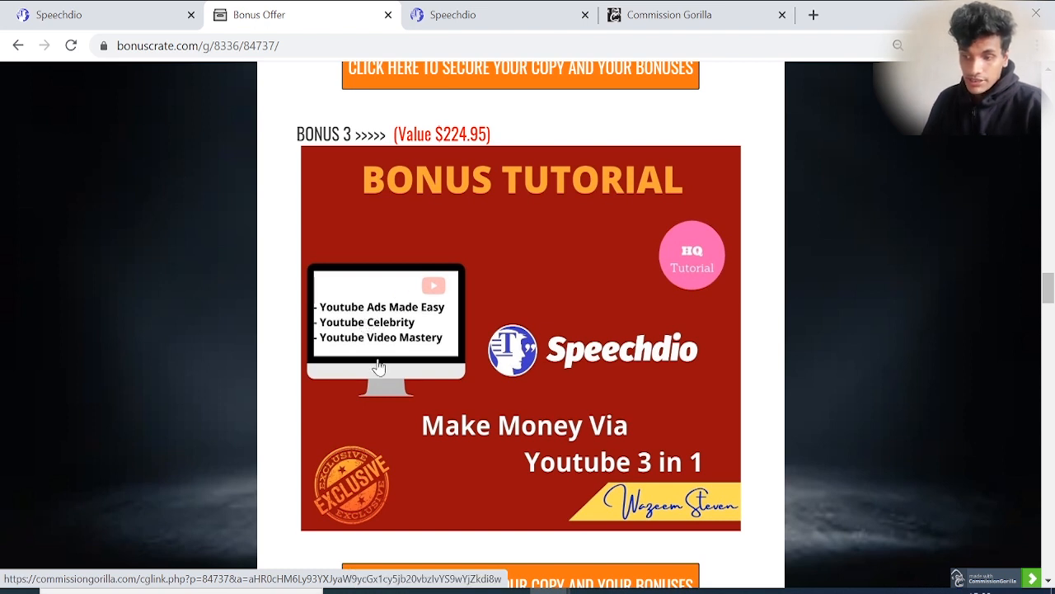
pyautogui.moveTo(383, 346)
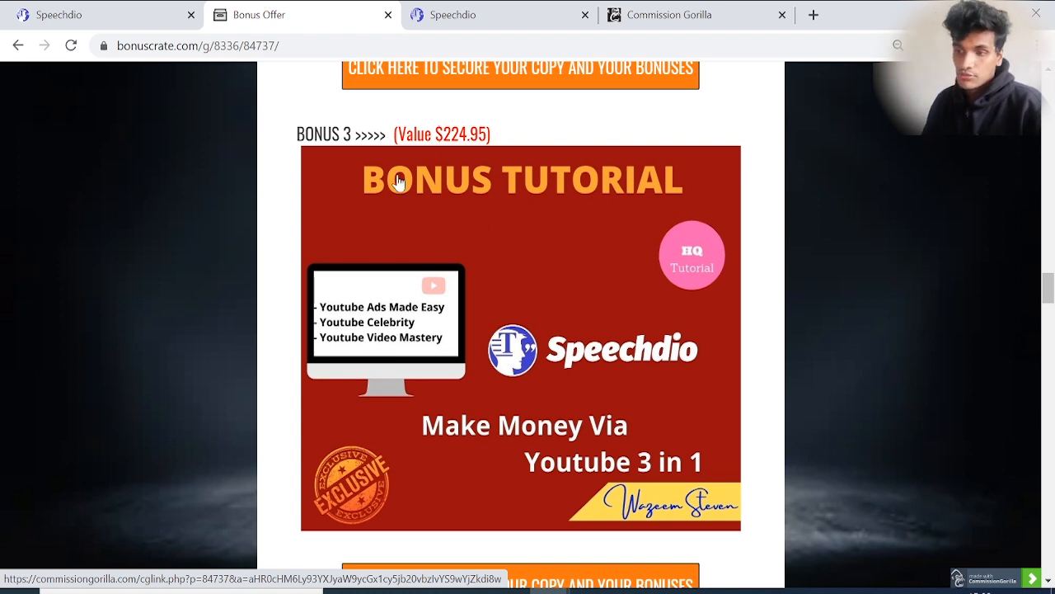
pyautogui.moveTo(679, 149)
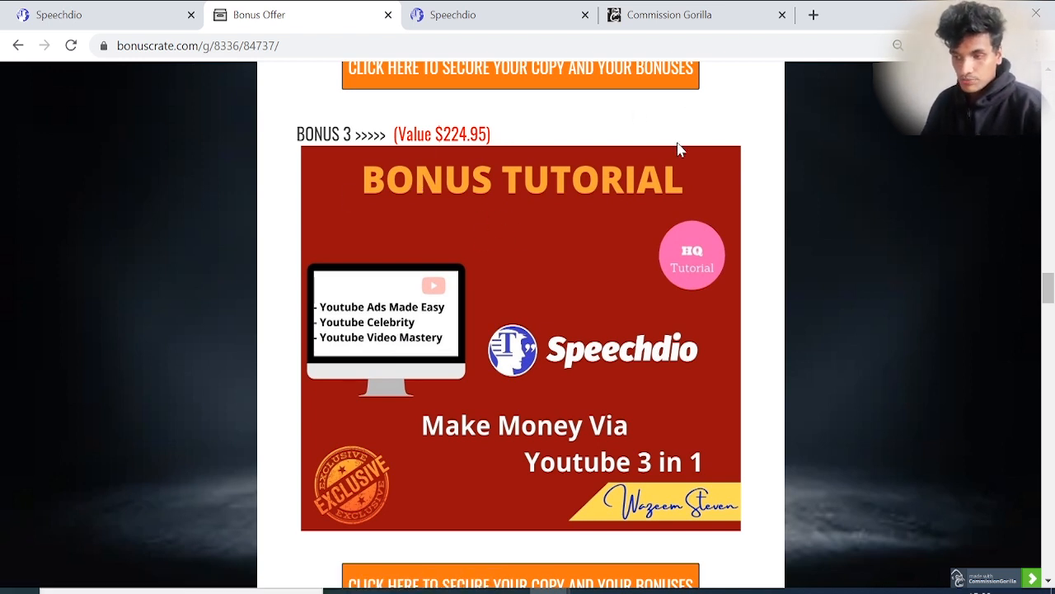
# - Scroll past Bonus 4's Gmail mailer and Bonus 5 ShareBlast to Bonus 6, Vidbuilder worth $99
pyautogui.scroll(-3)
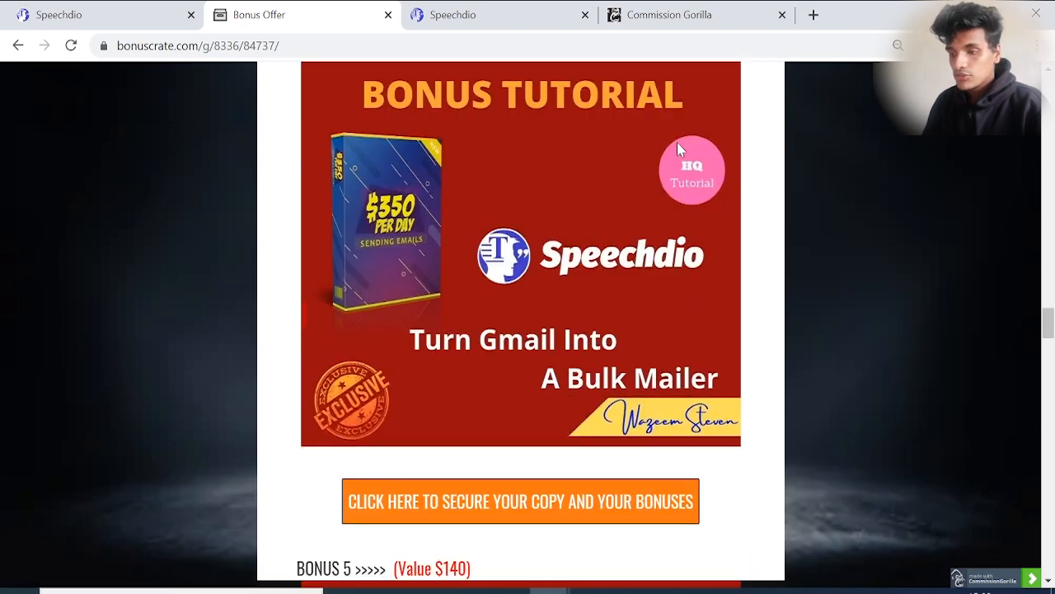
pyautogui.moveTo(544, 272)
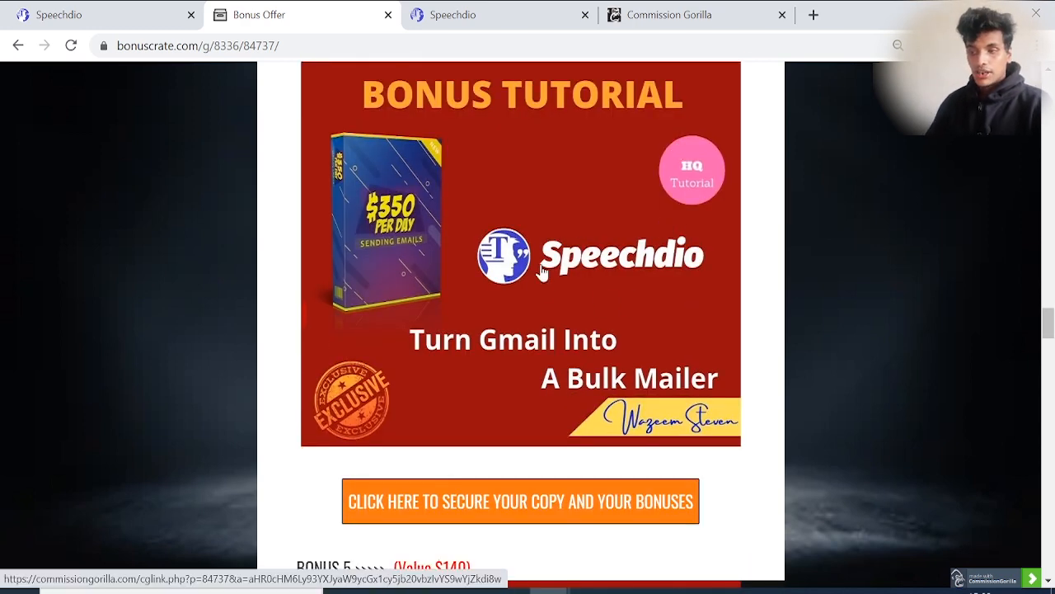
pyautogui.moveTo(513, 261)
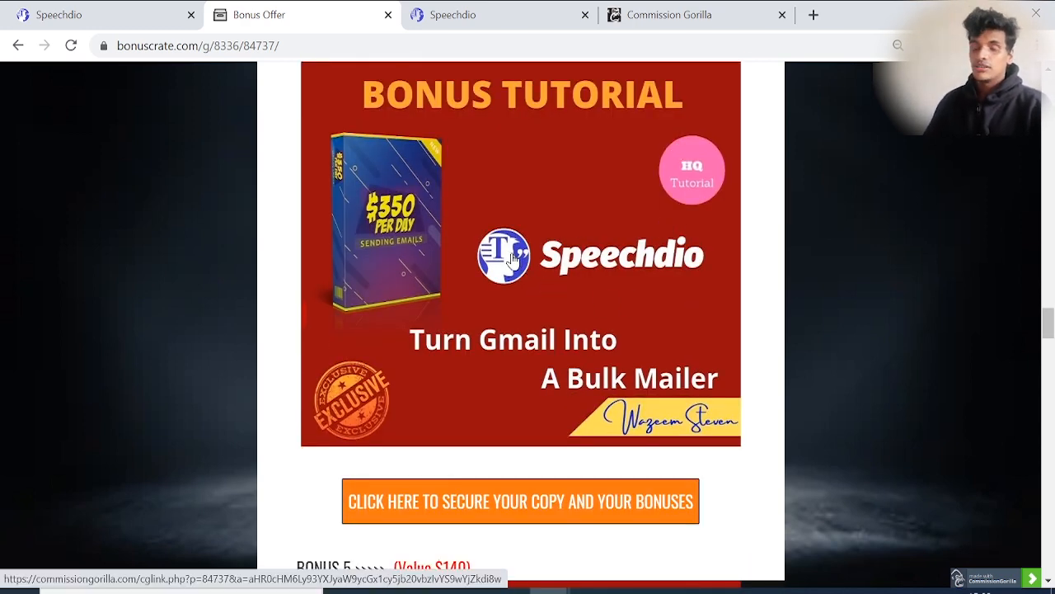
pyautogui.moveTo(436, 249)
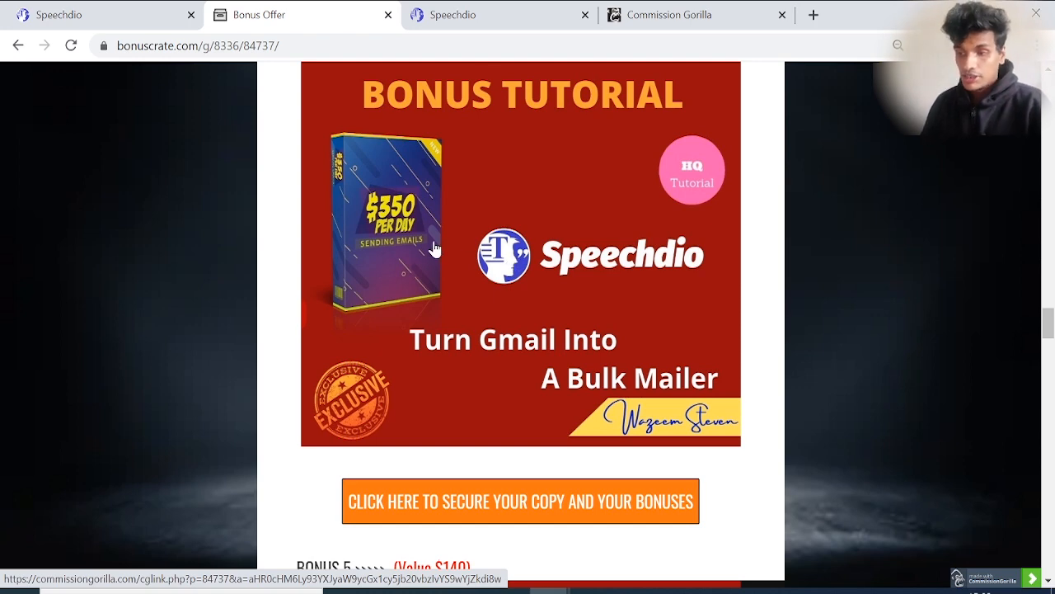
pyautogui.scroll(-3)
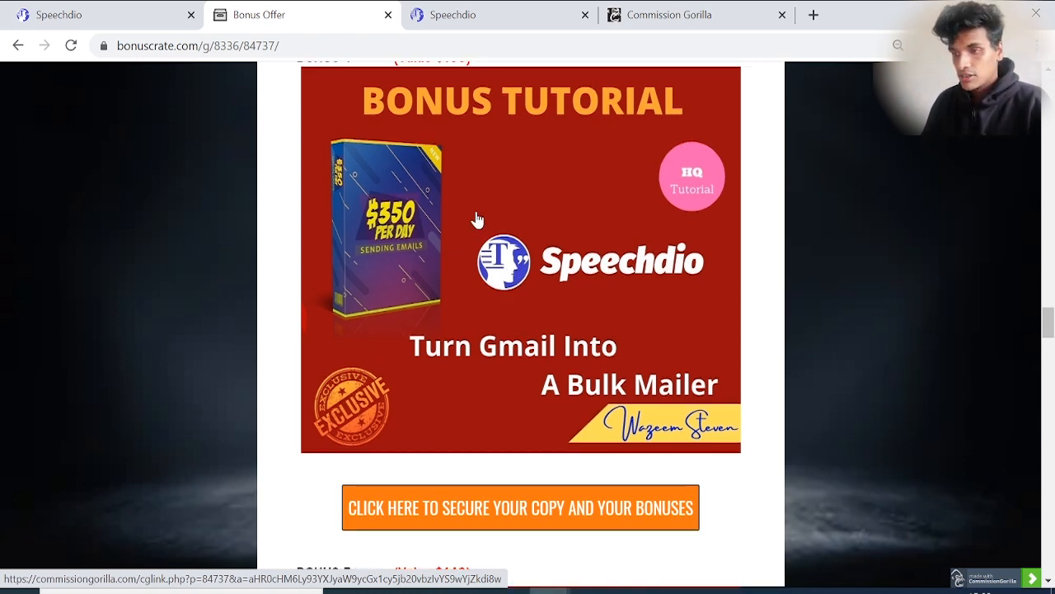
pyautogui.scroll(-3)
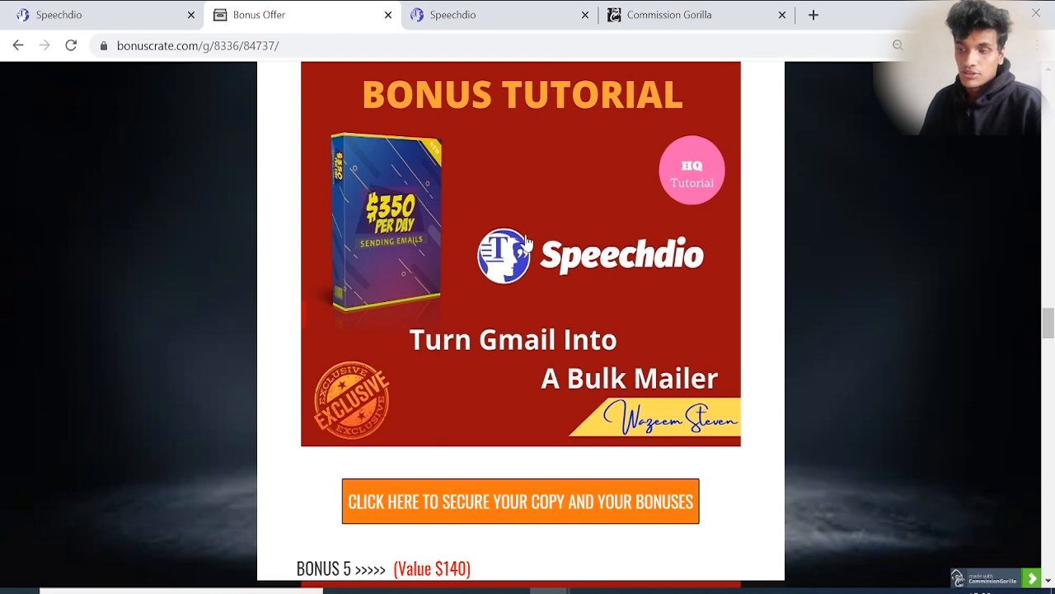
pyautogui.scroll(-3)
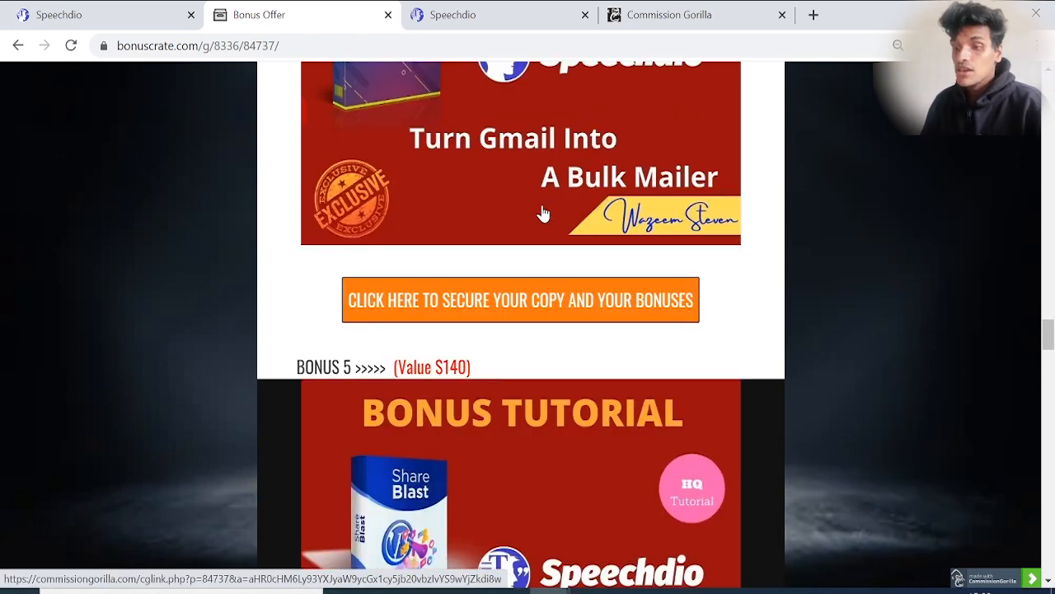
pyautogui.scroll(-3)
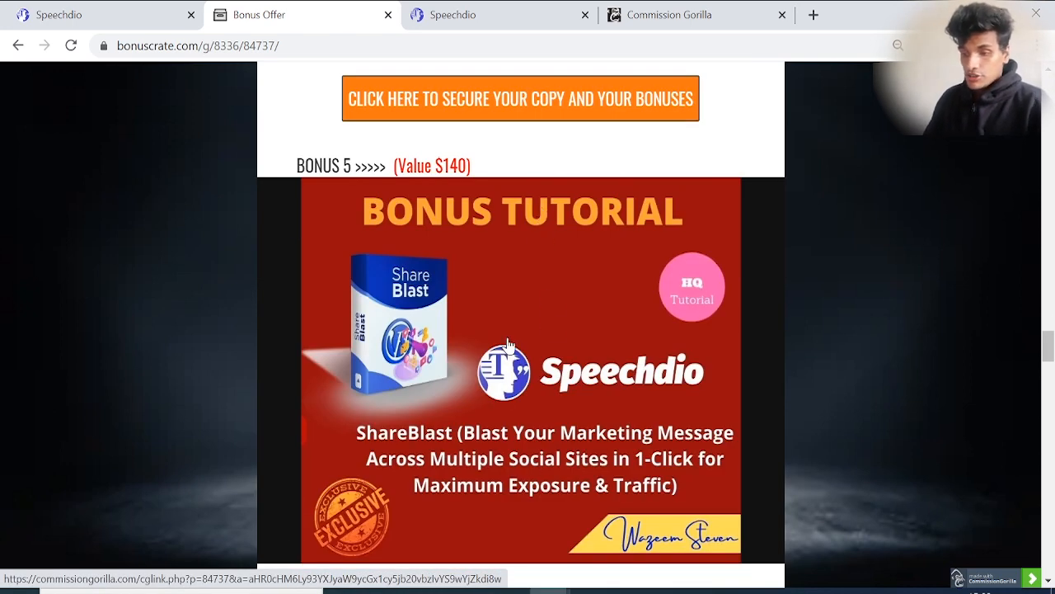
pyautogui.moveTo(568, 449)
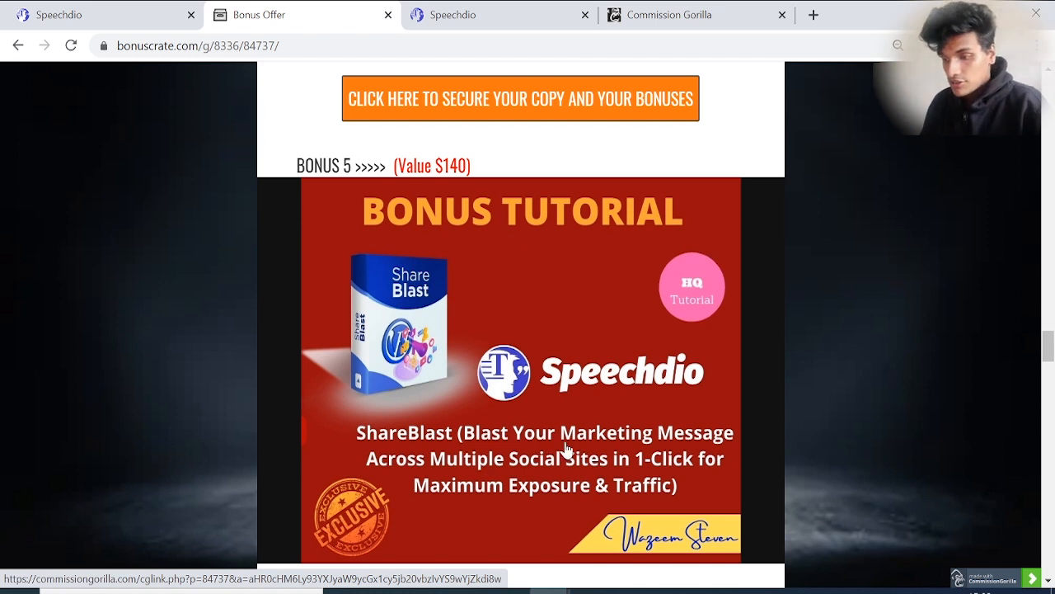
pyautogui.moveTo(569, 461)
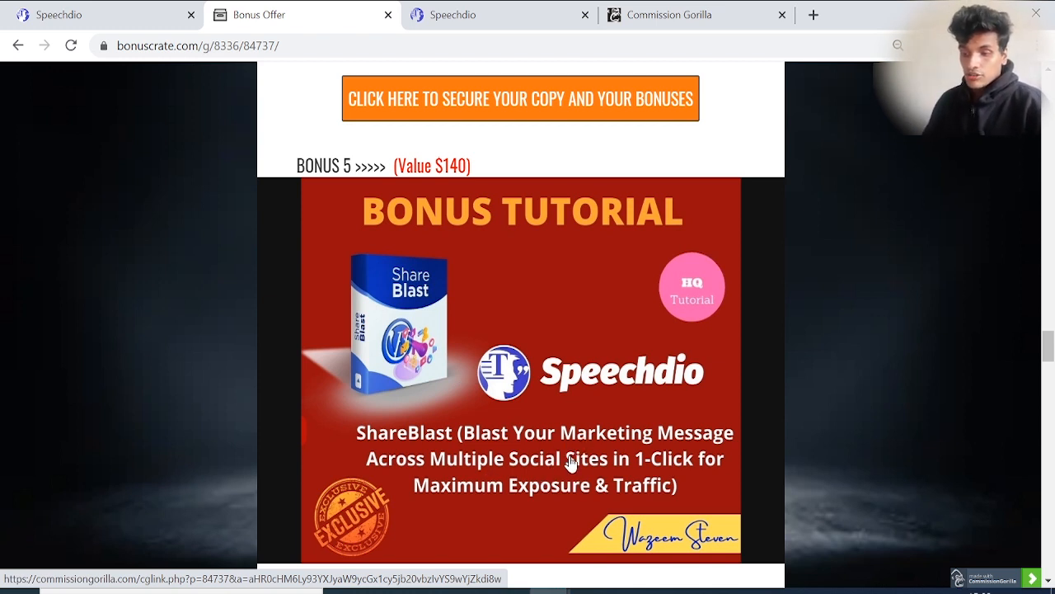
pyautogui.moveTo(630, 398)
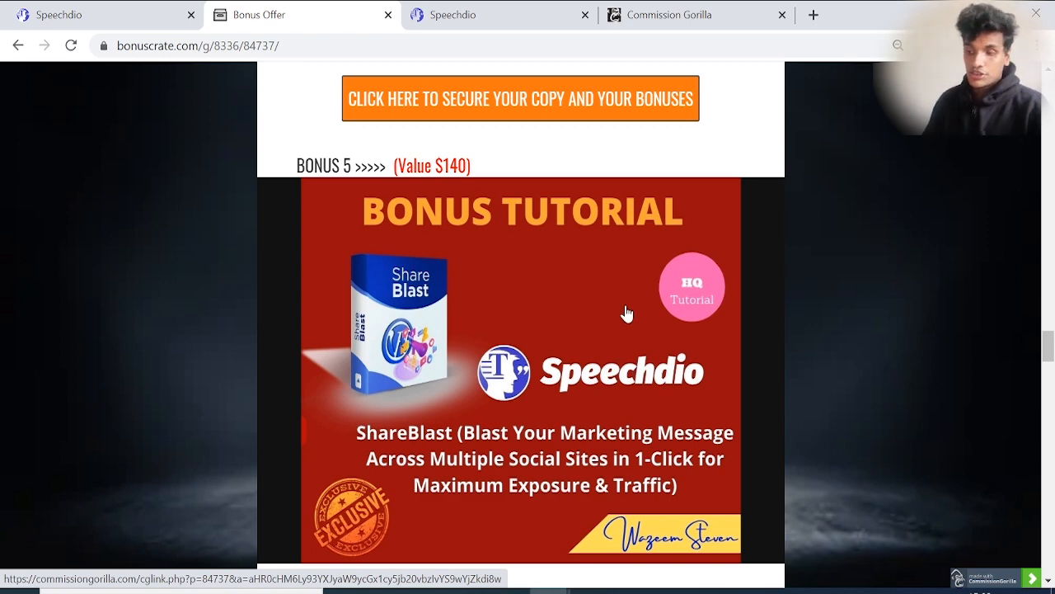
pyautogui.scroll(-3)
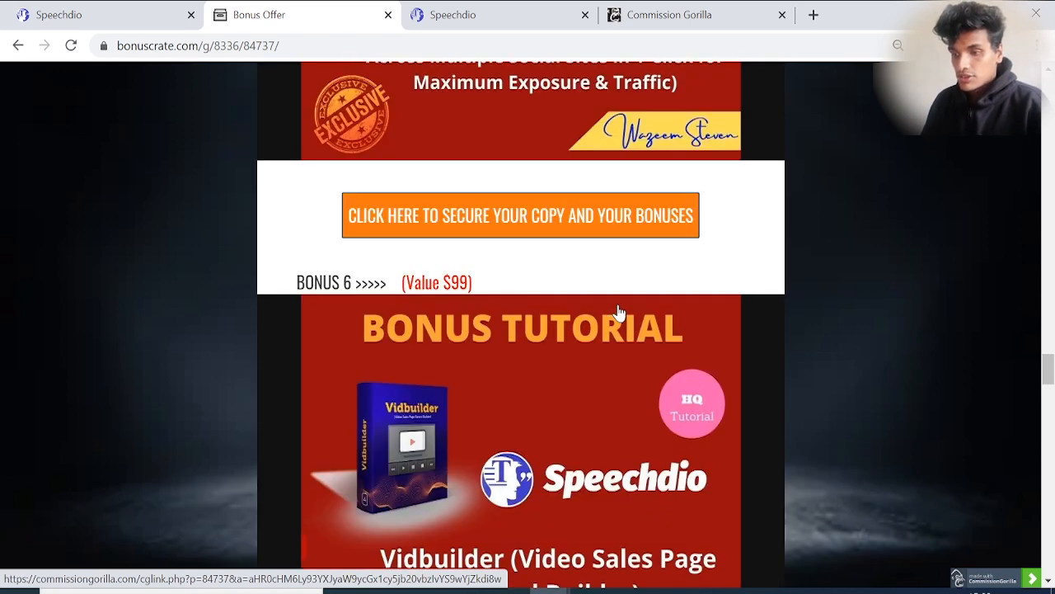
pyautogui.scroll(-3)
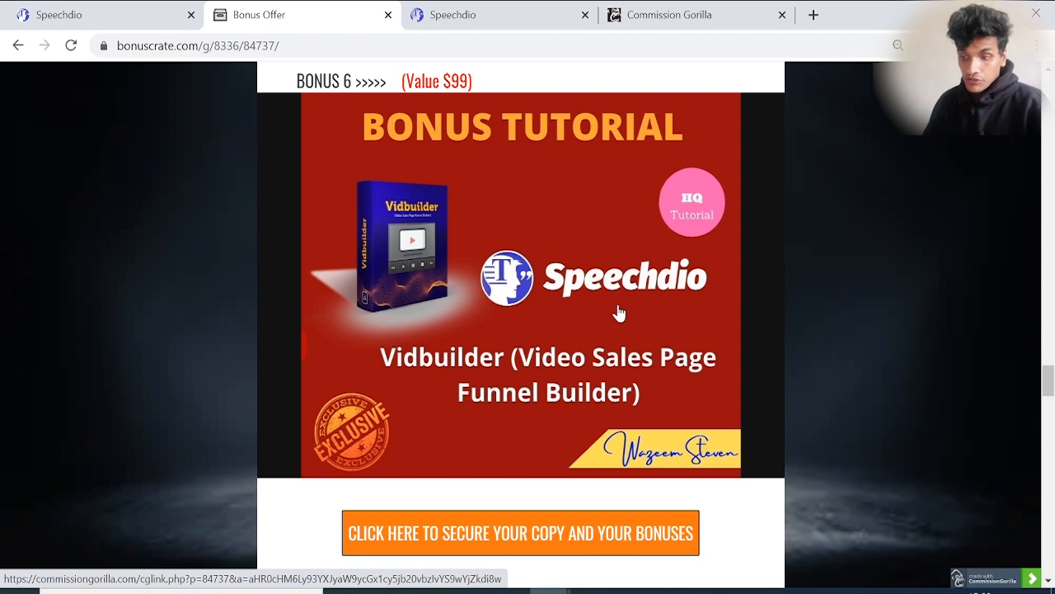
pyautogui.moveTo(610, 344)
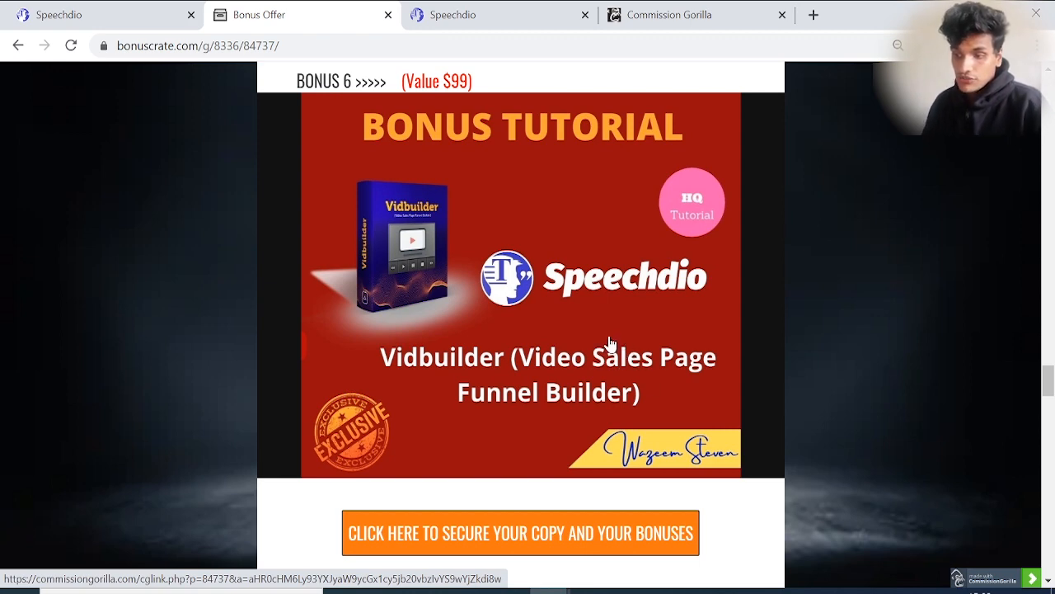
# - Scroll down to Bonus 7's Veed Looper infinite-loop video tool toward Bonus 8 Veed Survey
pyautogui.scroll(-3)
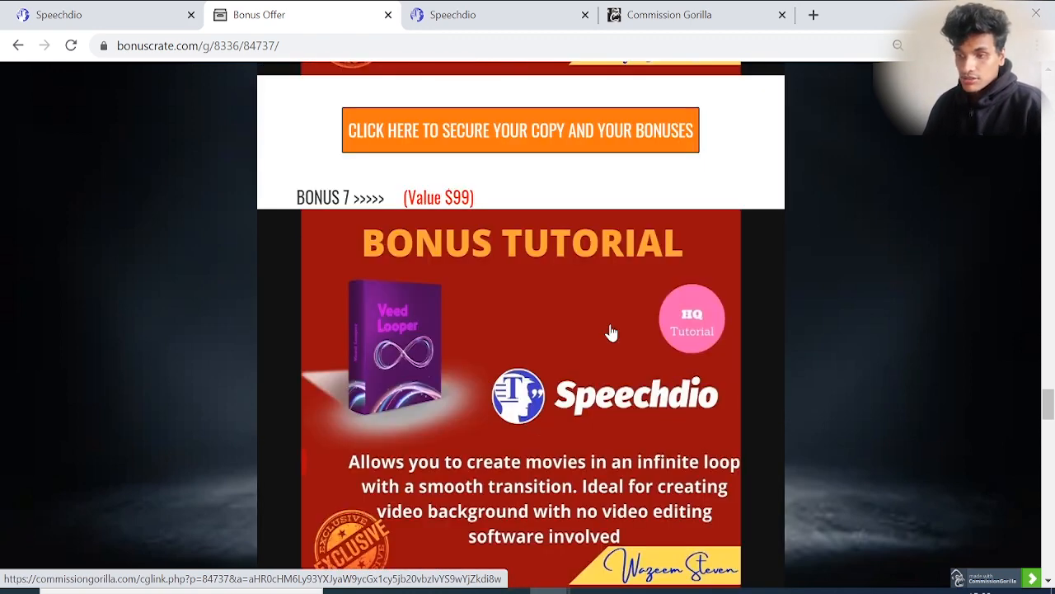
pyautogui.scroll(-3)
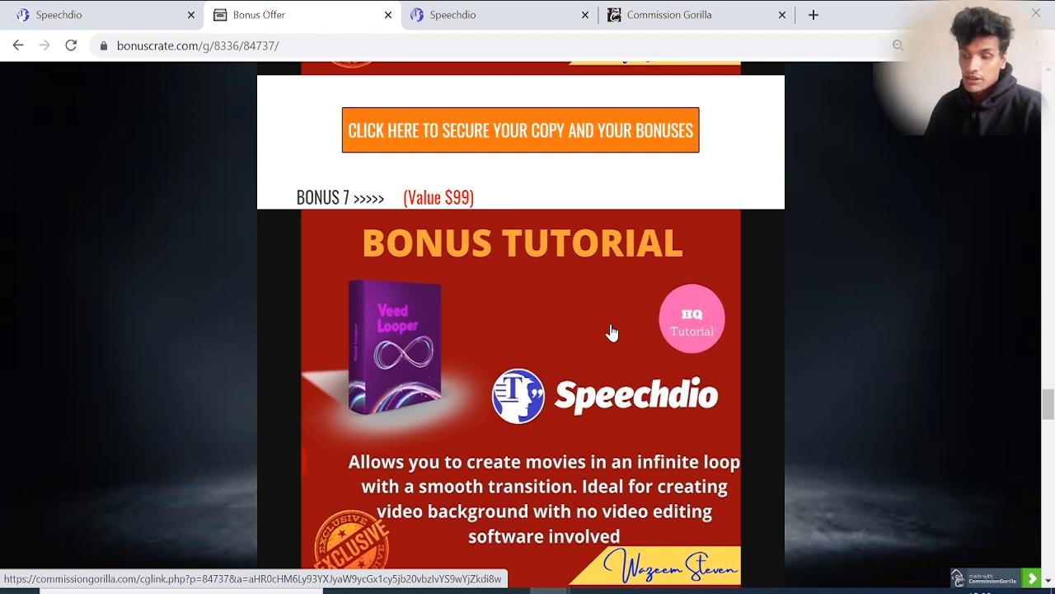
pyautogui.moveTo(534, 448)
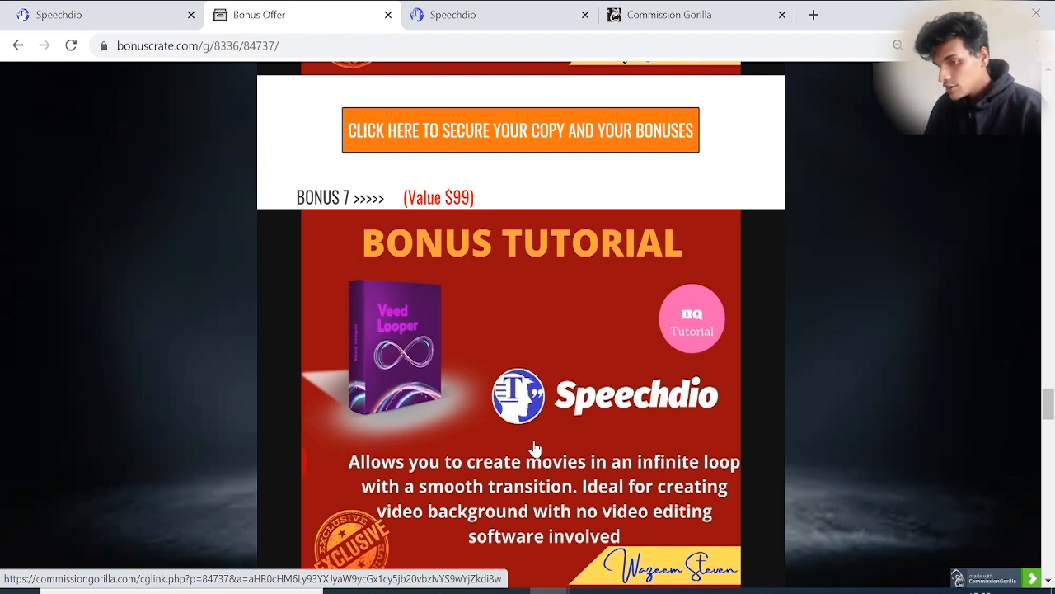
pyautogui.moveTo(427, 338)
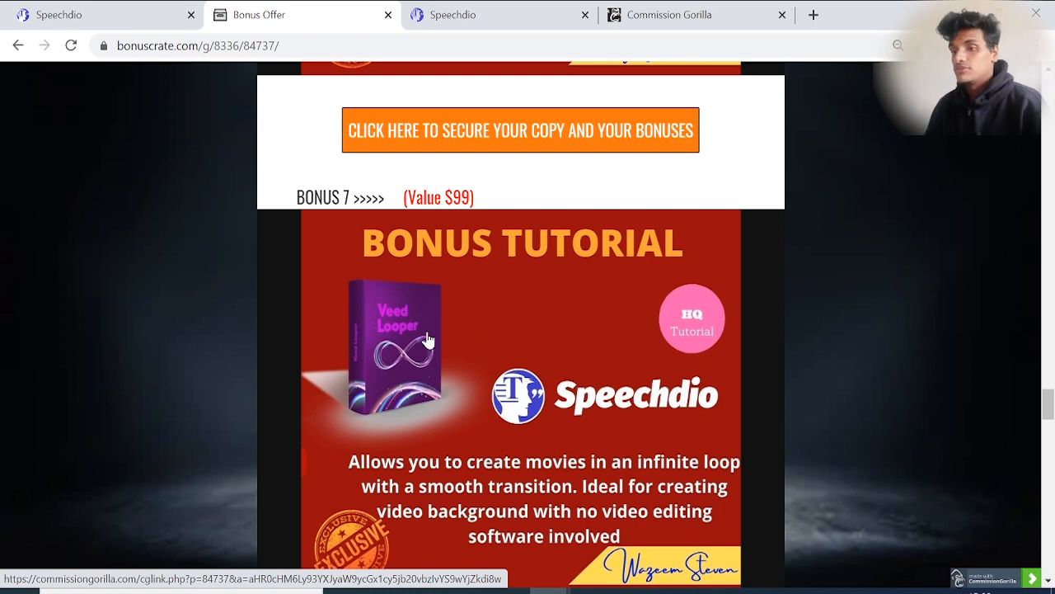
pyautogui.moveTo(449, 332)
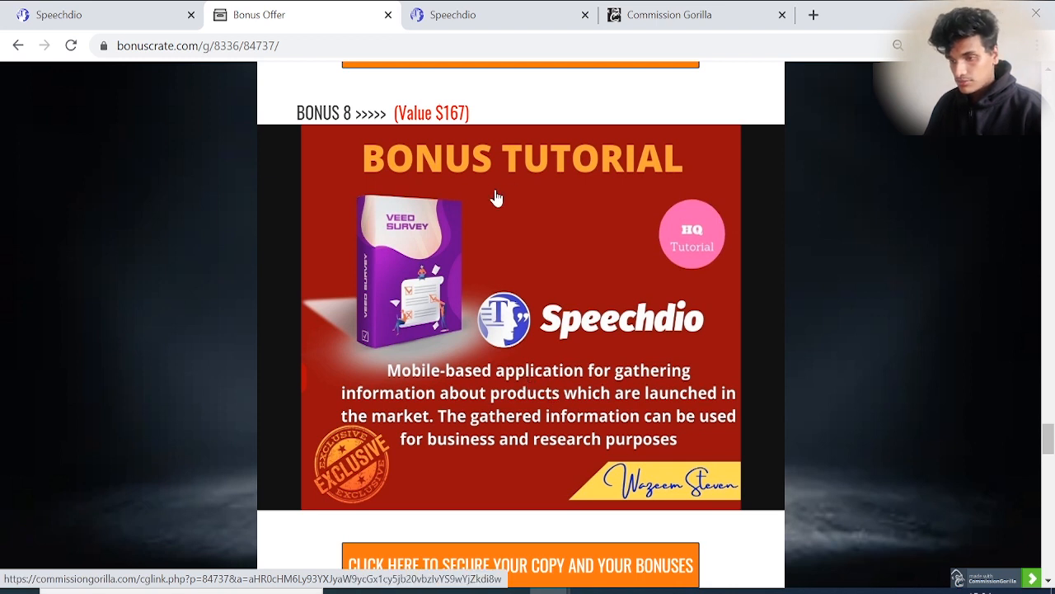
pyautogui.moveTo(633, 404)
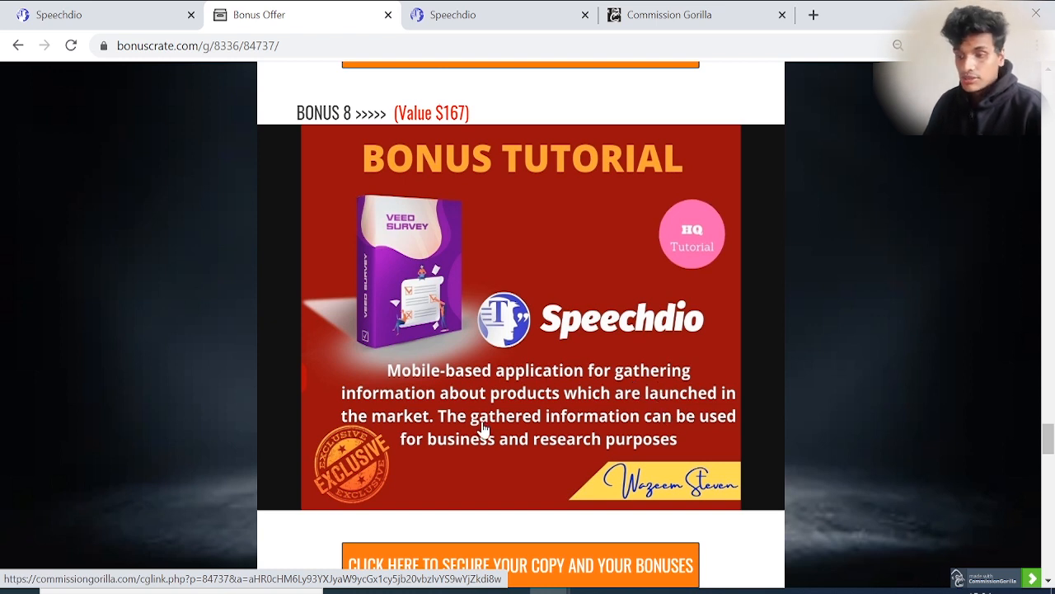
pyautogui.moveTo(485, 462)
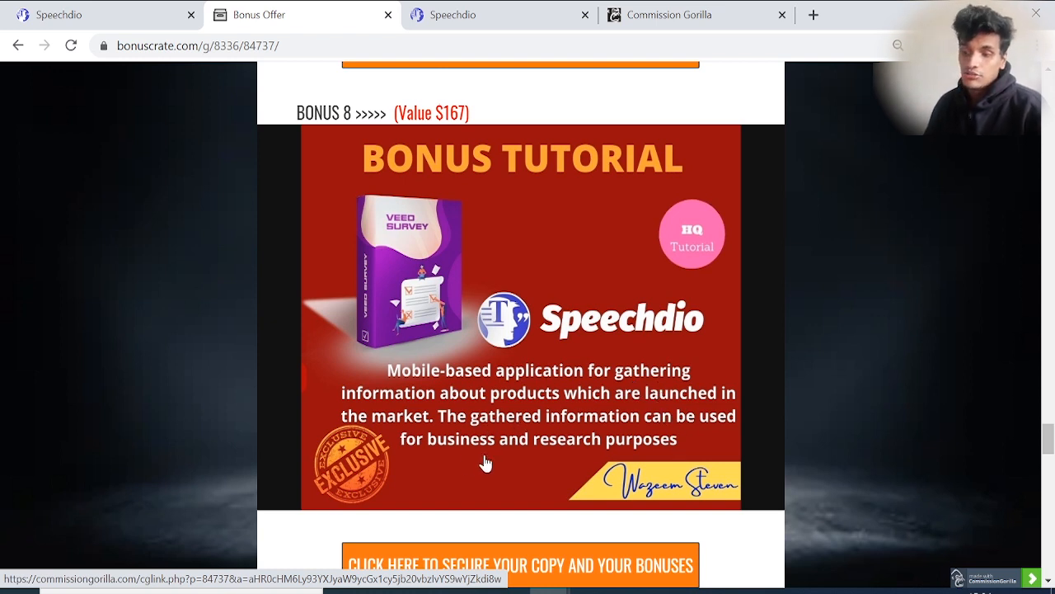
pyautogui.moveTo(526, 395)
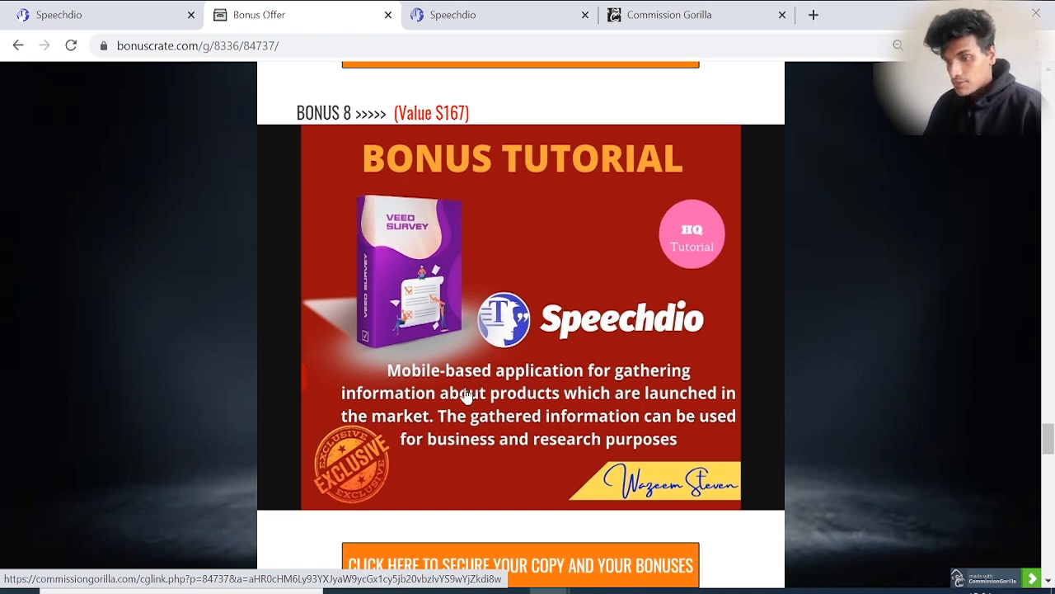
pyautogui.moveTo(544, 250)
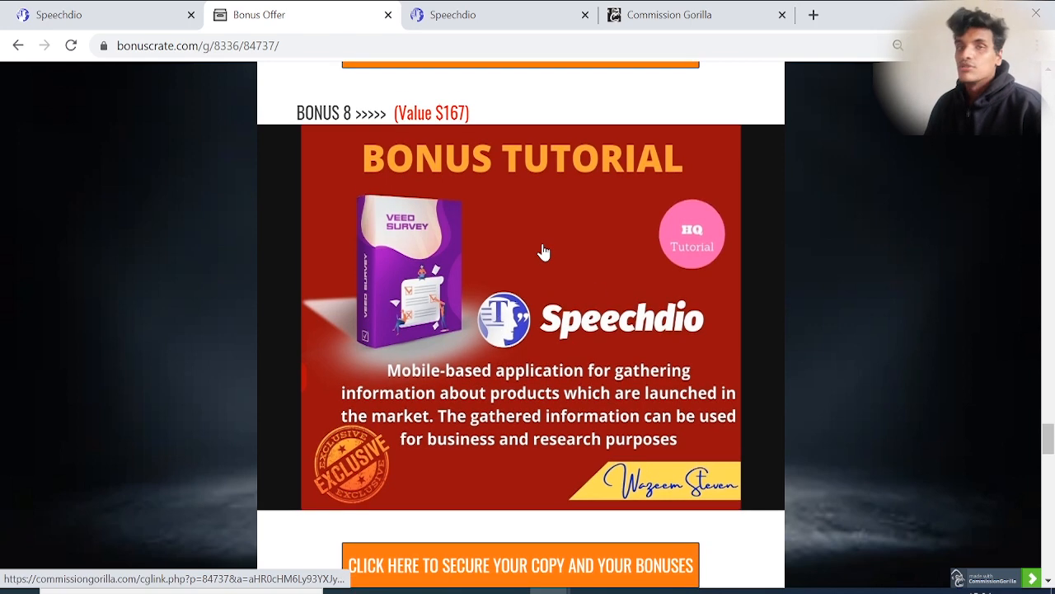
# - Scroll through Bonus 9's Insane Bonus Bundle and Bonus 10 to the Prices & Up-Sells area
pyautogui.scroll(-3)
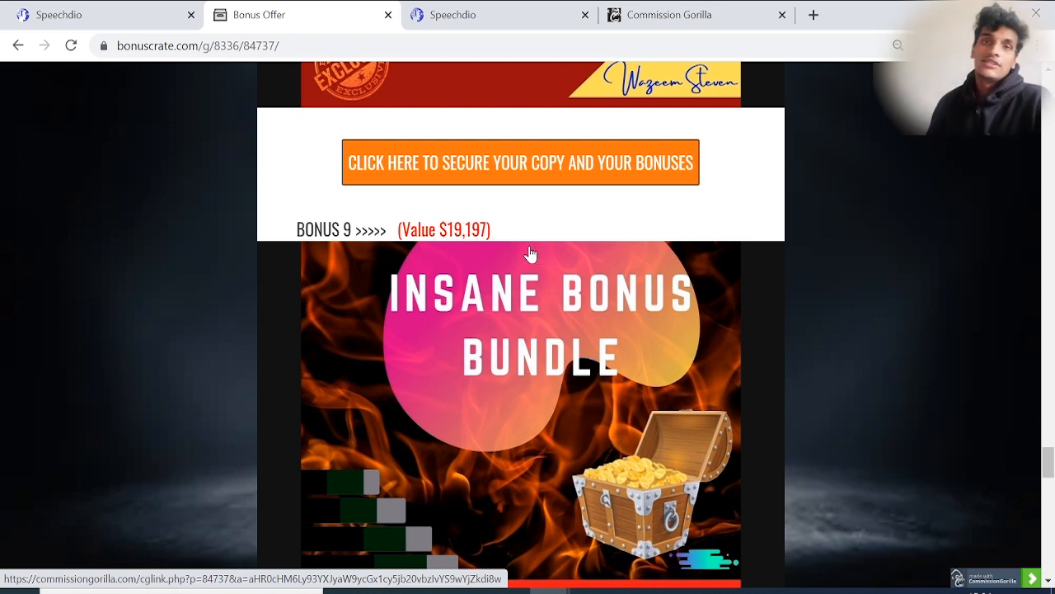
pyautogui.moveTo(471, 323)
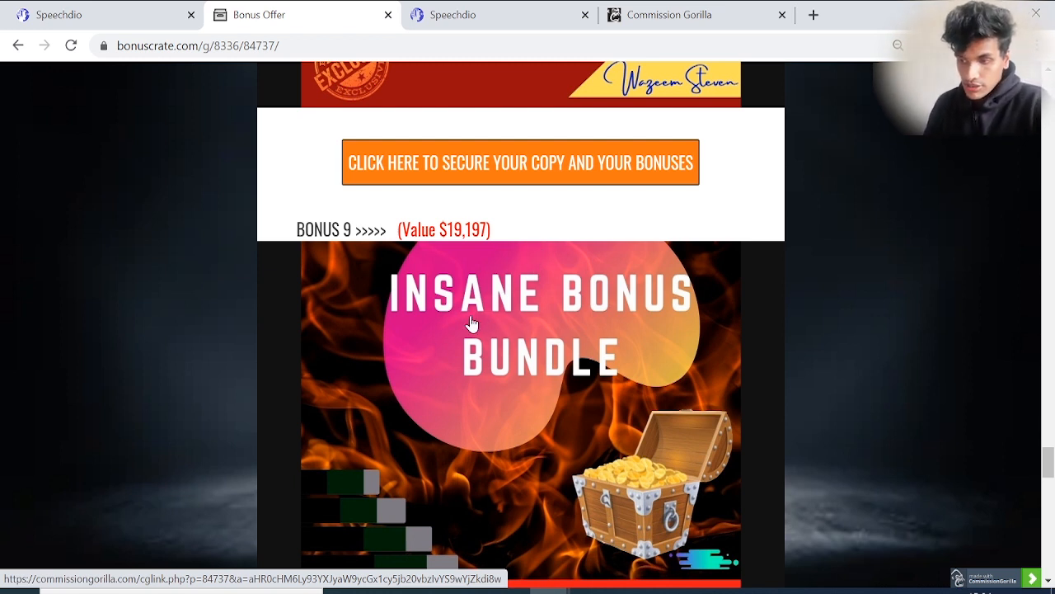
pyautogui.moveTo(508, 327)
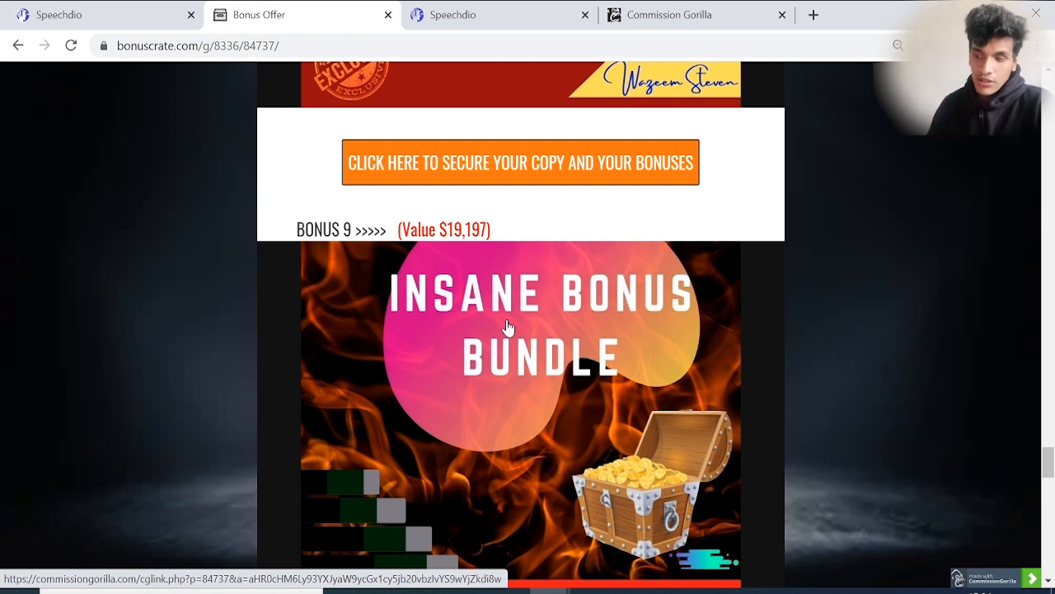
pyautogui.scroll(-3)
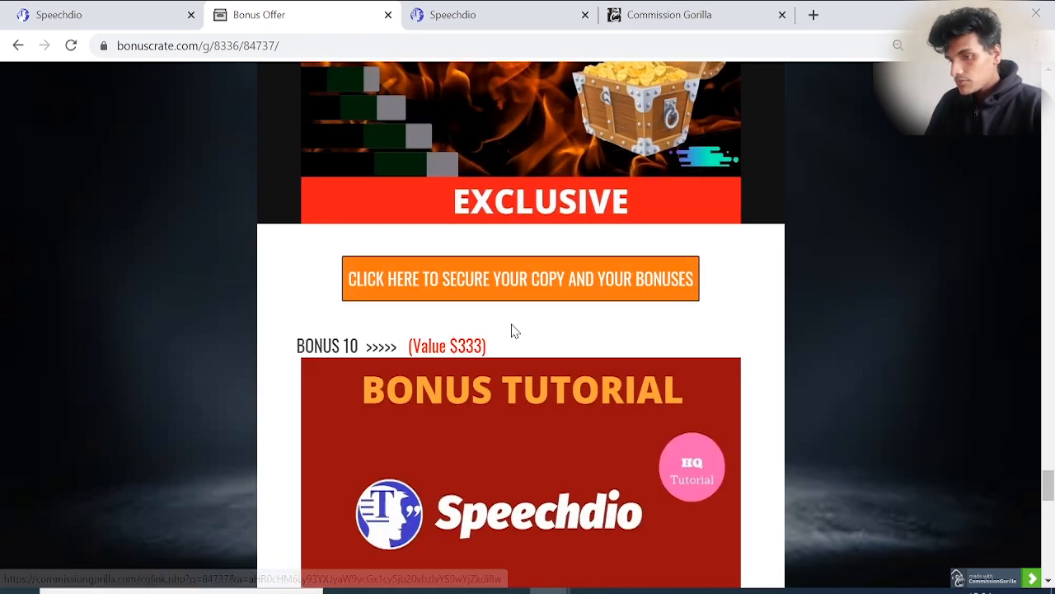
pyautogui.scroll(-3)
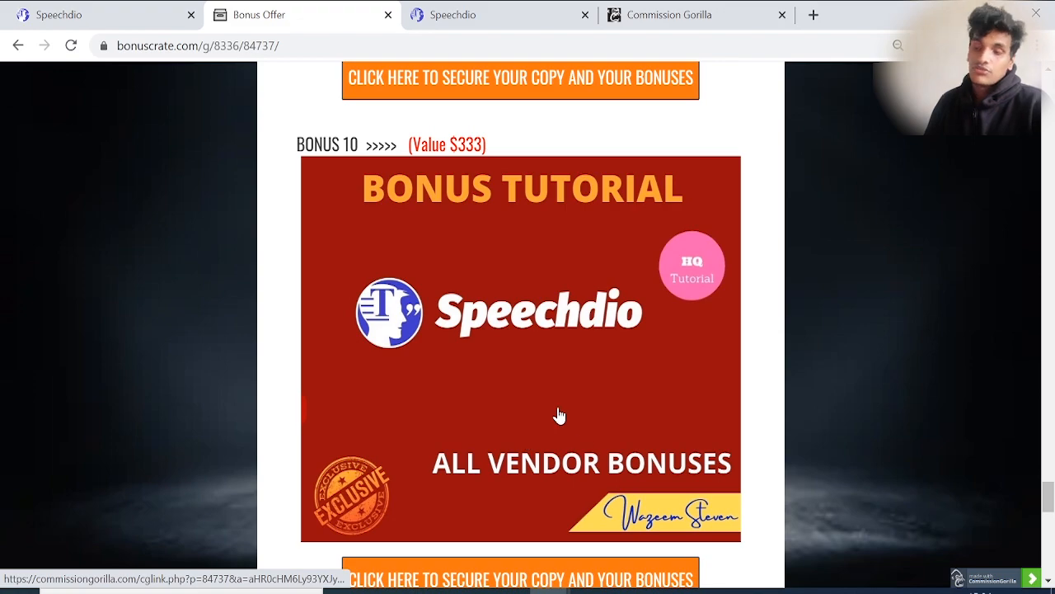
pyautogui.scroll(3)
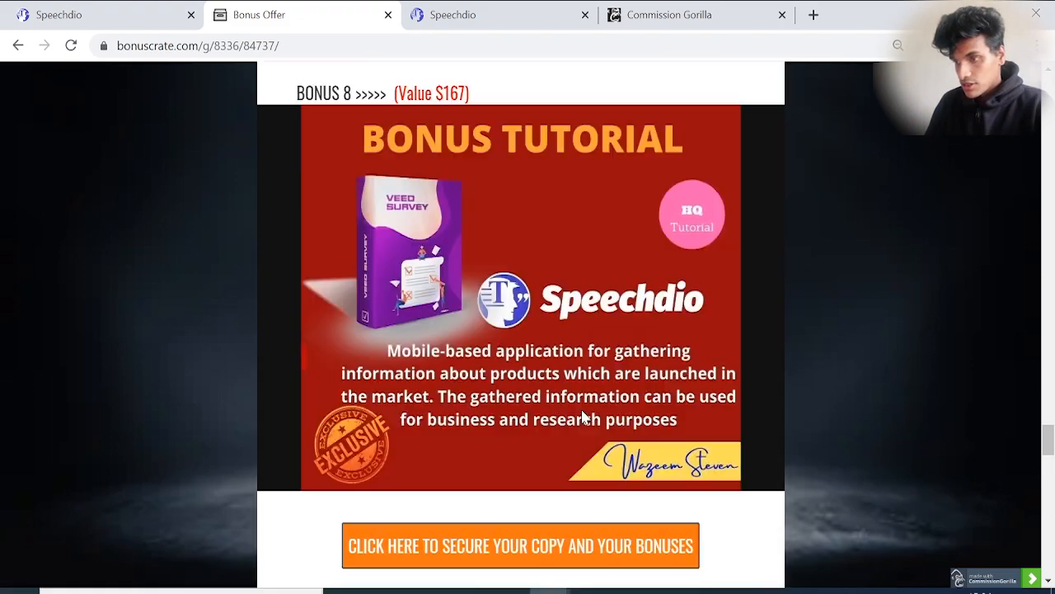
pyautogui.scroll(-3)
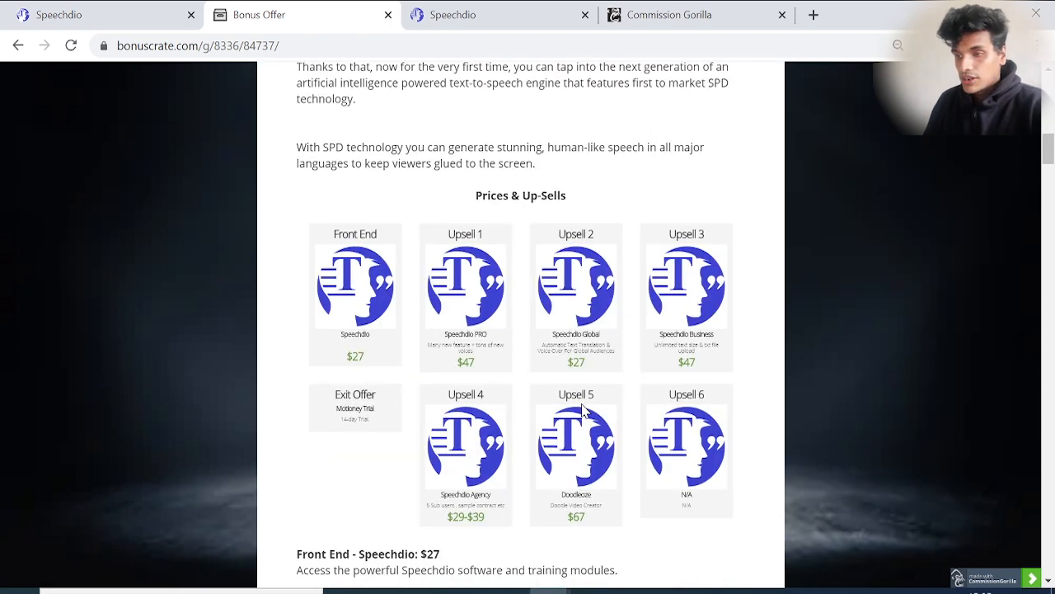
pyautogui.scroll(-3)
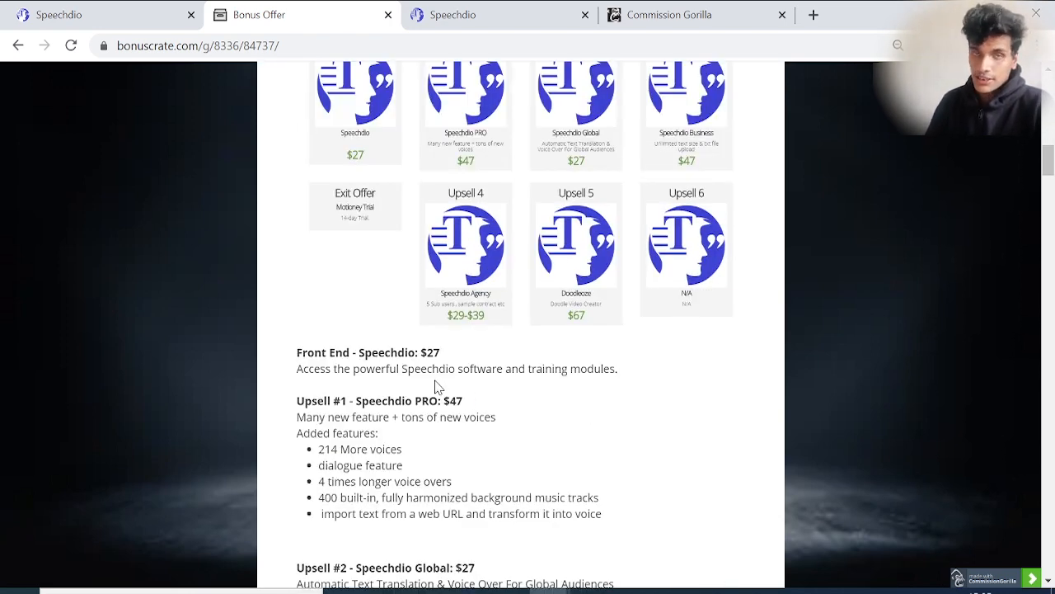
# - Scroll up to the page top, then back down to the end of the bonus page
pyautogui.scroll(3)
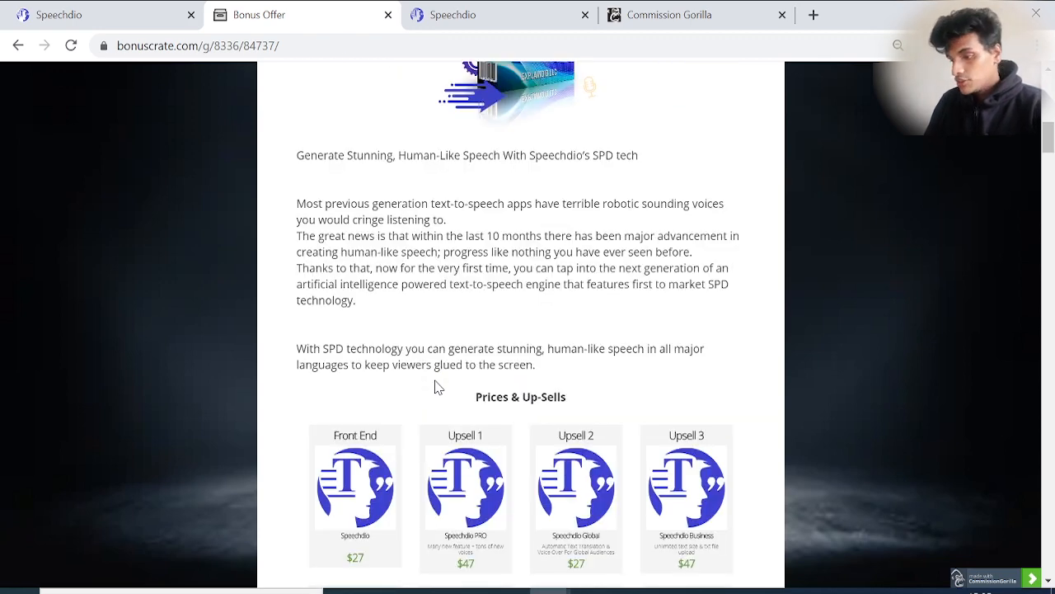
pyautogui.scroll(3)
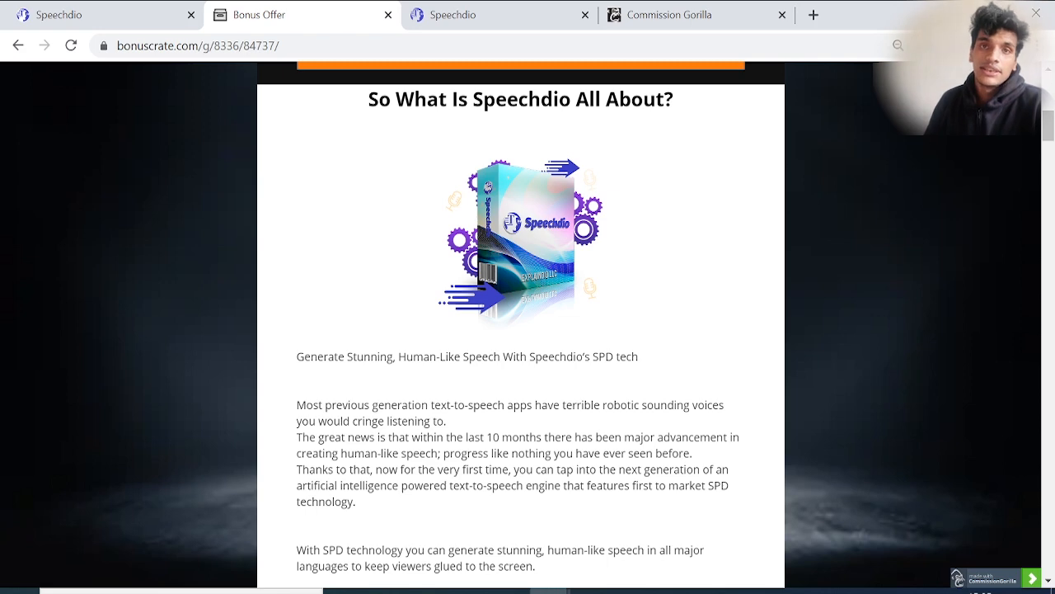
pyautogui.scroll(3)
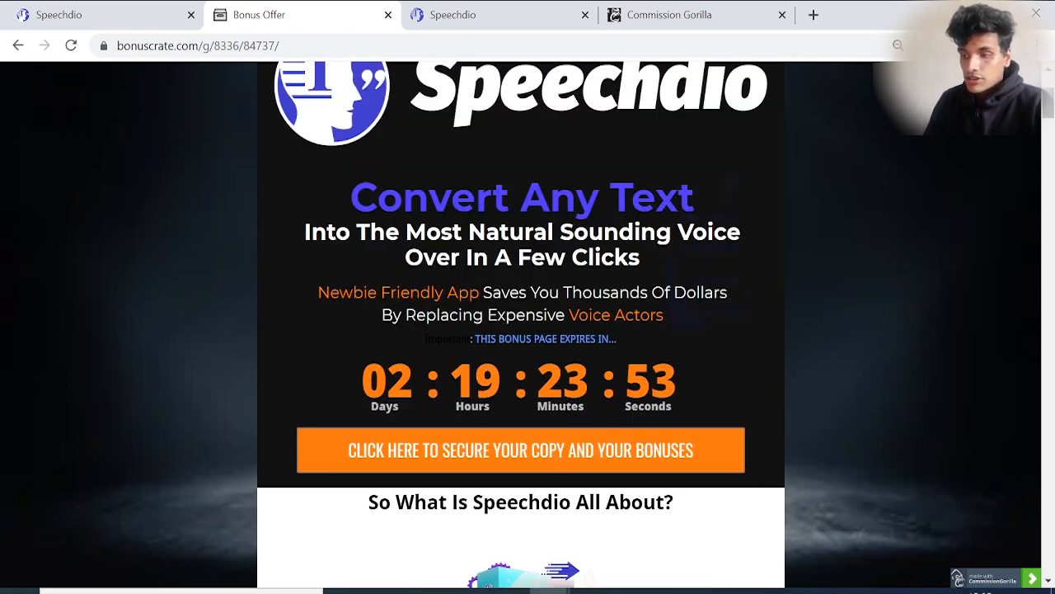
pyautogui.moveTo(442, 401)
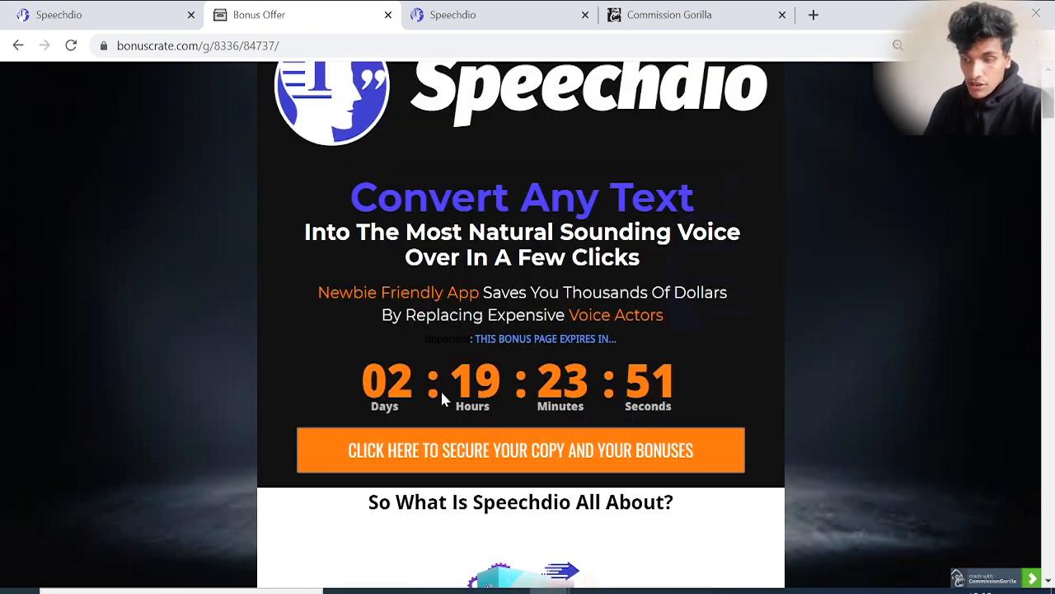
pyautogui.scroll(-3)
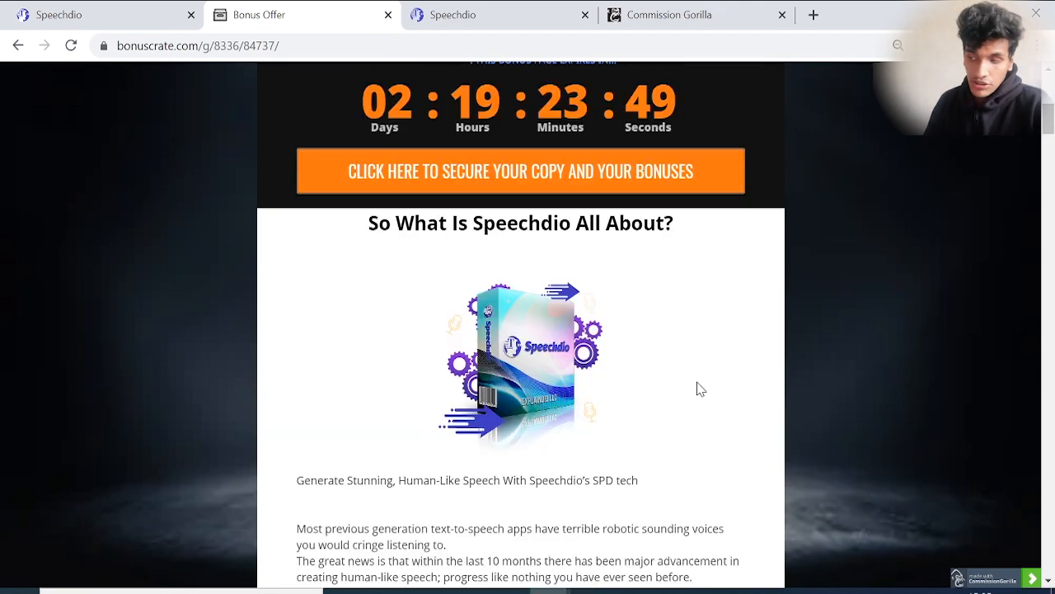
pyautogui.scroll(-3)
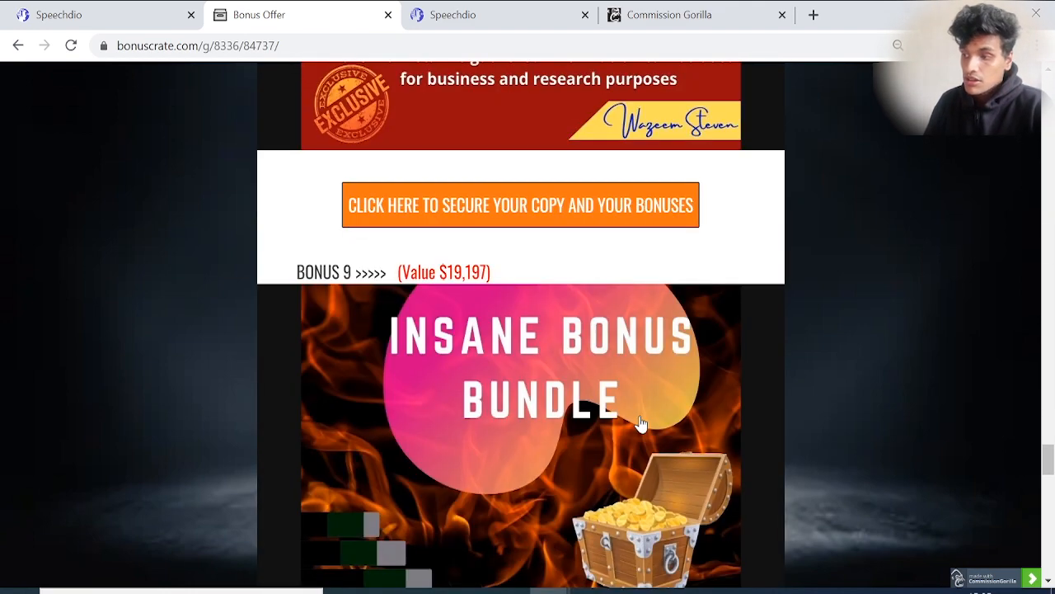
pyautogui.scroll(-3)
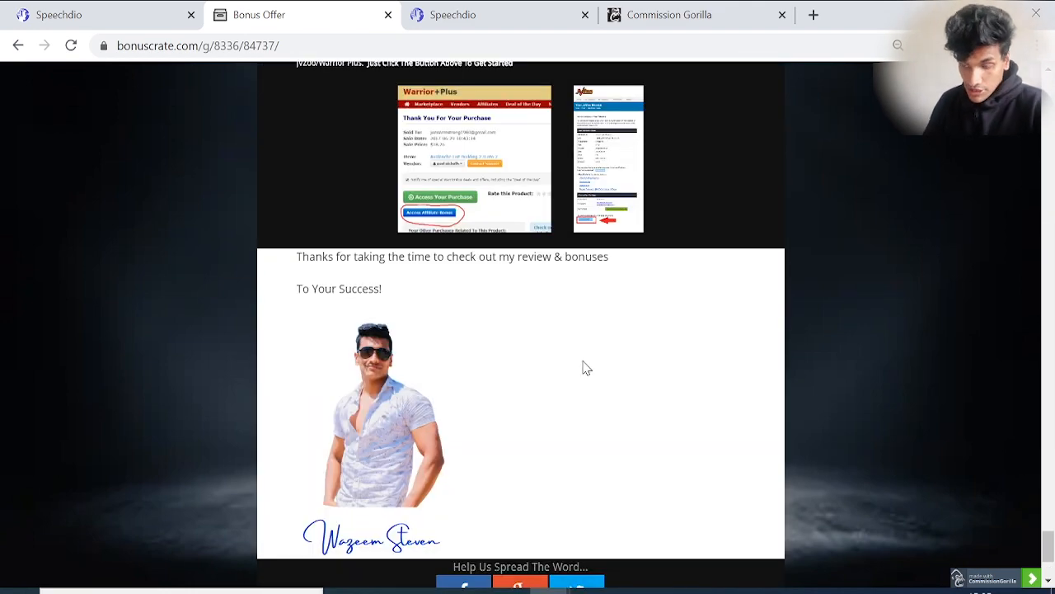
# - Scroll back and forth and settle near the top at Speechdio's overview and countdown
pyautogui.scroll(3)
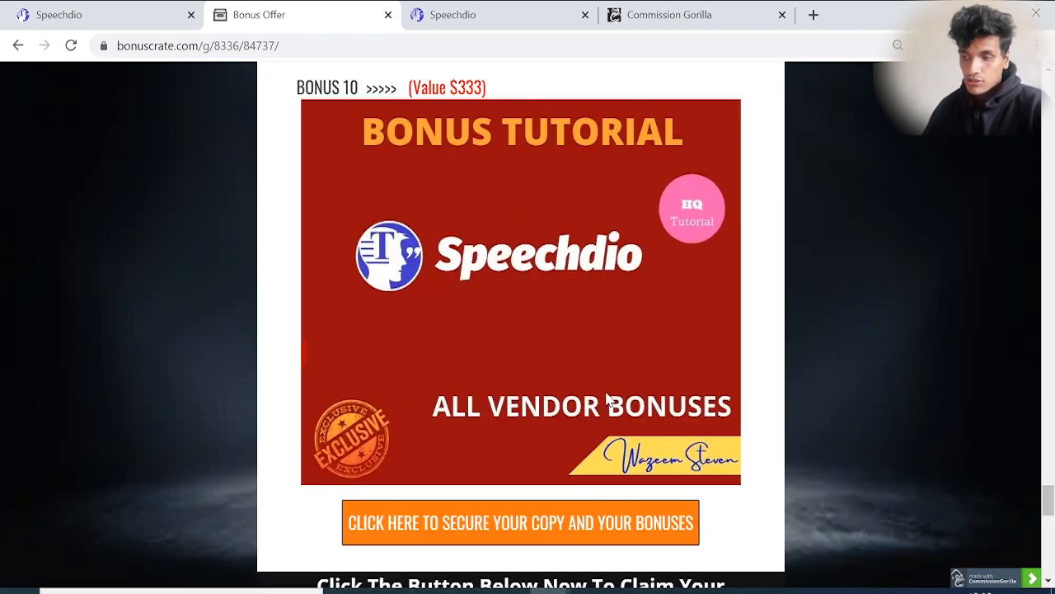
pyautogui.scroll(-3)
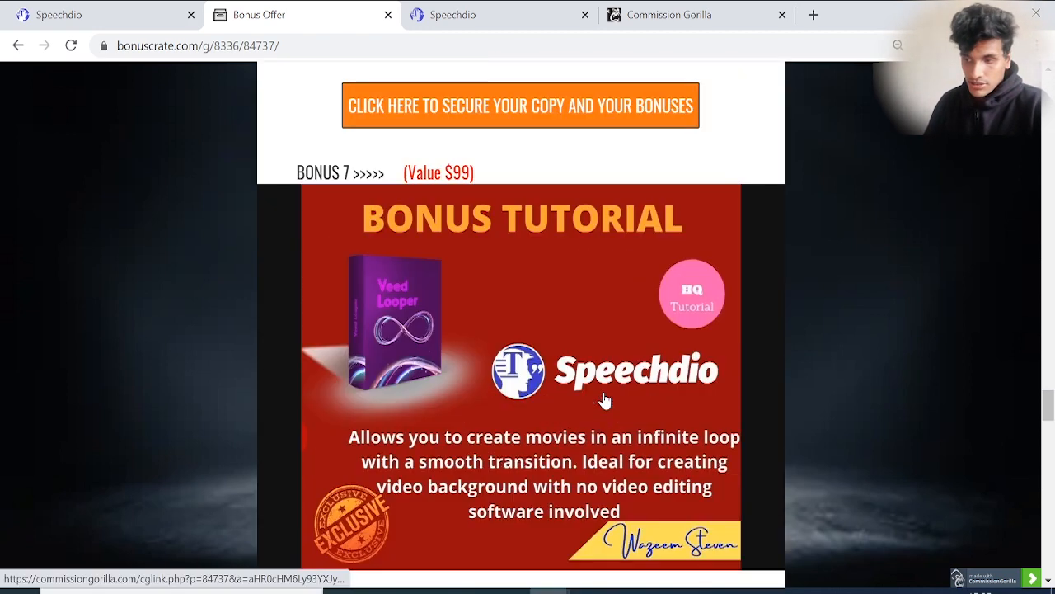
pyautogui.scroll(-3)
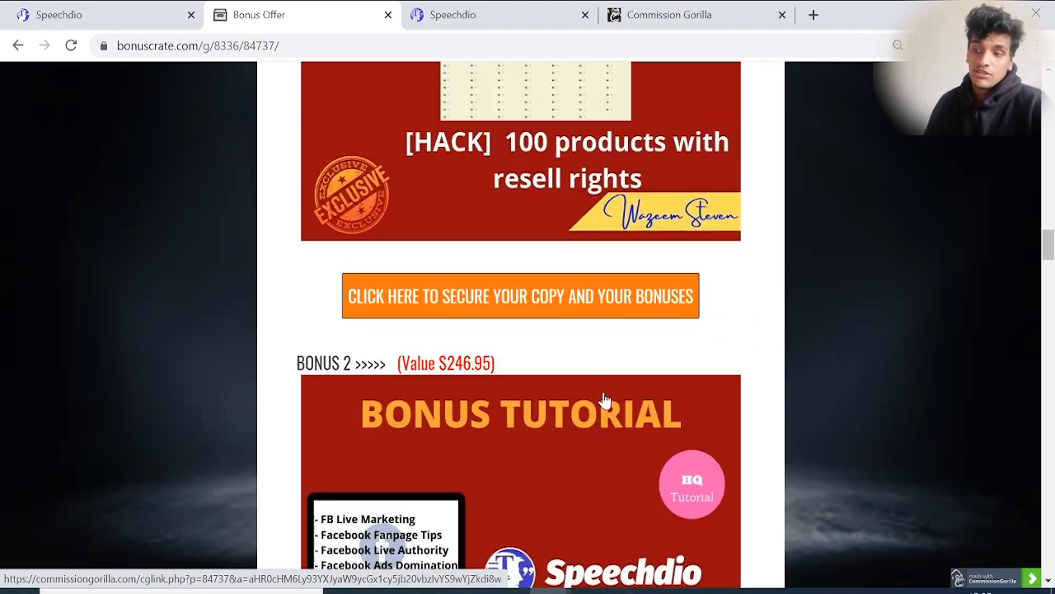
pyautogui.scroll(3)
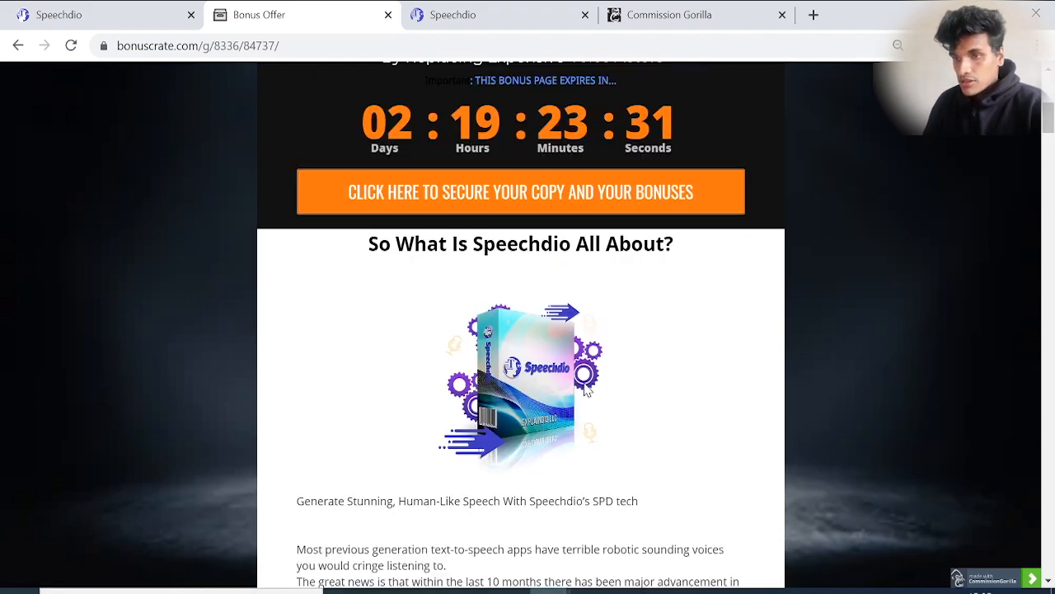
pyautogui.click(58, 14)
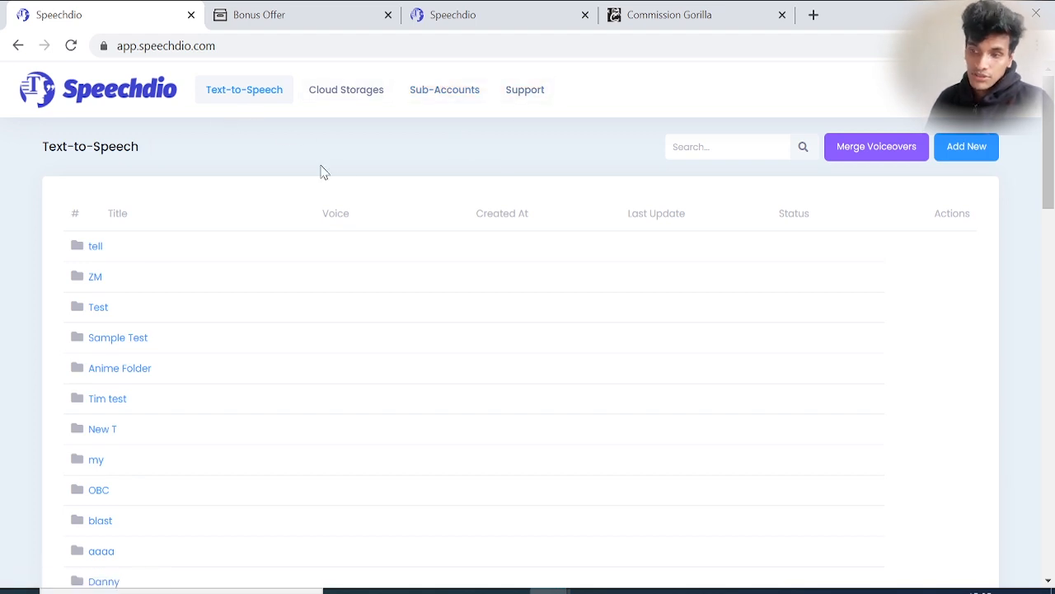
pyautogui.moveTo(361, 133)
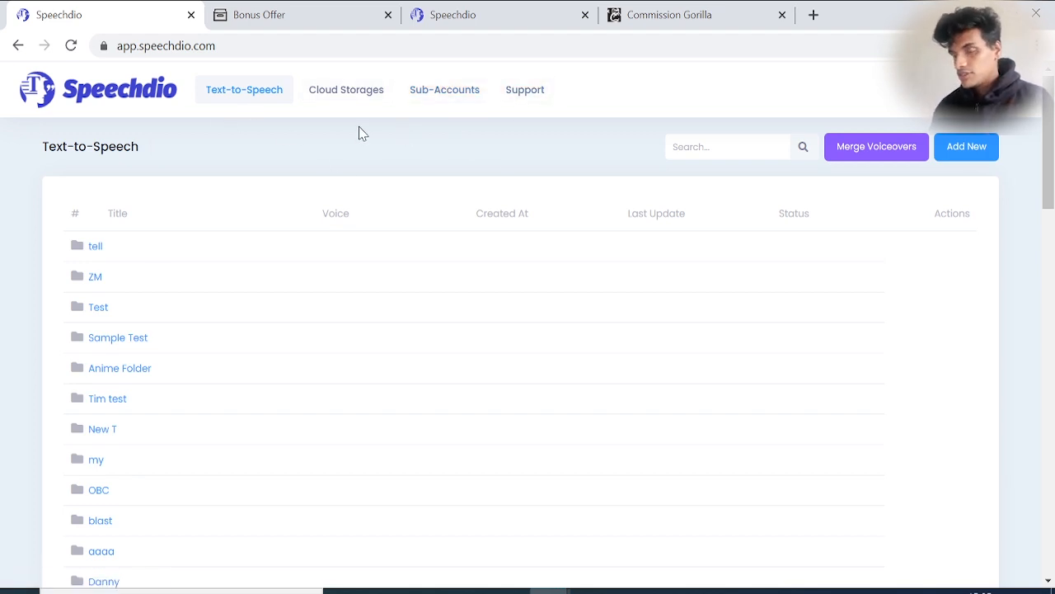
pyautogui.moveTo(413, 179)
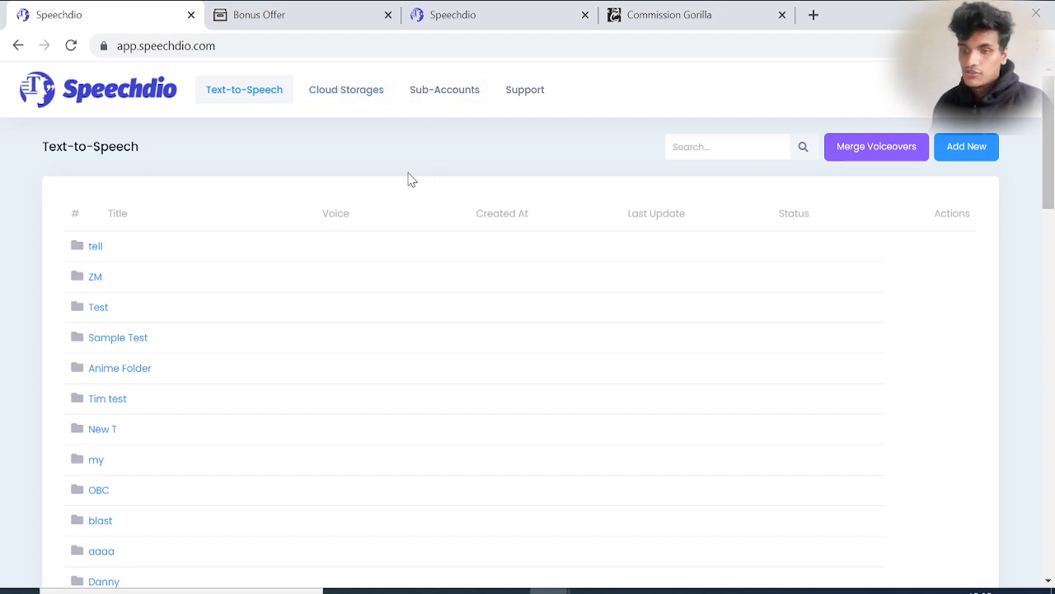
pyautogui.moveTo(369, 164)
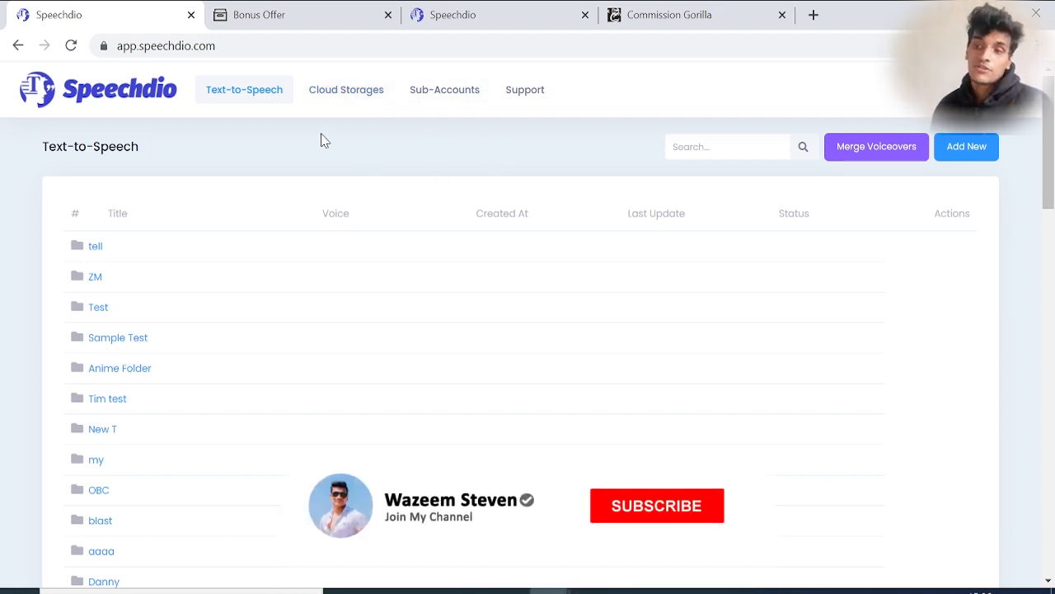
pyautogui.click(656, 505)
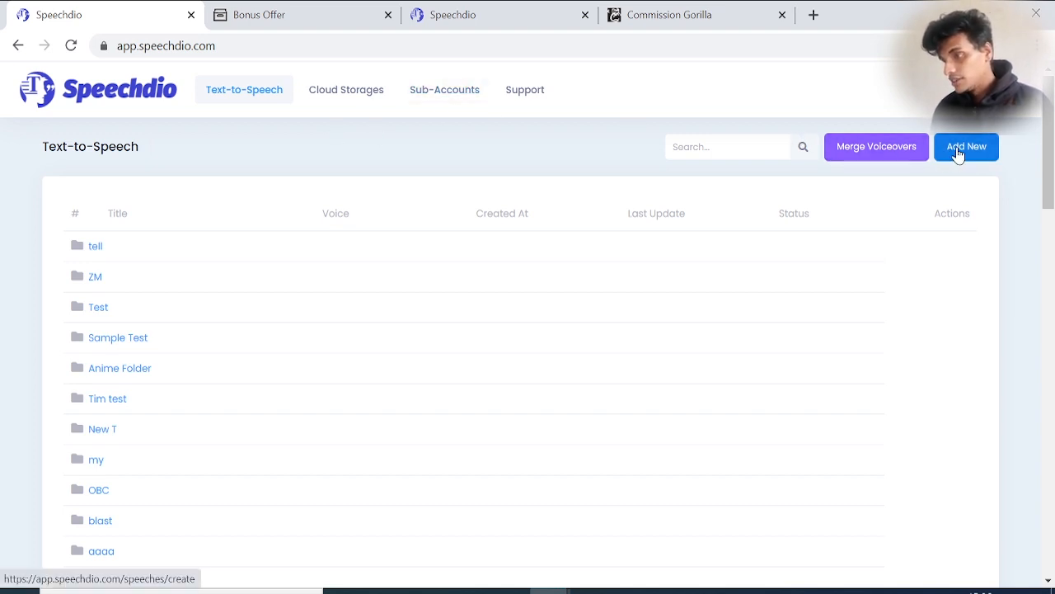
# - Add a new voiceover and fill its title with 'Earn 5 figure Online' from autofill
pyautogui.click(966, 145)
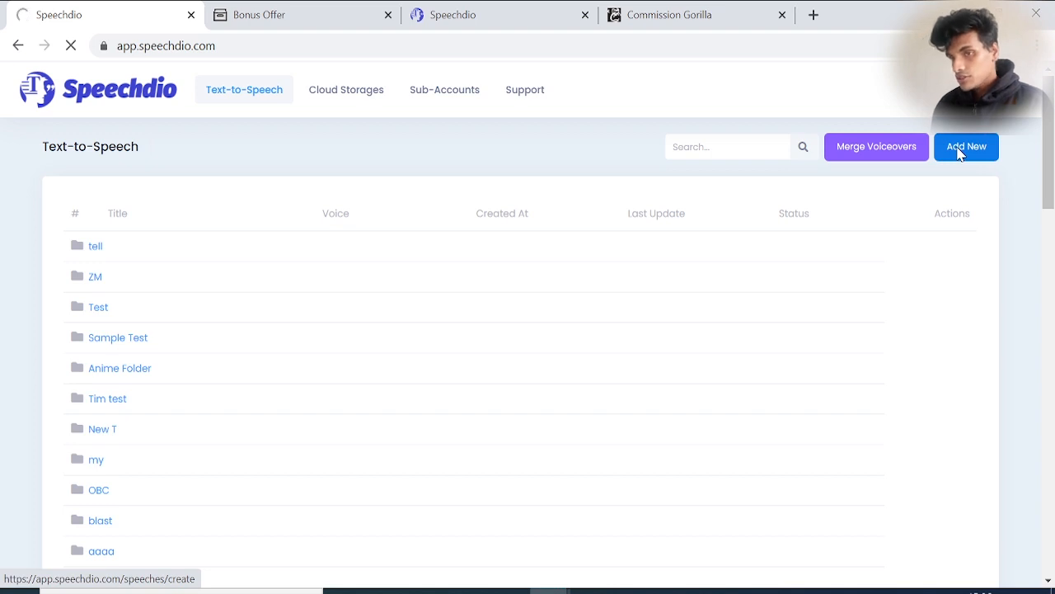
pyautogui.click(967, 145)
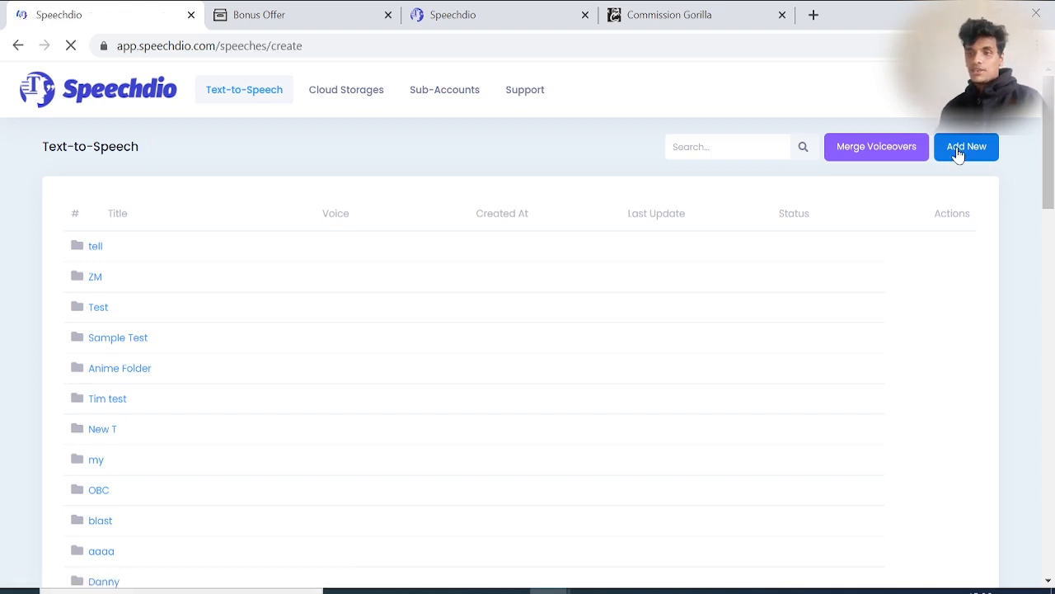
pyautogui.click(966, 145)
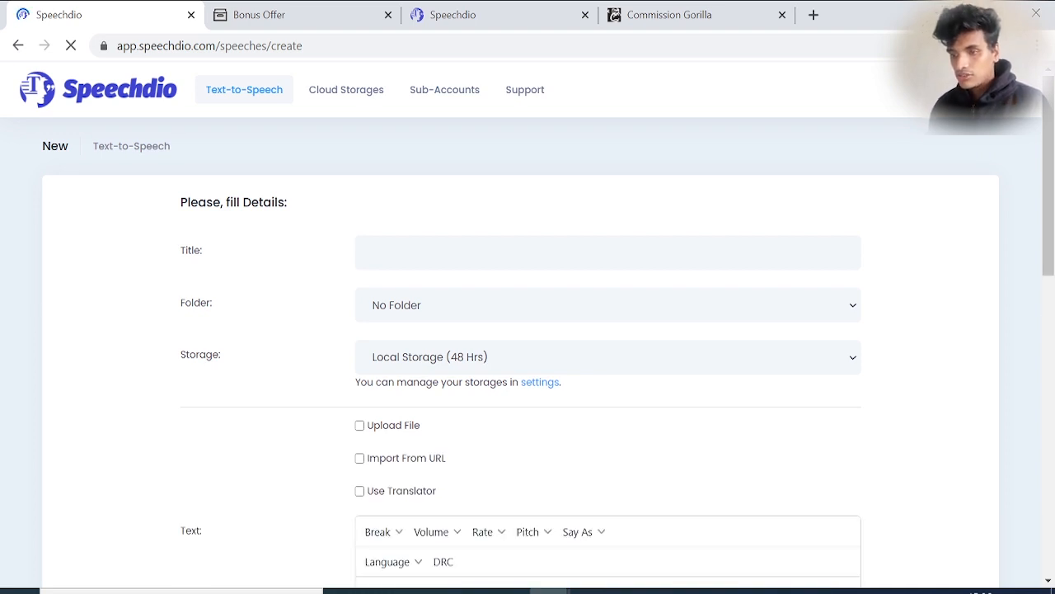
pyautogui.write('aa')
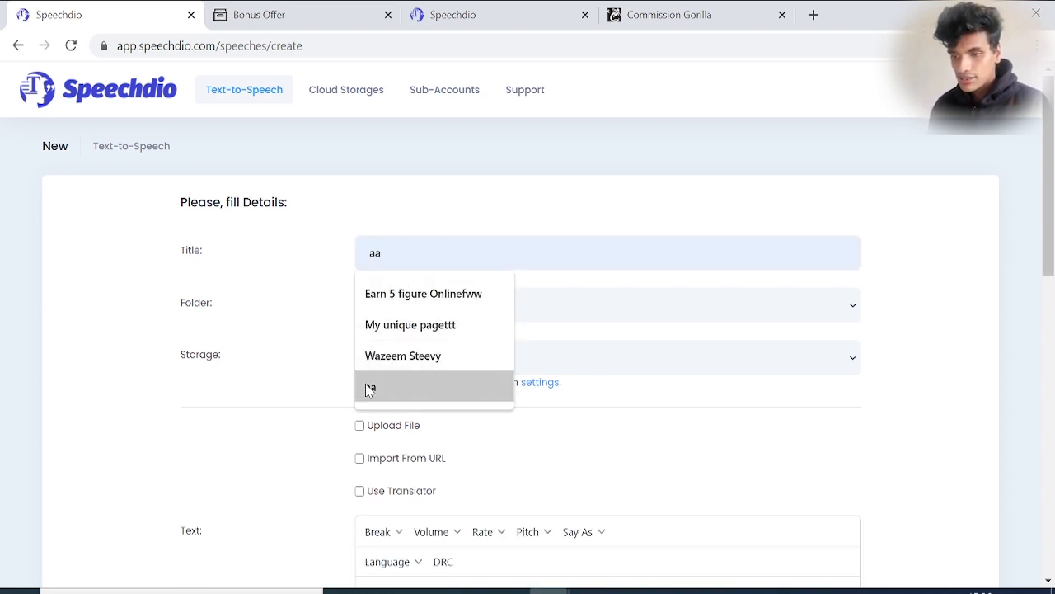
pyautogui.click(409, 323)
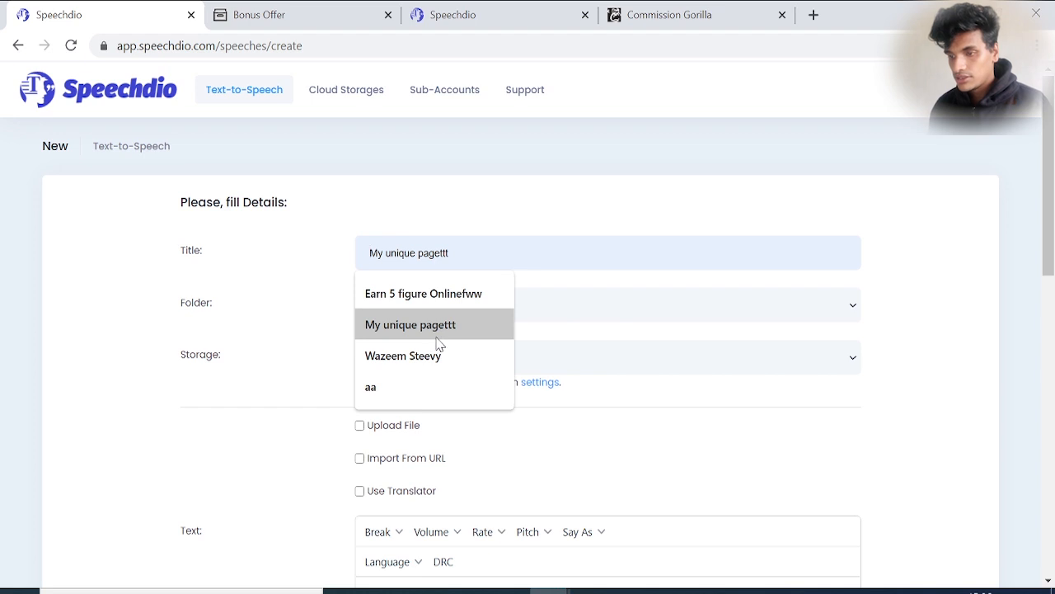
pyautogui.click(422, 294)
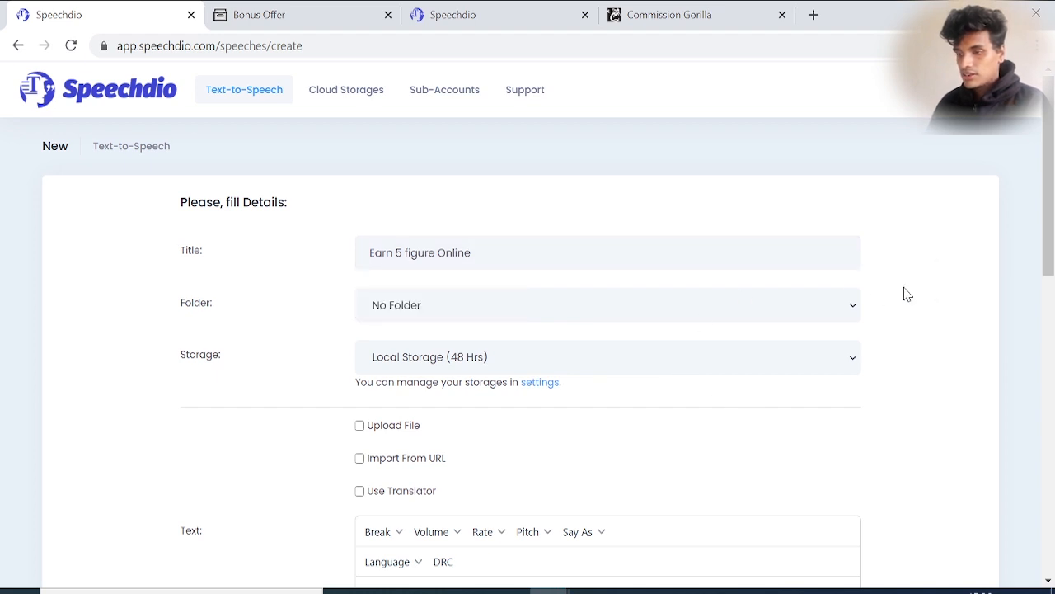
pyautogui.moveTo(734, 350)
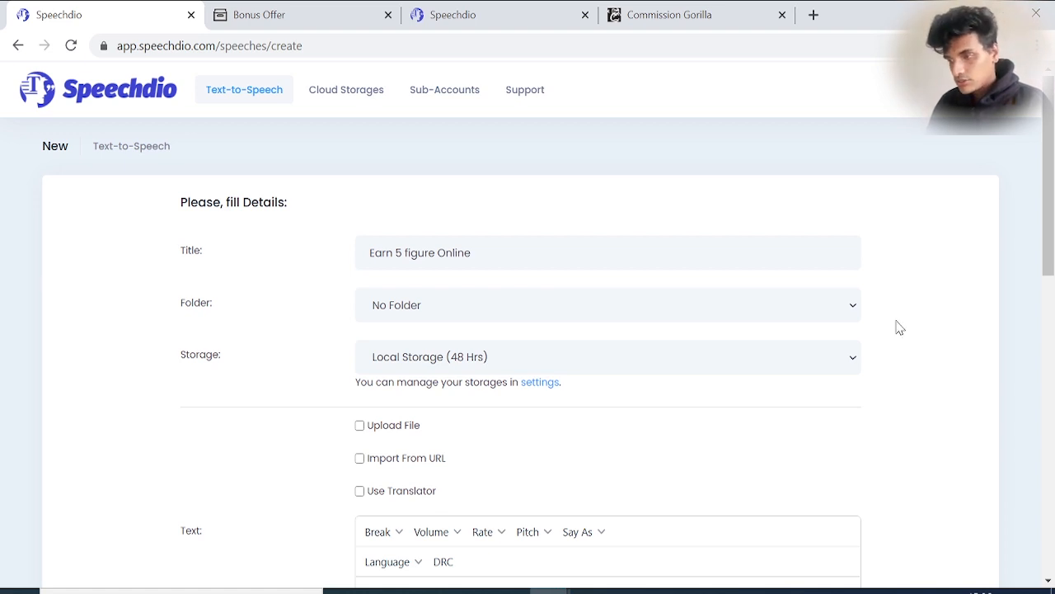
# - Scroll down the form to reach the empty Text box for the script
pyautogui.scroll(-3)
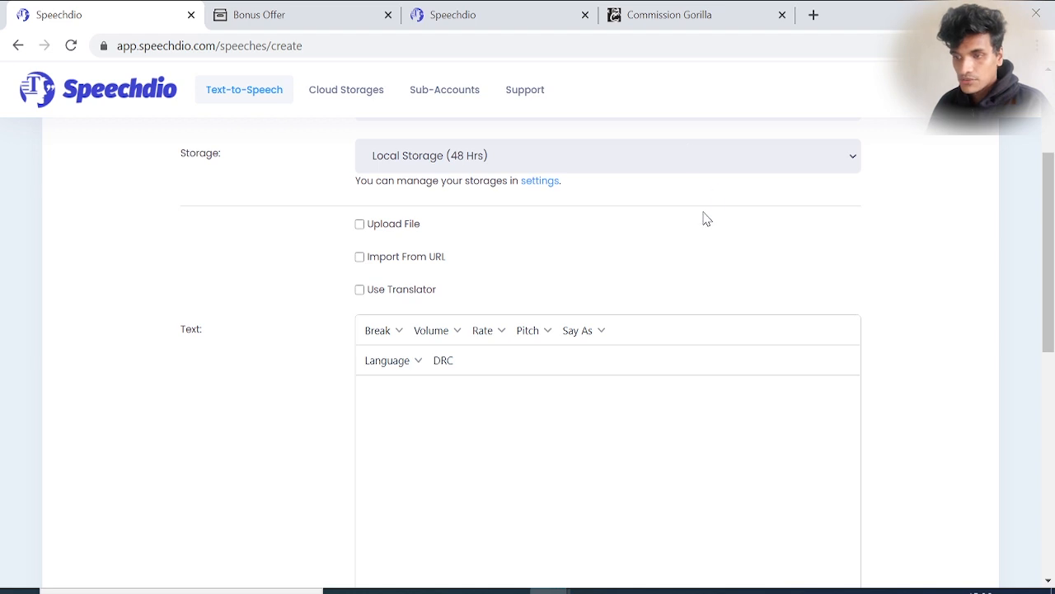
pyautogui.moveTo(425, 293)
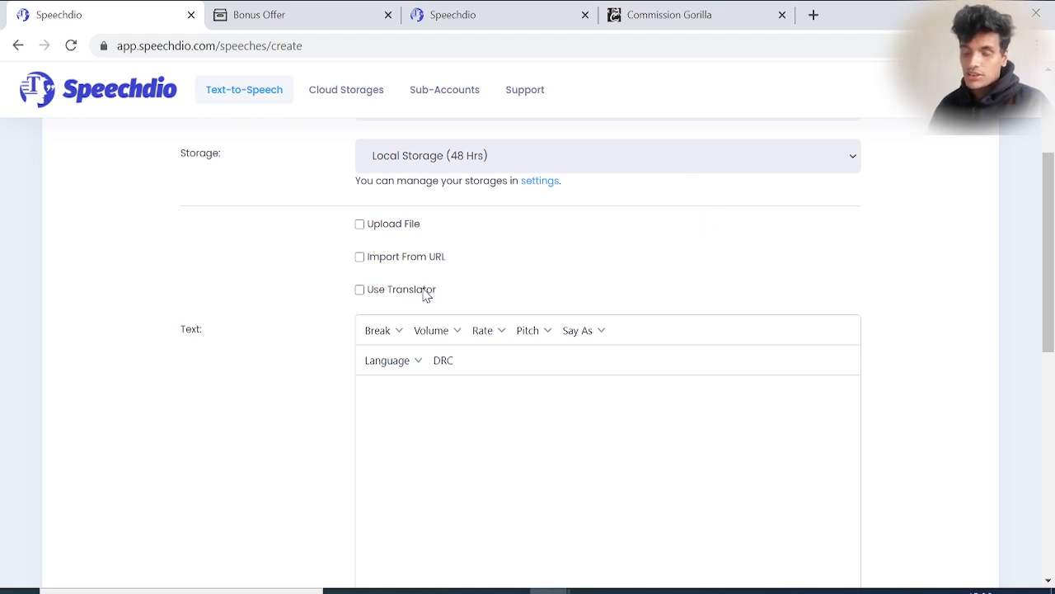
pyautogui.moveTo(391, 283)
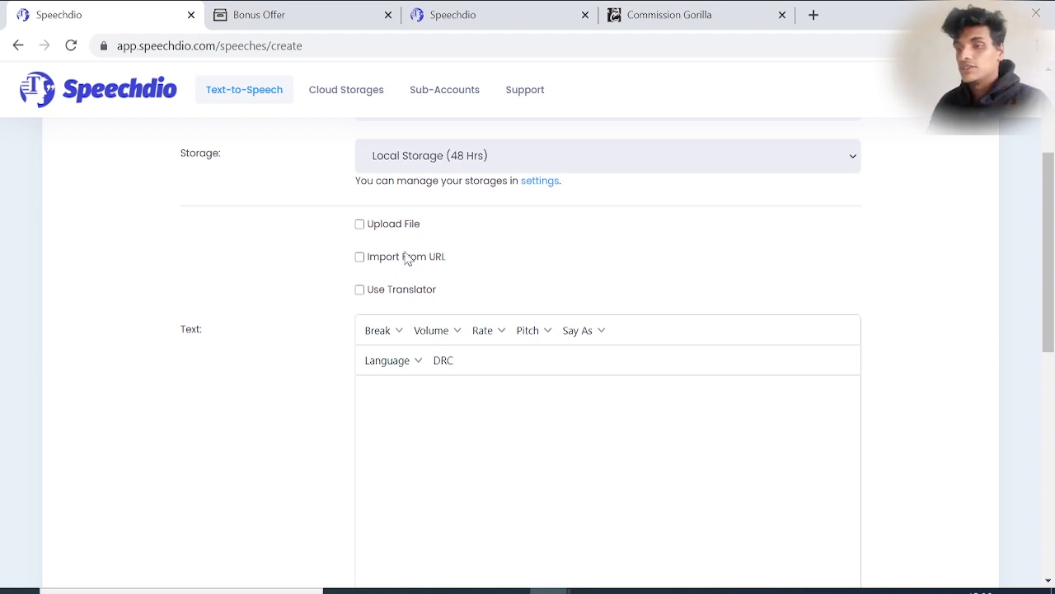
pyautogui.moveTo(420, 274)
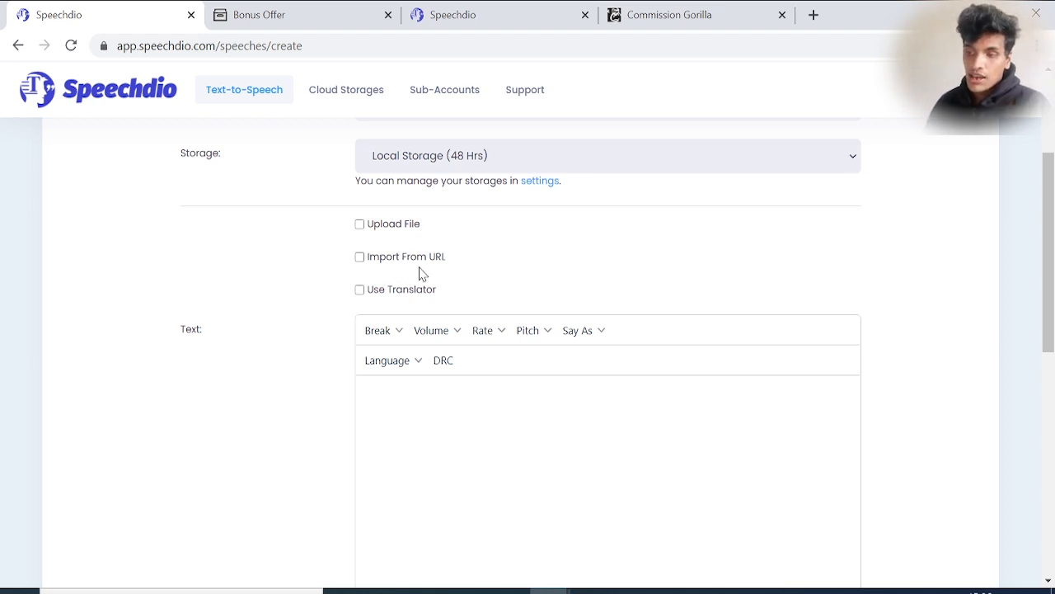
pyautogui.scroll(-3)
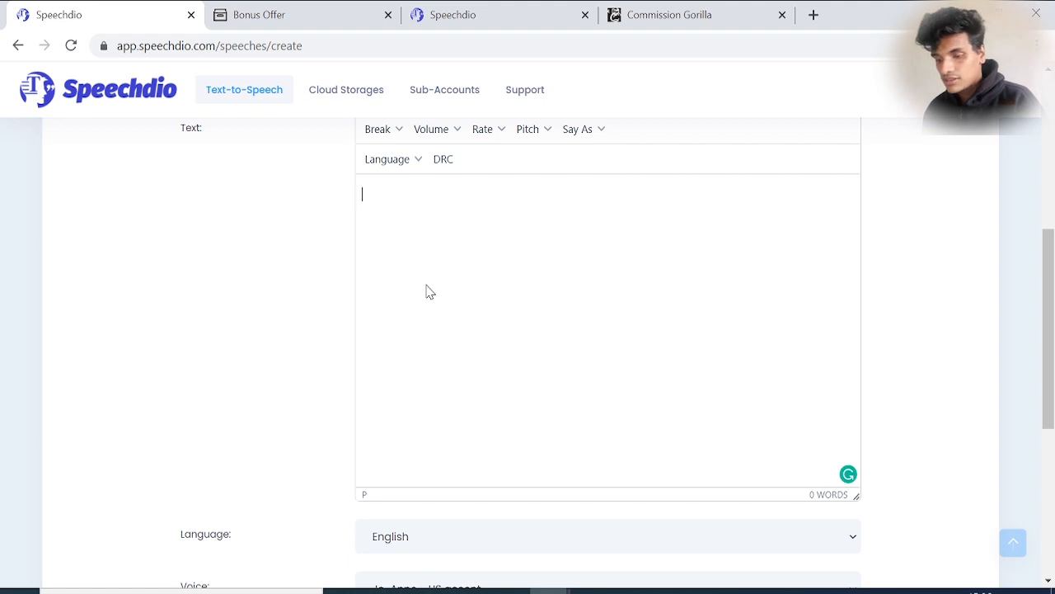
# - Enter the morning-themed 'There's no better way to wake up...' script and choose the Janine US-accent voice
pyautogui.write("There's no better way to wake up in the morning than with a smile on your face. While a good night's sleep and sweet dreams aren't always the case, the one thing you can always count on is creating your own happiness.")
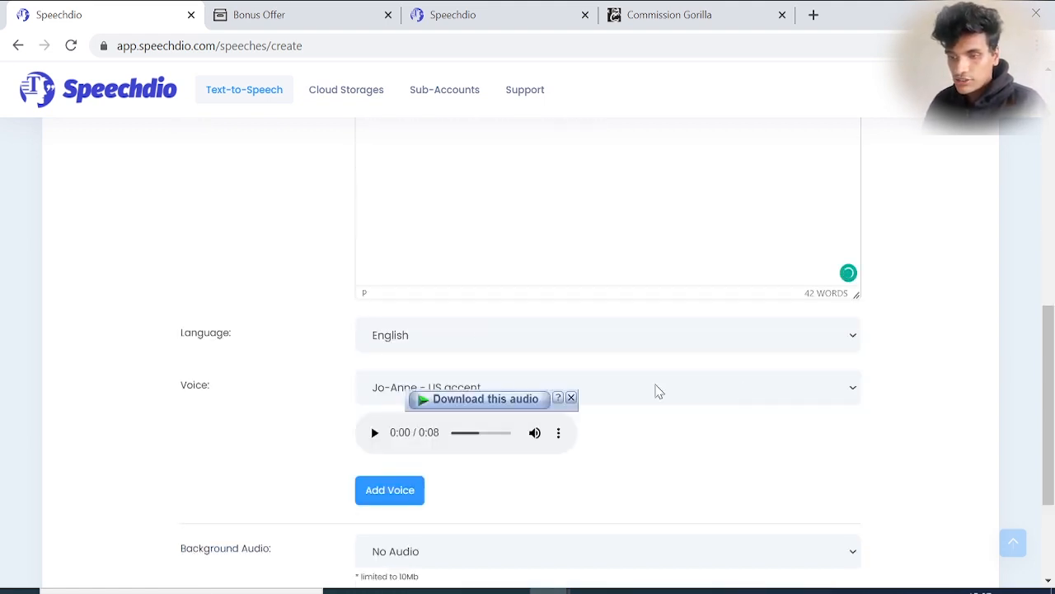
pyautogui.click(570, 398)
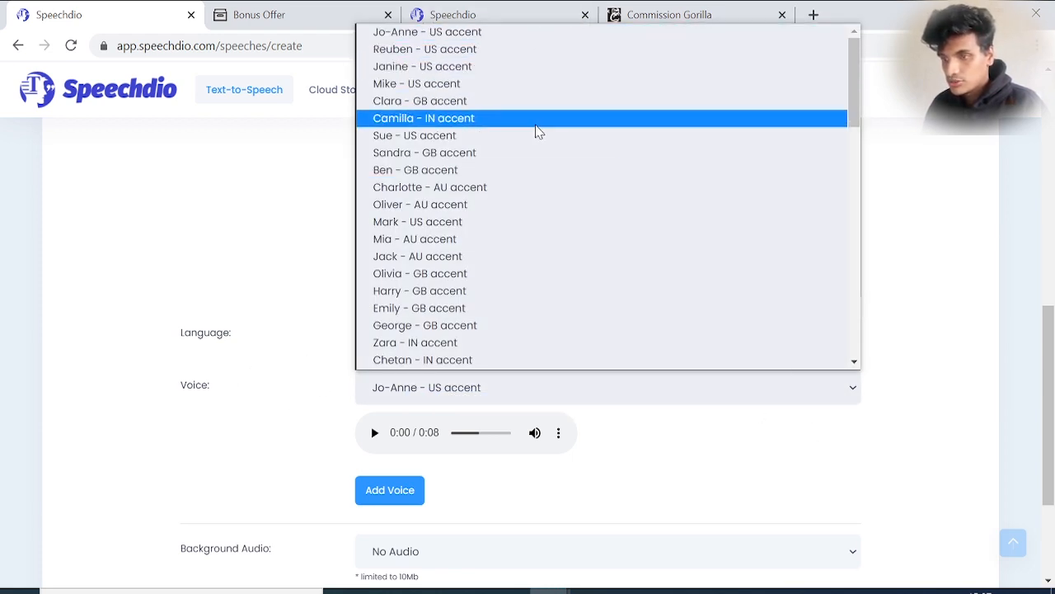
pyautogui.moveTo(600, 66)
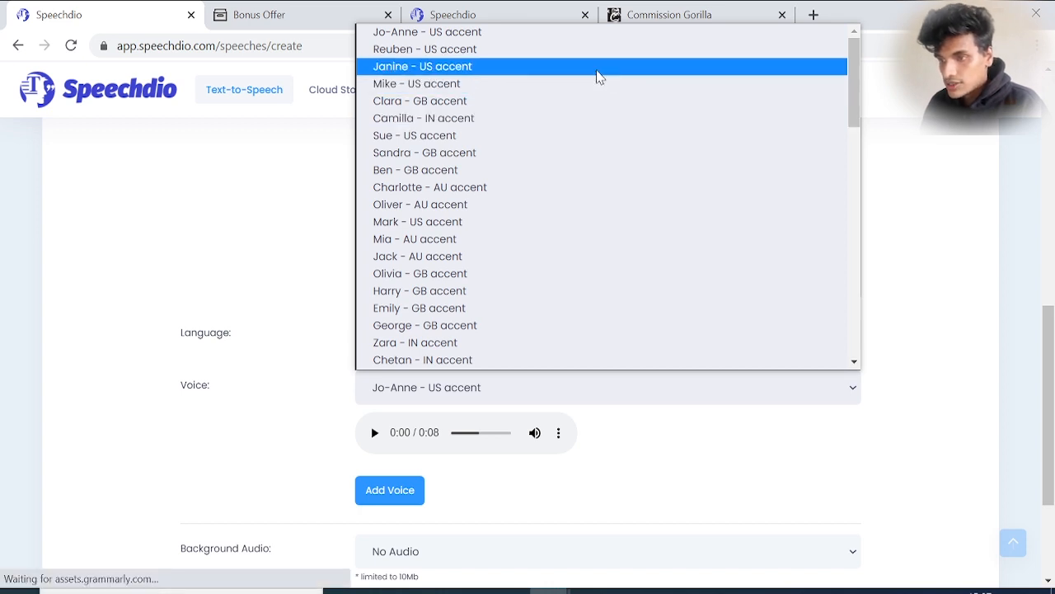
pyautogui.click(422, 66)
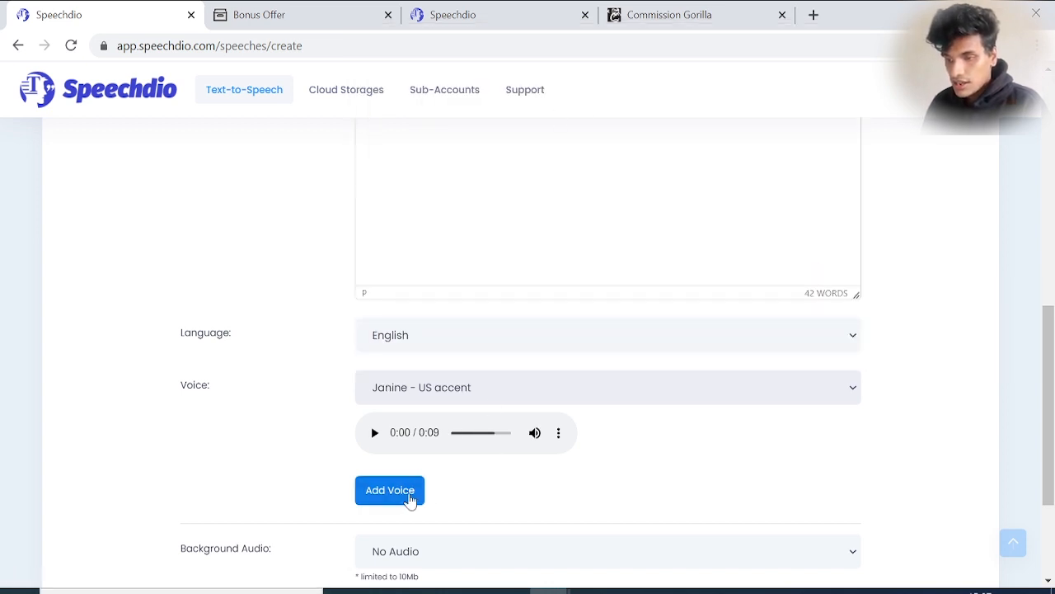
# - Generate the voiceover so it begins processing
pyautogui.scroll(-3)
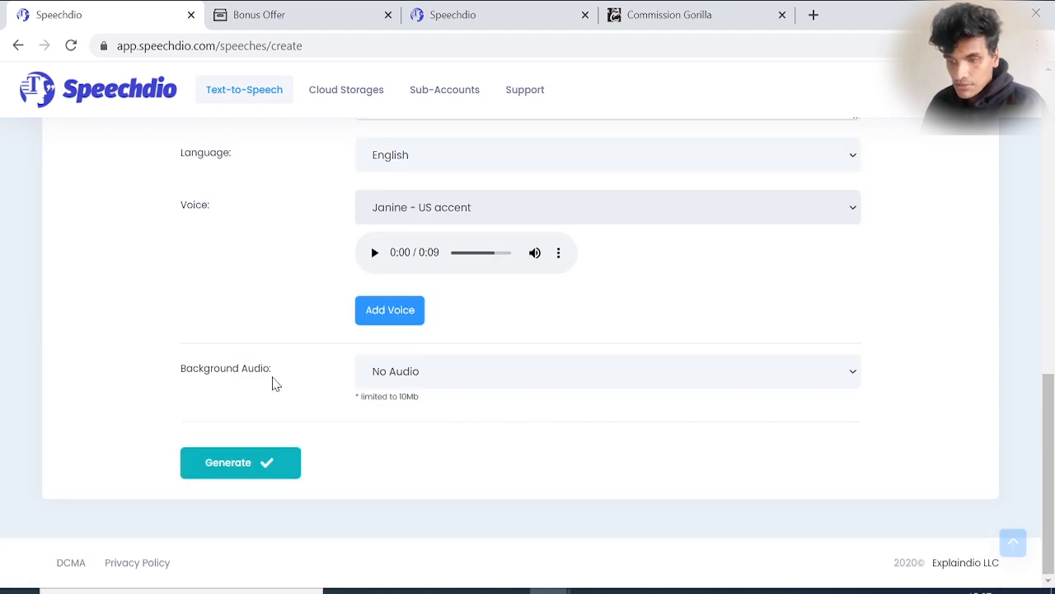
pyautogui.click(241, 462)
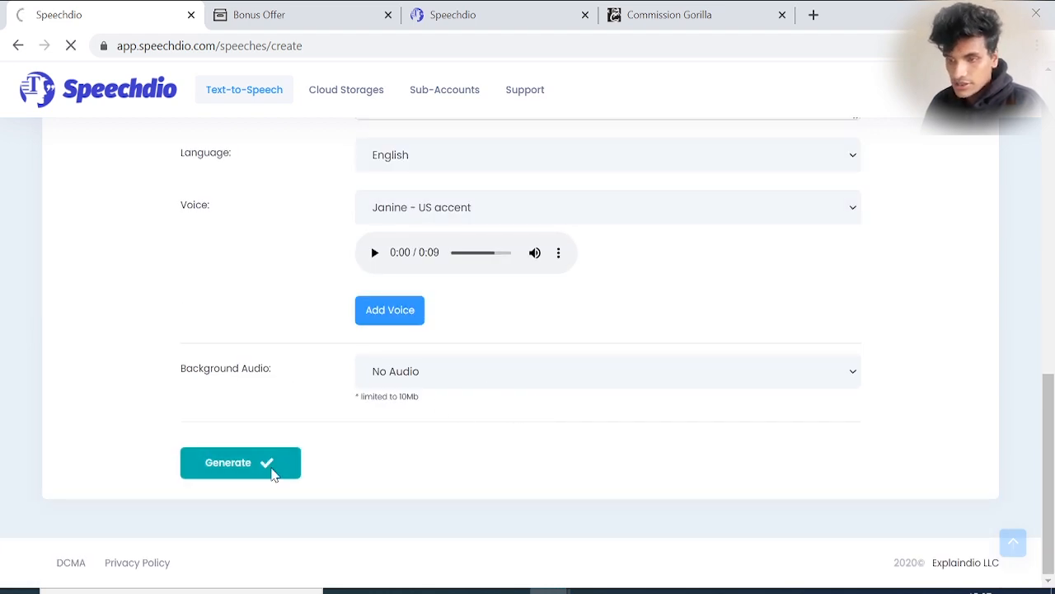
pyautogui.click(241, 461)
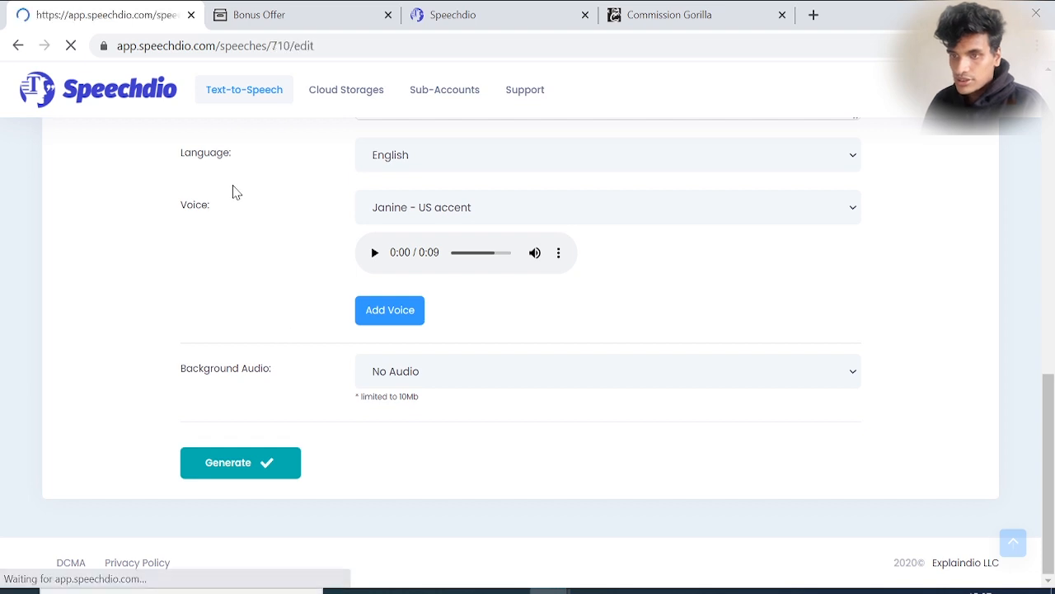
pyautogui.click(241, 461)
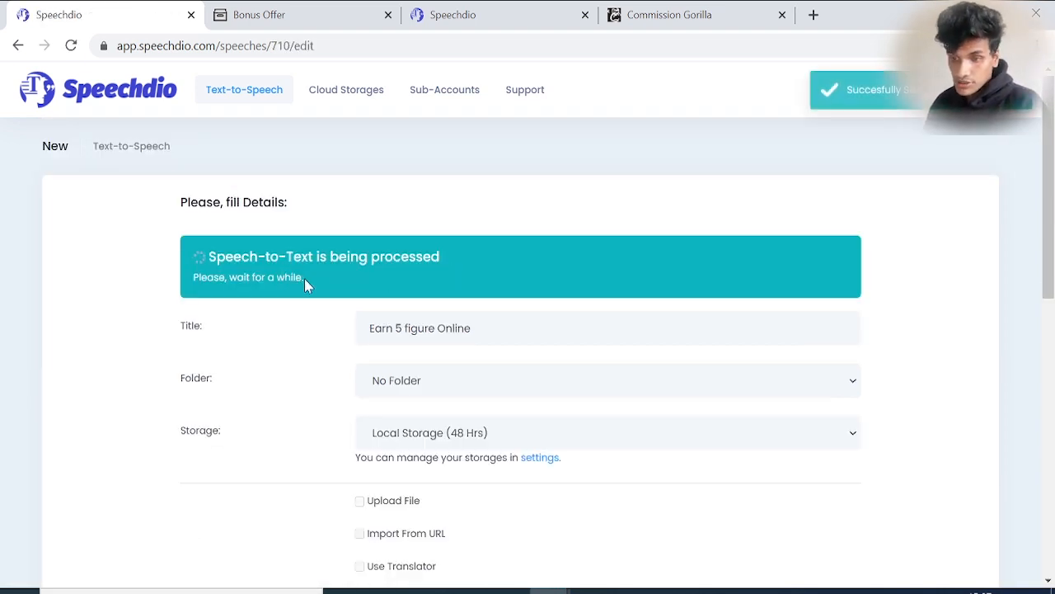
pyautogui.moveTo(369, 237)
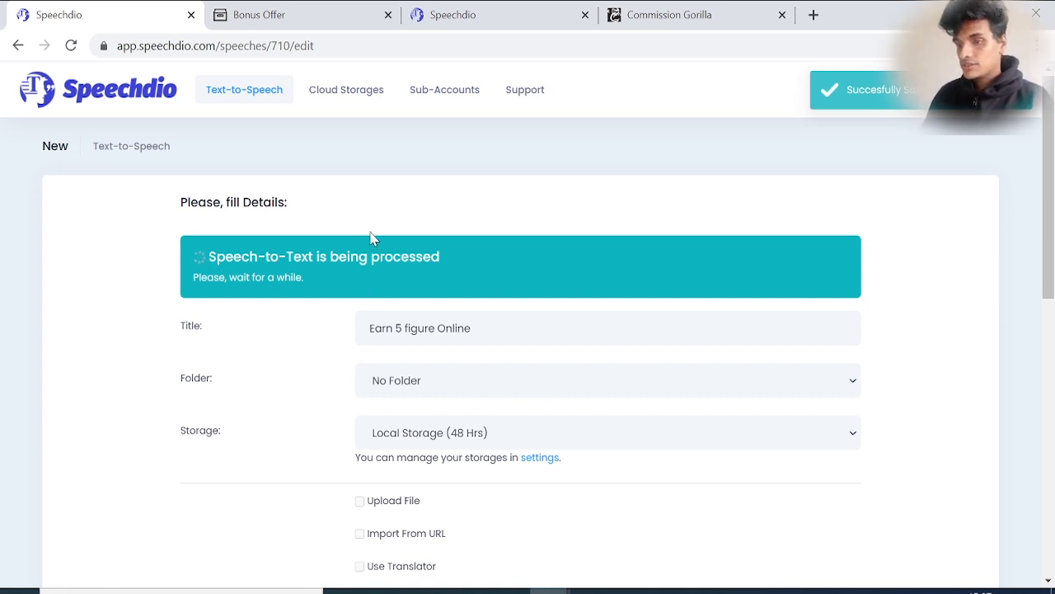
pyautogui.moveTo(65, 122)
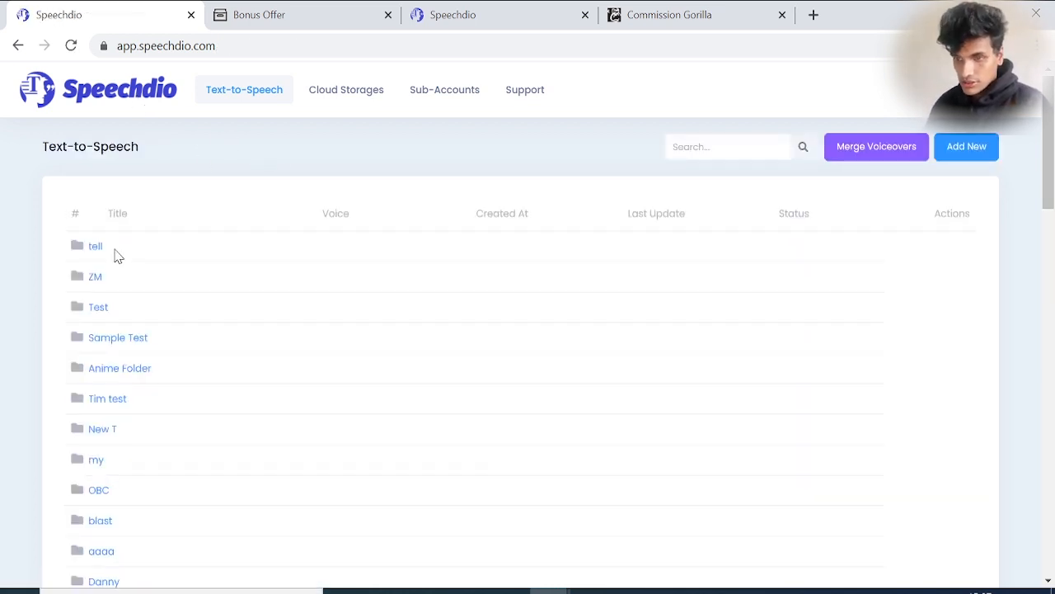
# - Scroll down the Text-to-Speech list to the new 'Earn 5 figure Online' entry by Janine, still processing
pyautogui.scroll(-3)
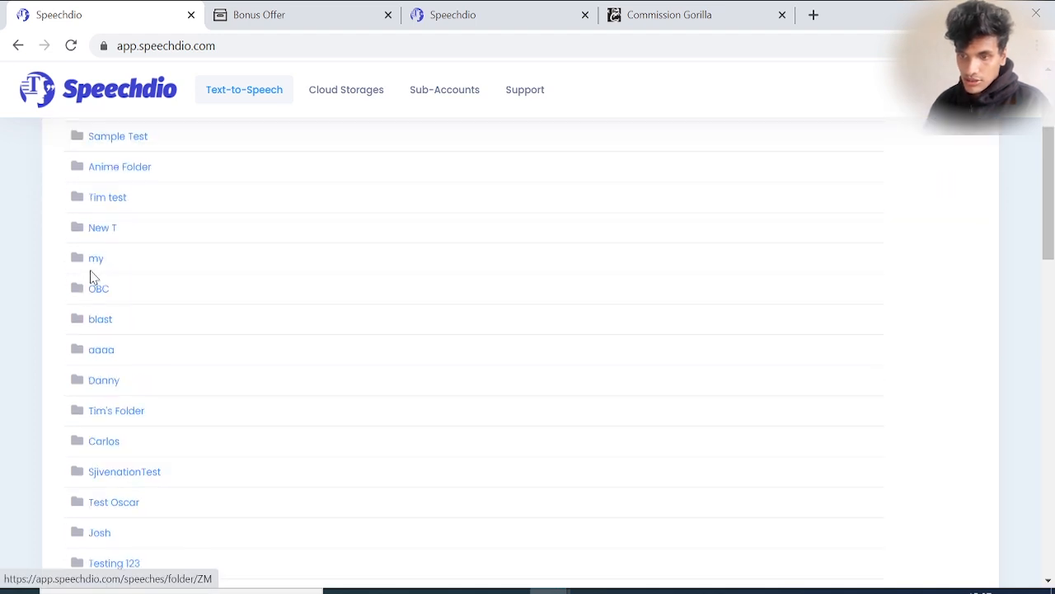
pyautogui.scroll(-3)
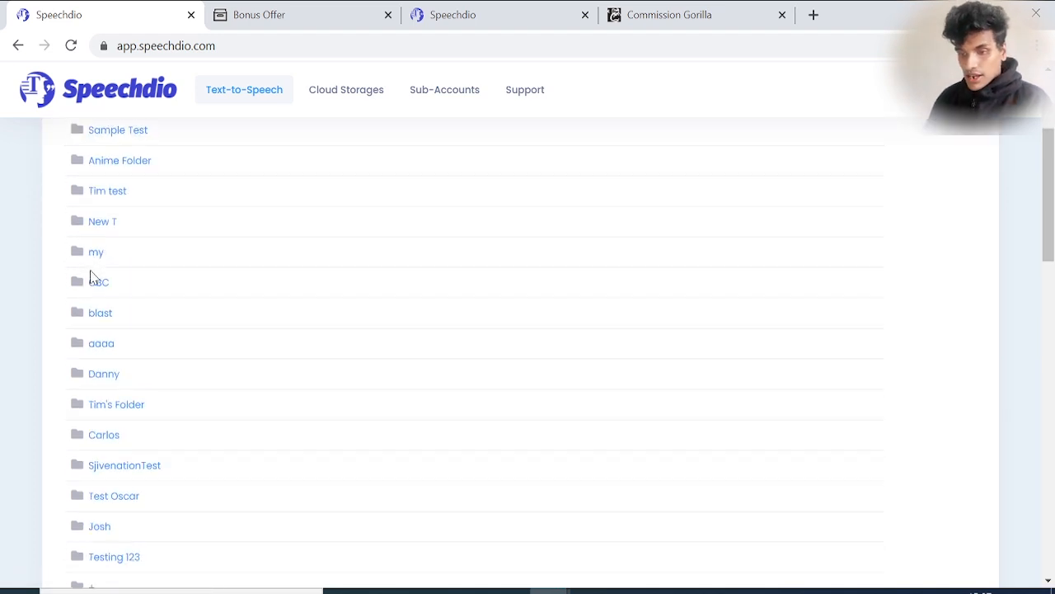
pyautogui.scroll(-3)
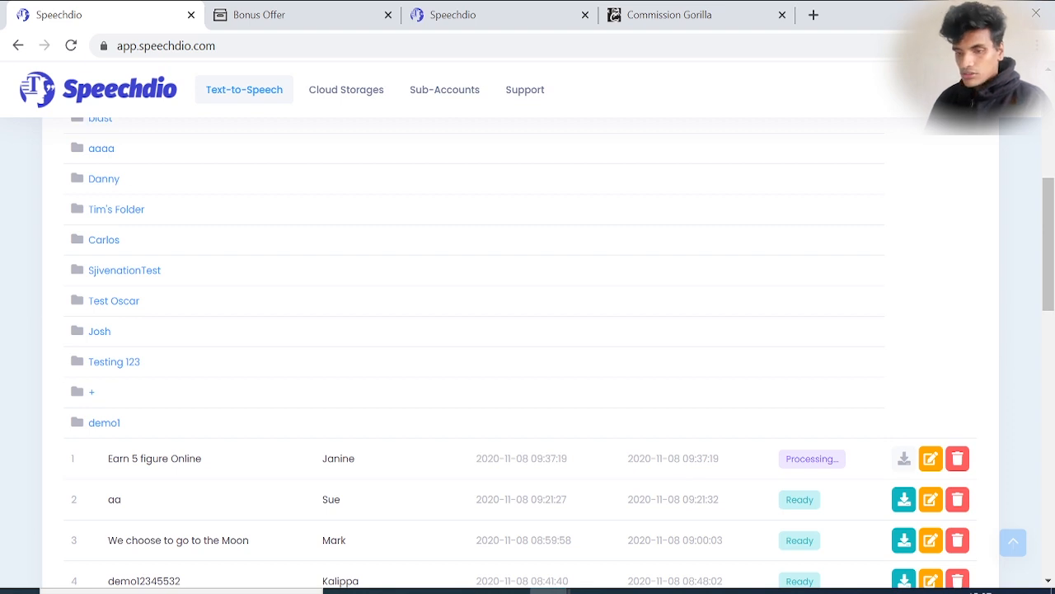
pyautogui.moveTo(743, 476)
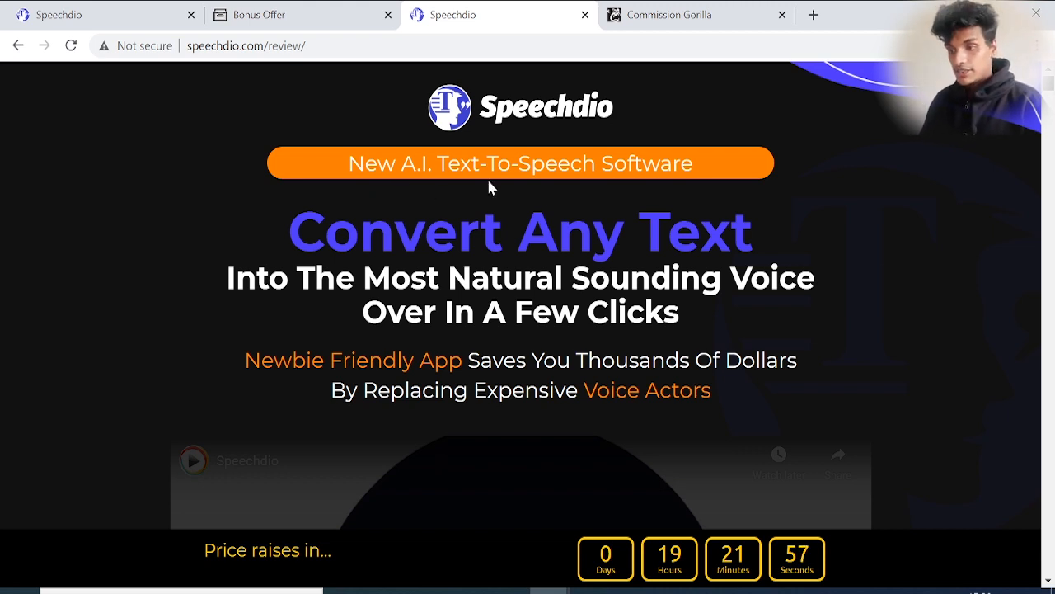
pyautogui.moveTo(578, 201)
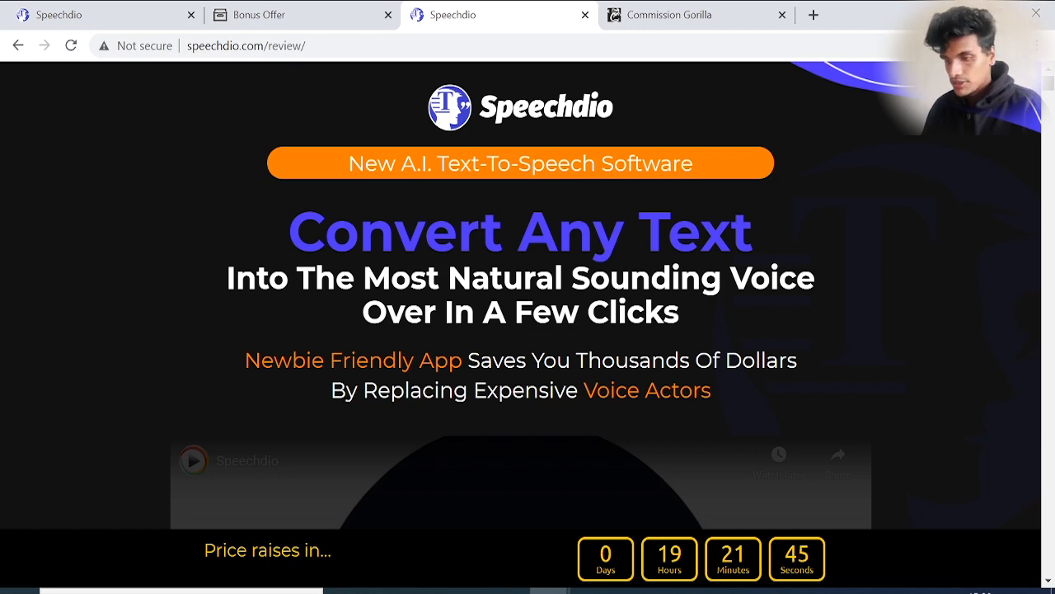
# - Scroll the Speechdio dashboard list where 'Earn 5 figure Online' still shows processing
pyautogui.scroll(-3)
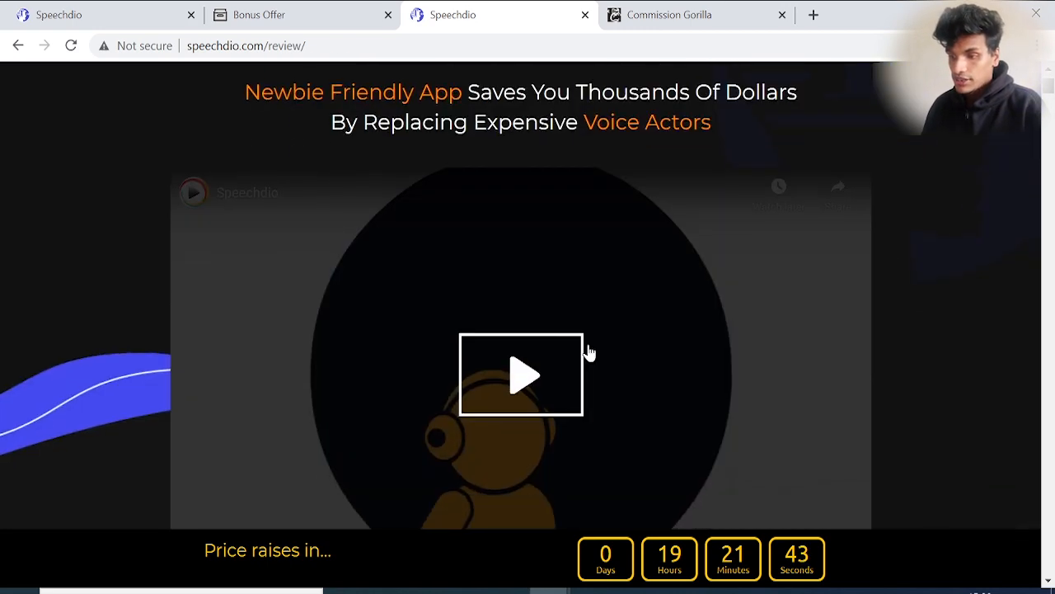
pyautogui.scroll(3)
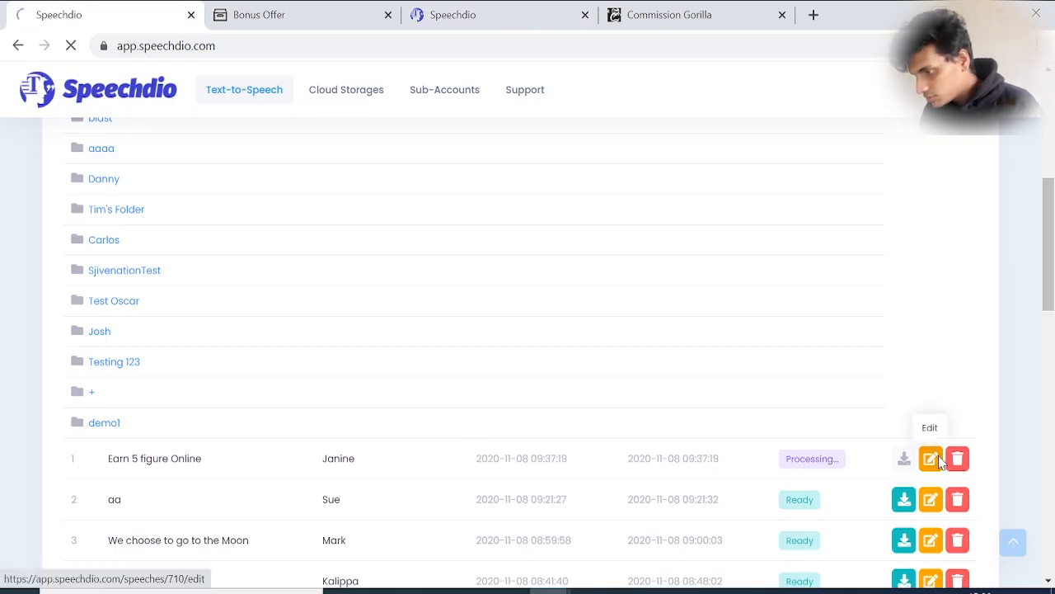
# - Open the 'Earn 5 figure Online' speech's edit page with its local storage and morning script
pyautogui.click(930, 458)
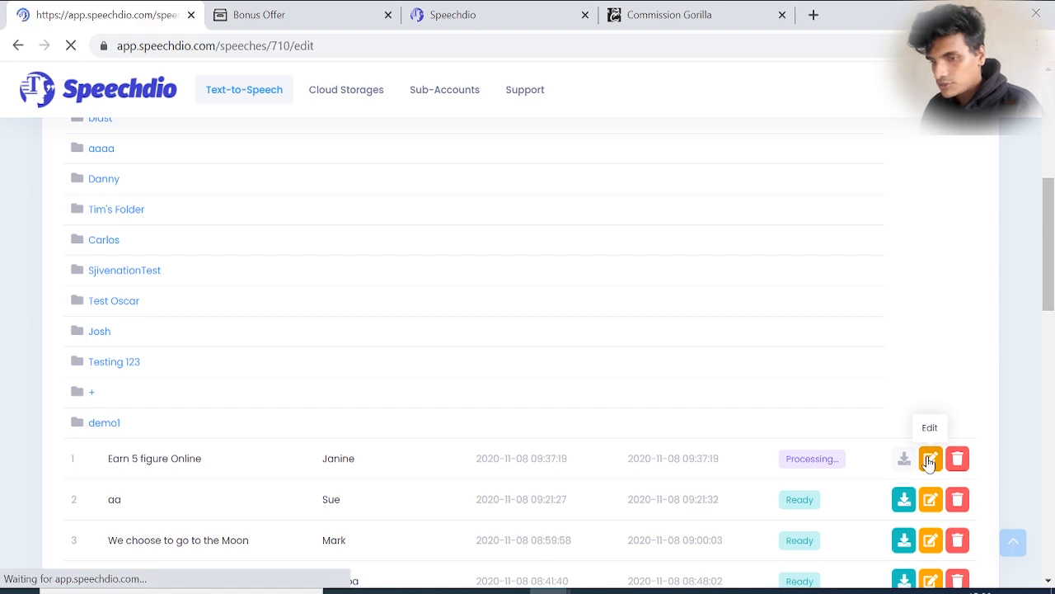
pyautogui.click(930, 459)
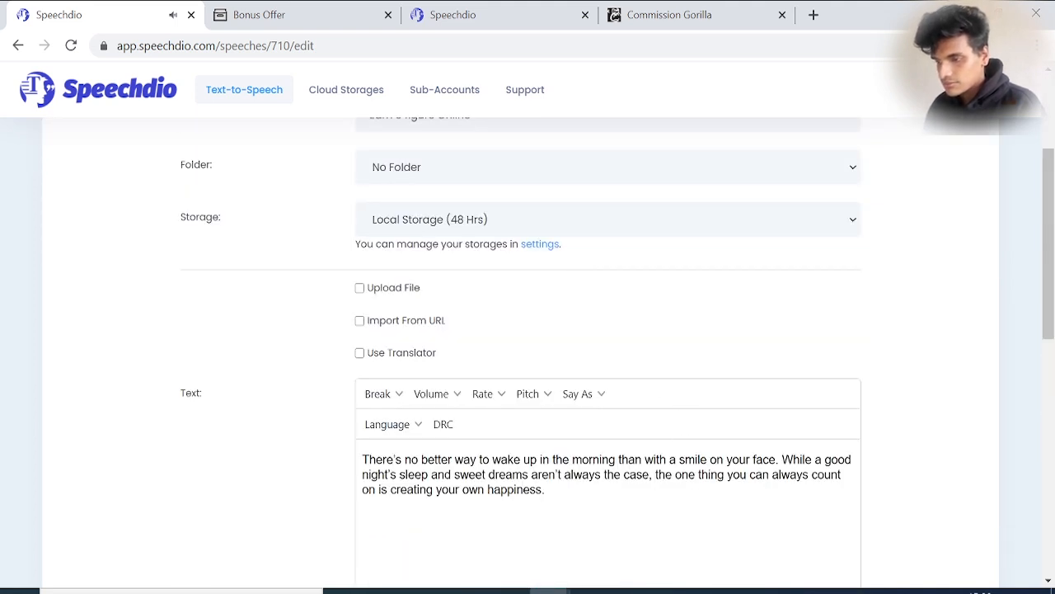
pyautogui.moveTo(613, 506)
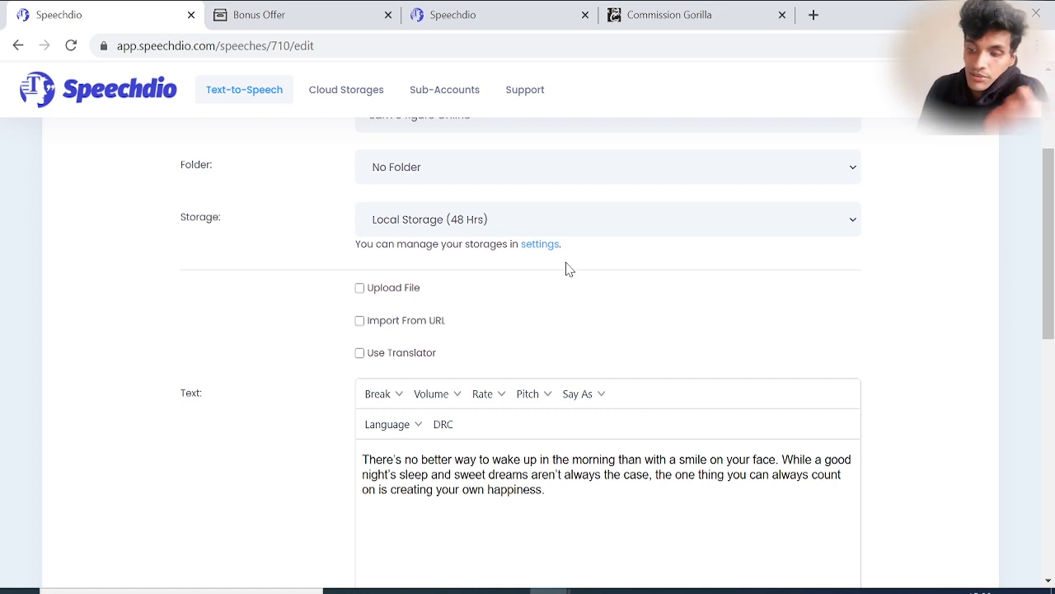
pyautogui.moveTo(539, 254)
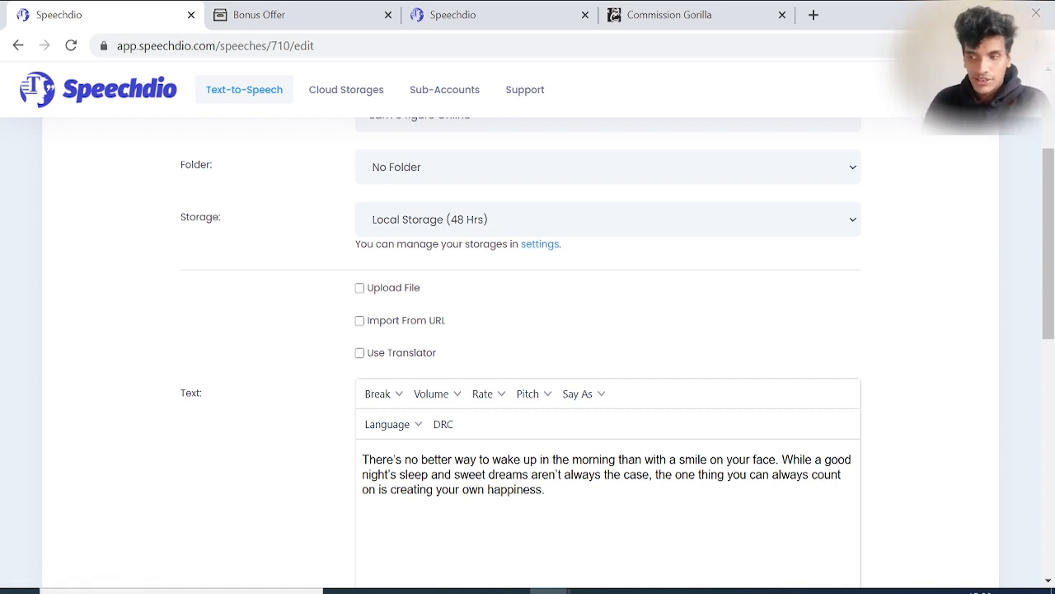
pyautogui.moveTo(402, 333)
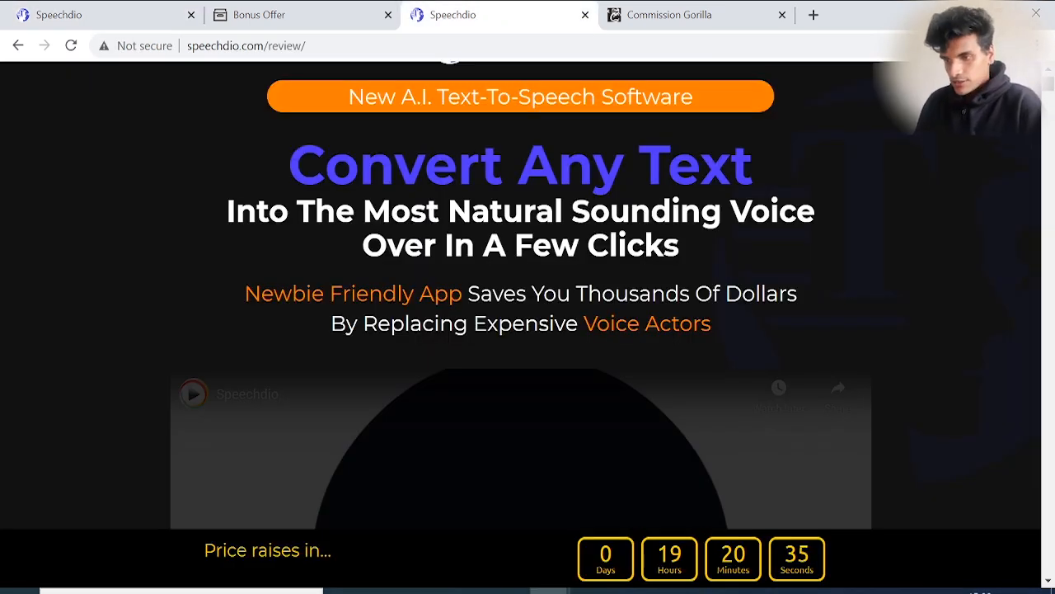
# - Scroll the review page through the feature bullets to the Founders Special Deal
pyautogui.scroll(-3)
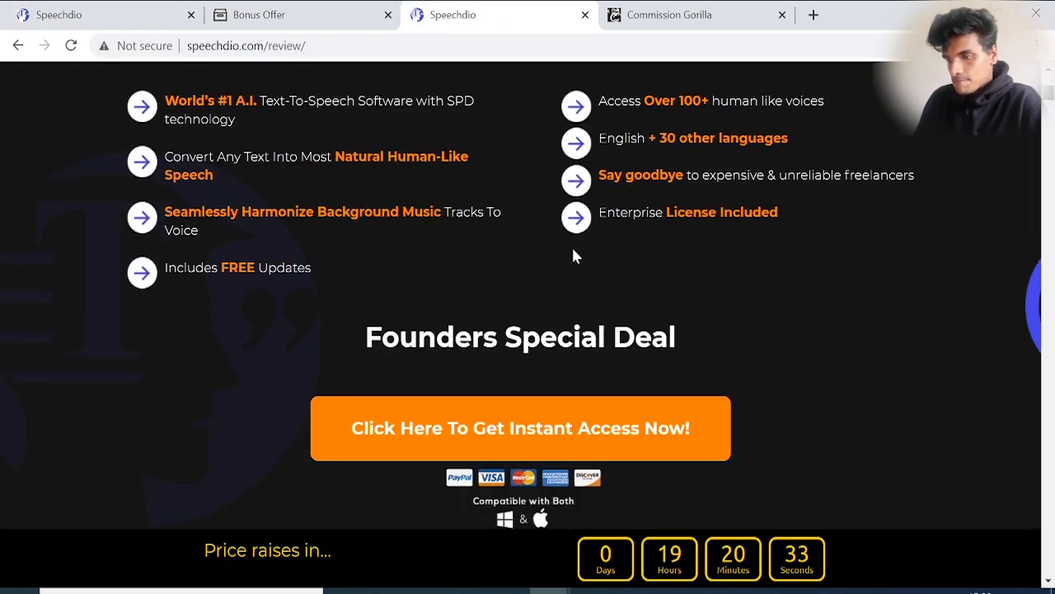
pyautogui.scroll(-3)
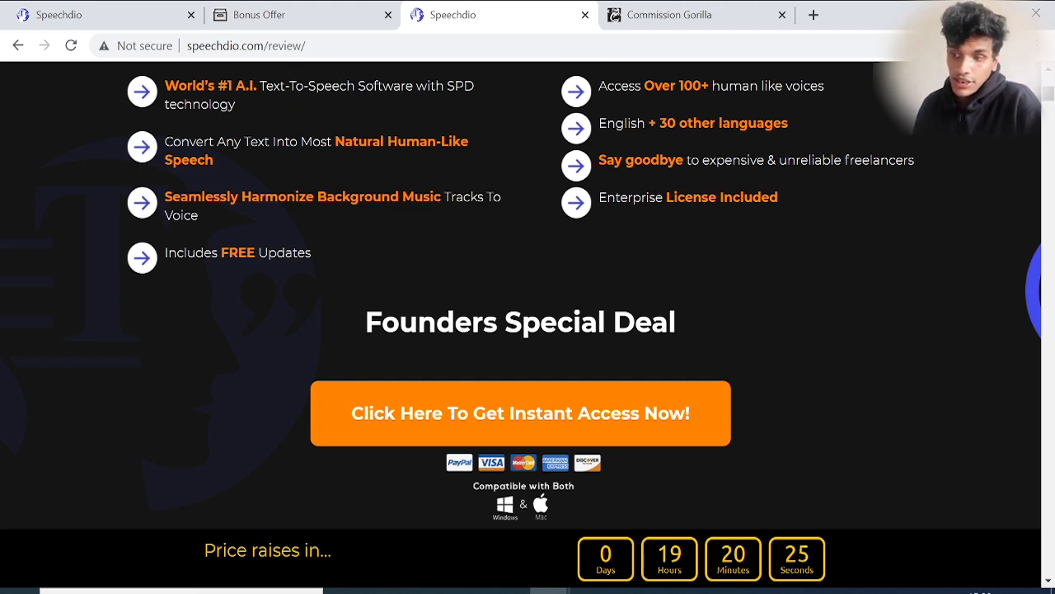
pyautogui.moveTo(843, 255)
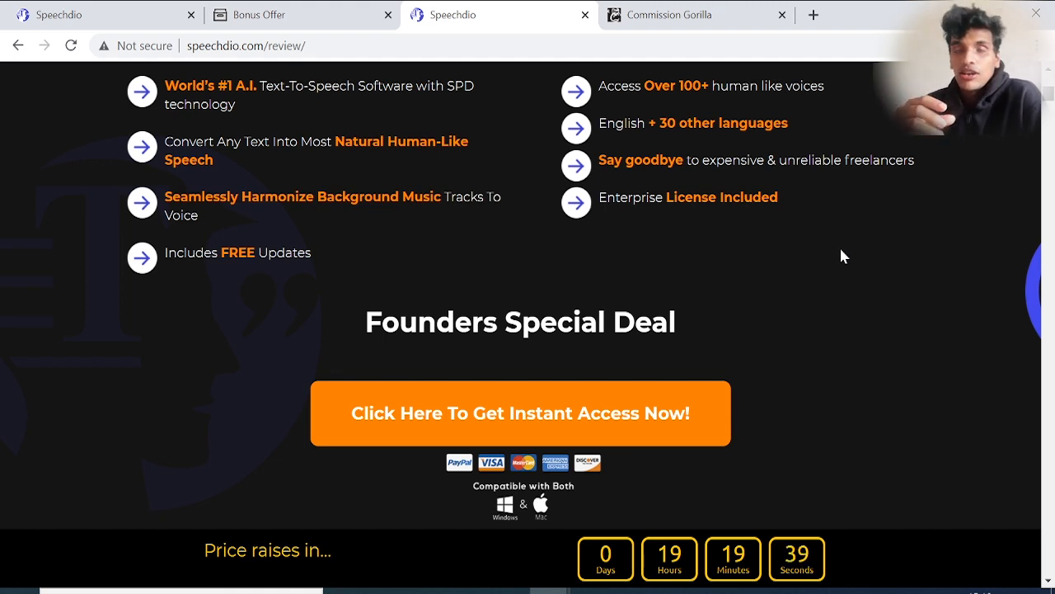
pyautogui.moveTo(775, 305)
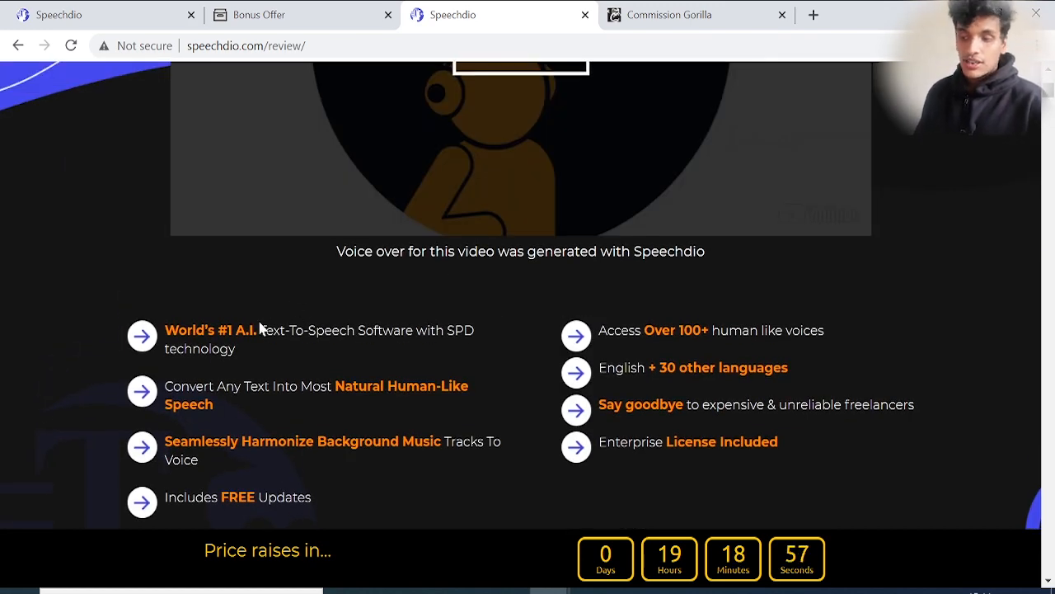
pyautogui.moveTo(419, 358)
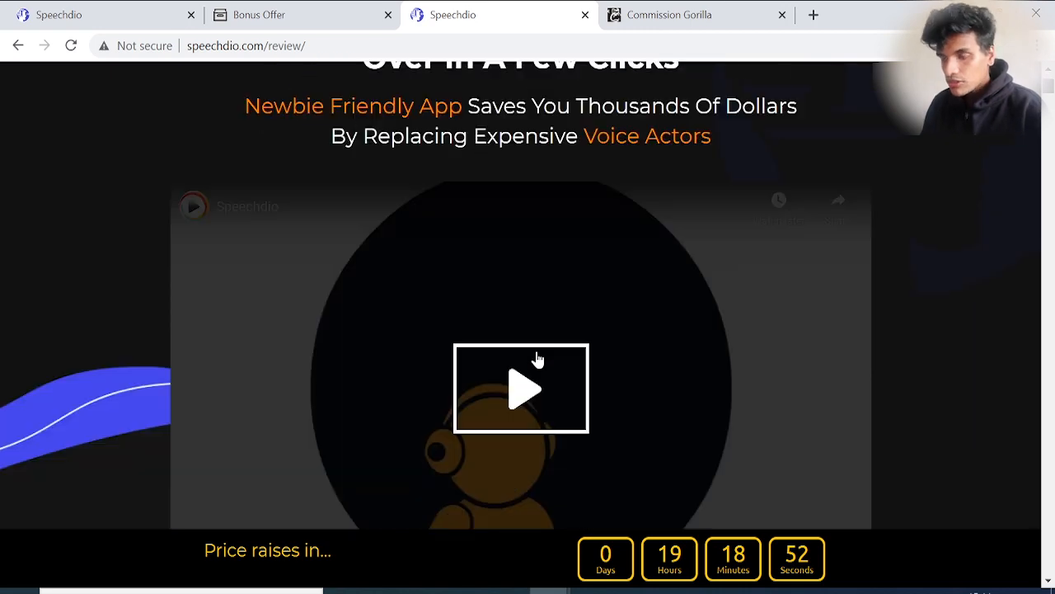
# - Scroll past testimonials, the three-step guide and SPD tech to the Robotic vs Speechdio voice videos
pyautogui.scroll(-3)
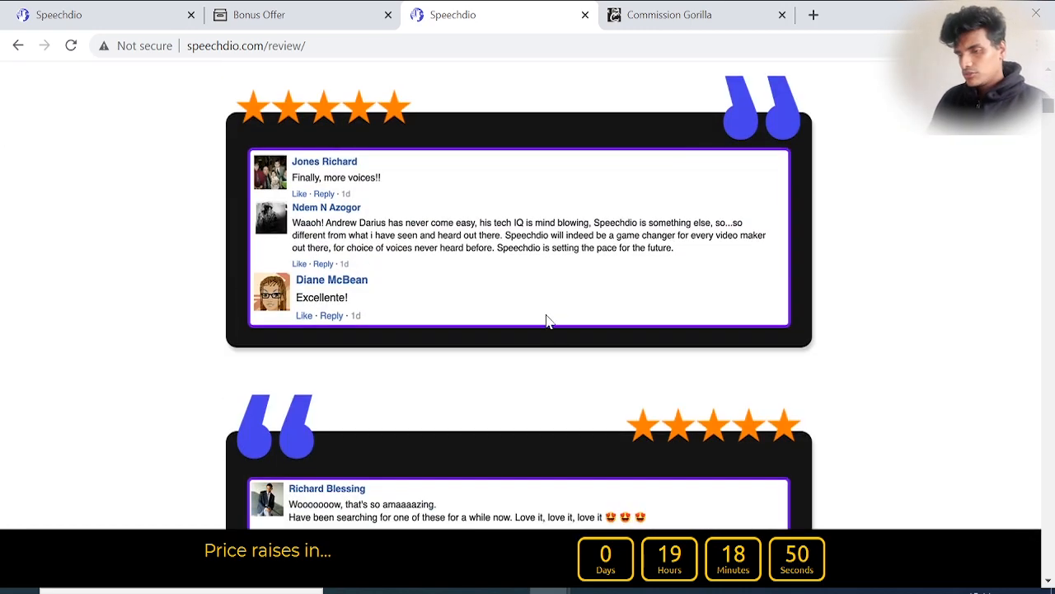
pyautogui.scroll(3)
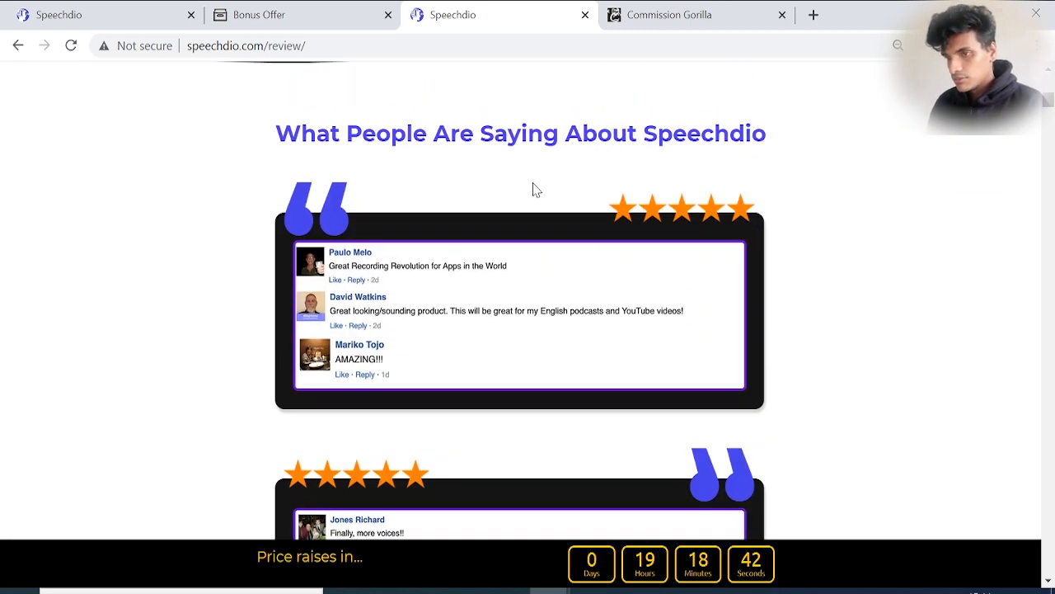
pyautogui.scroll(-3)
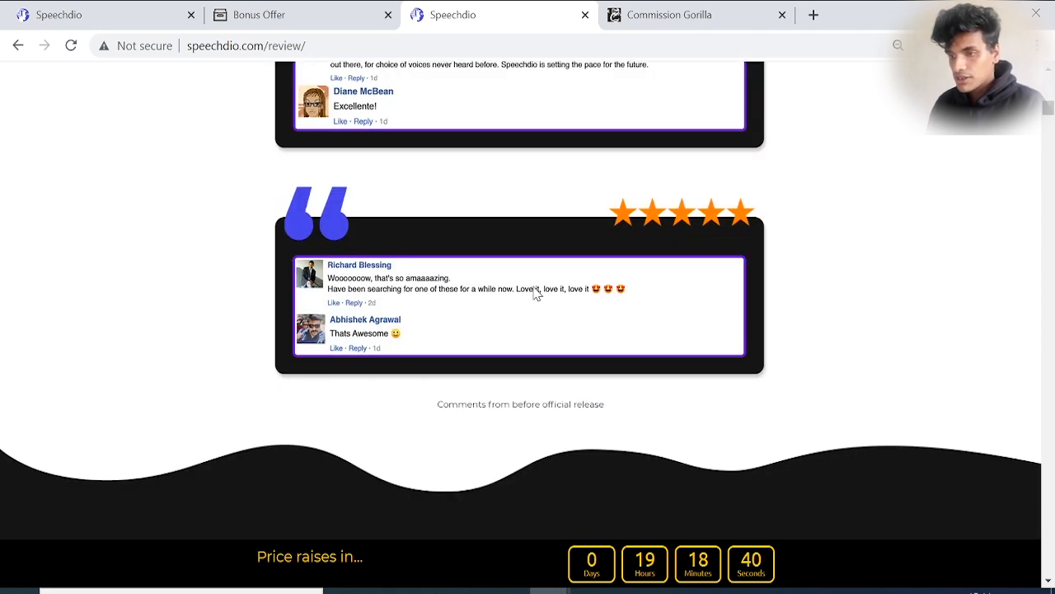
pyautogui.scroll(-3)
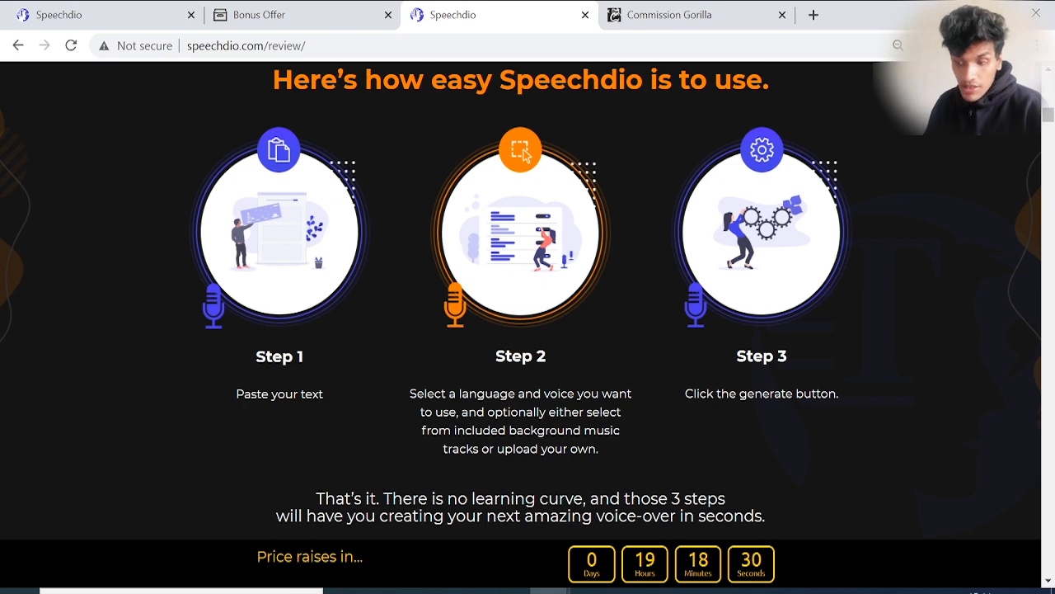
pyautogui.moveTo(732, 421)
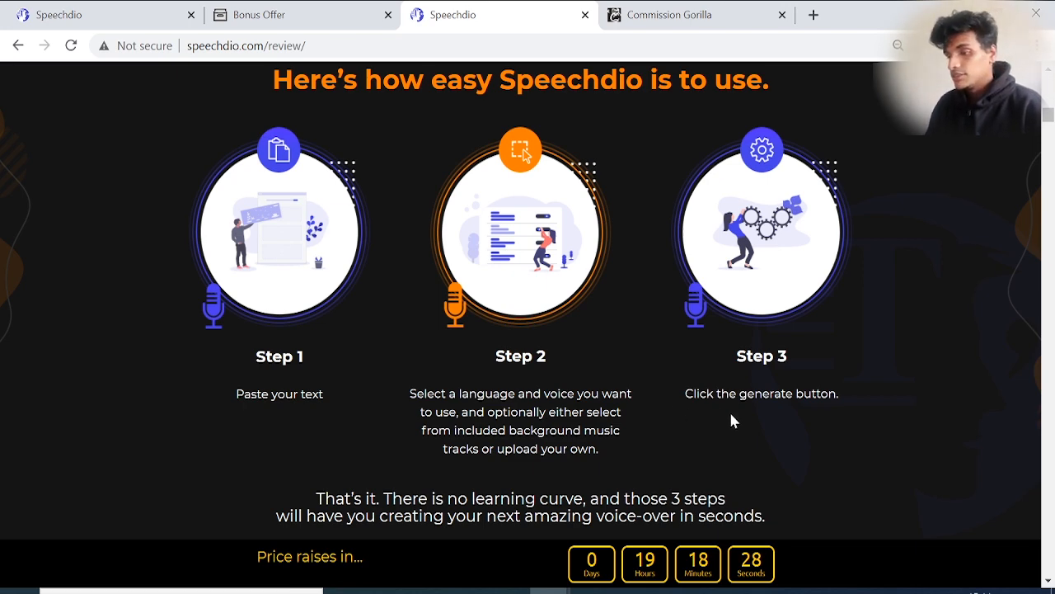
pyautogui.scroll(-3)
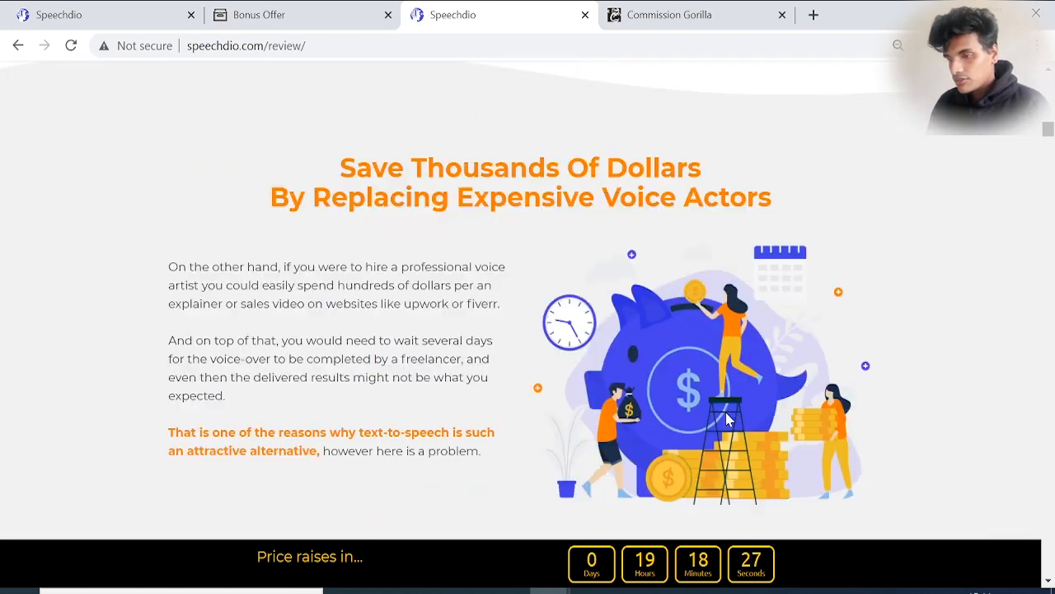
pyautogui.scroll(-3)
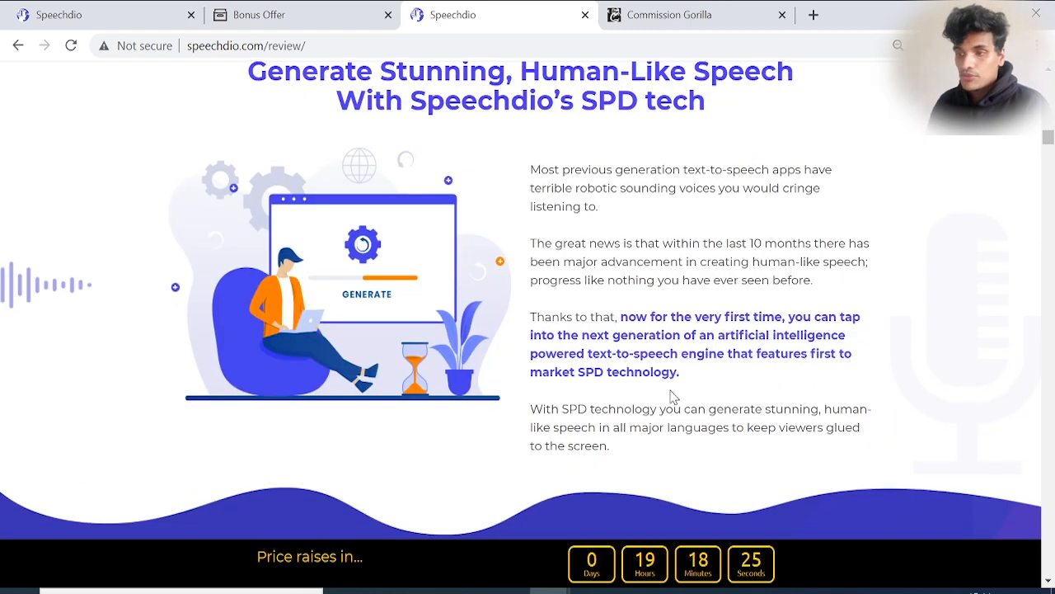
pyautogui.moveTo(544, 135)
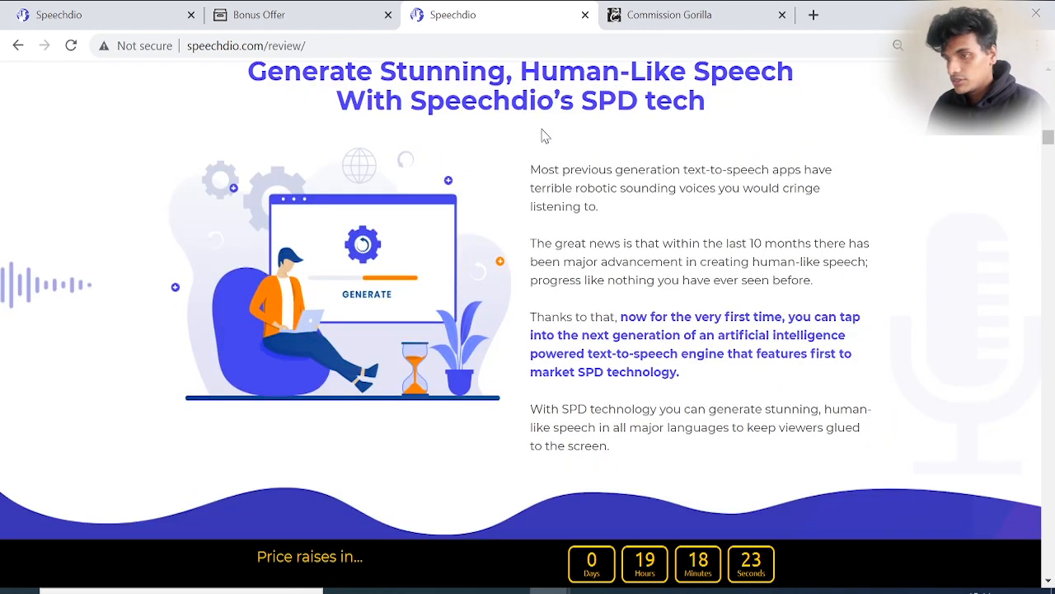
pyautogui.scroll(-3)
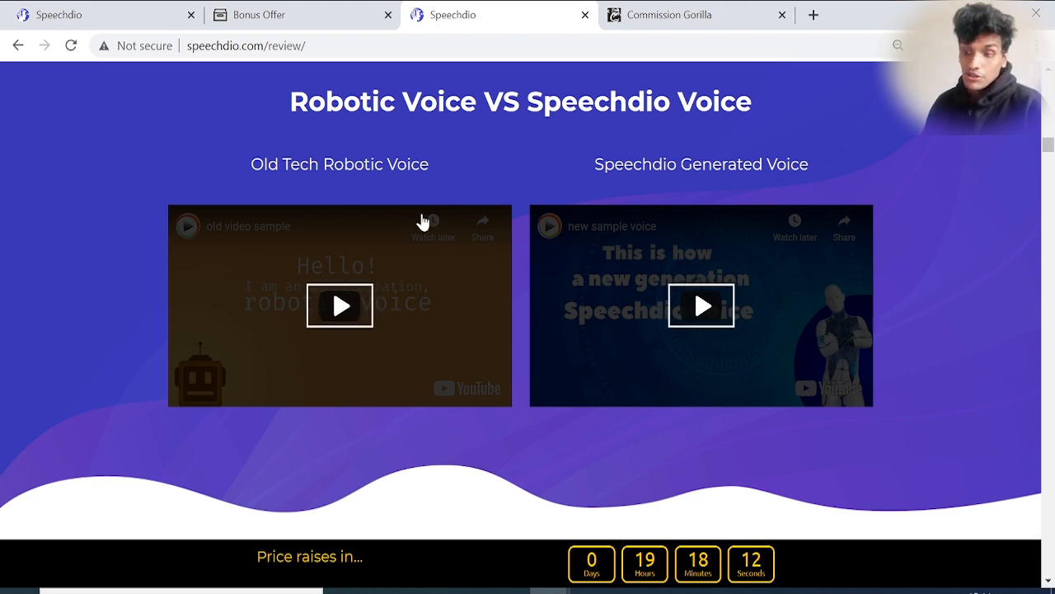
pyautogui.moveTo(594, 203)
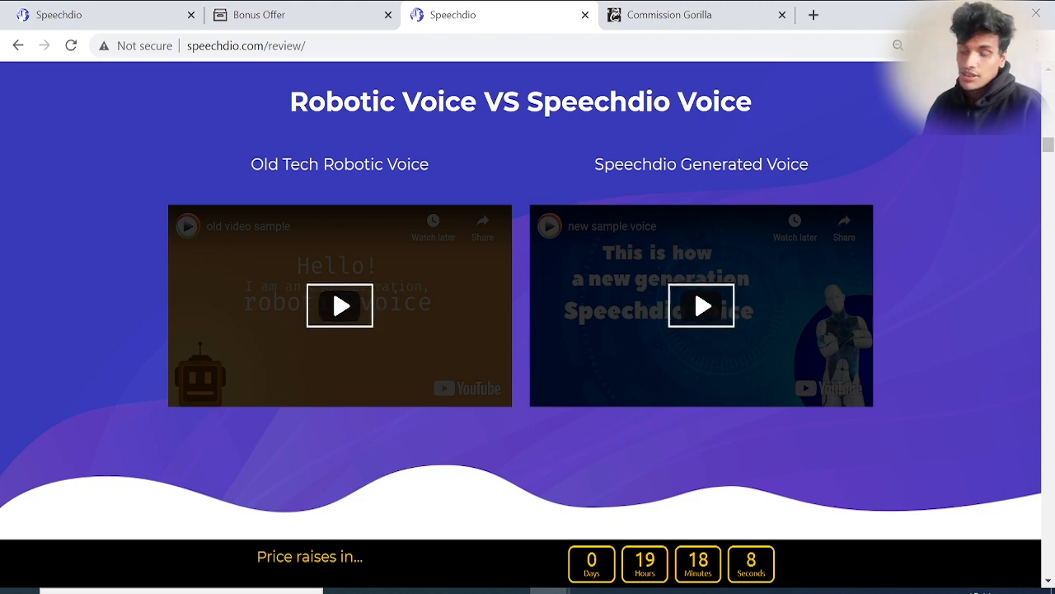
pyautogui.moveTo(657, 180)
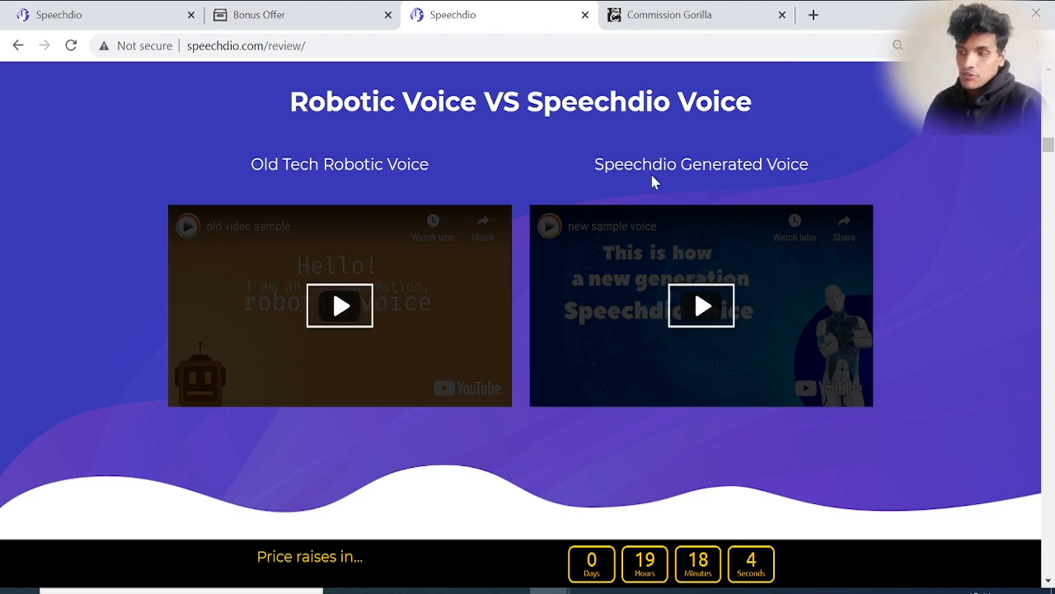
# - Scroll through the open export platform section into the 'Works With All Video Creation Software' list
pyautogui.scroll(-3)
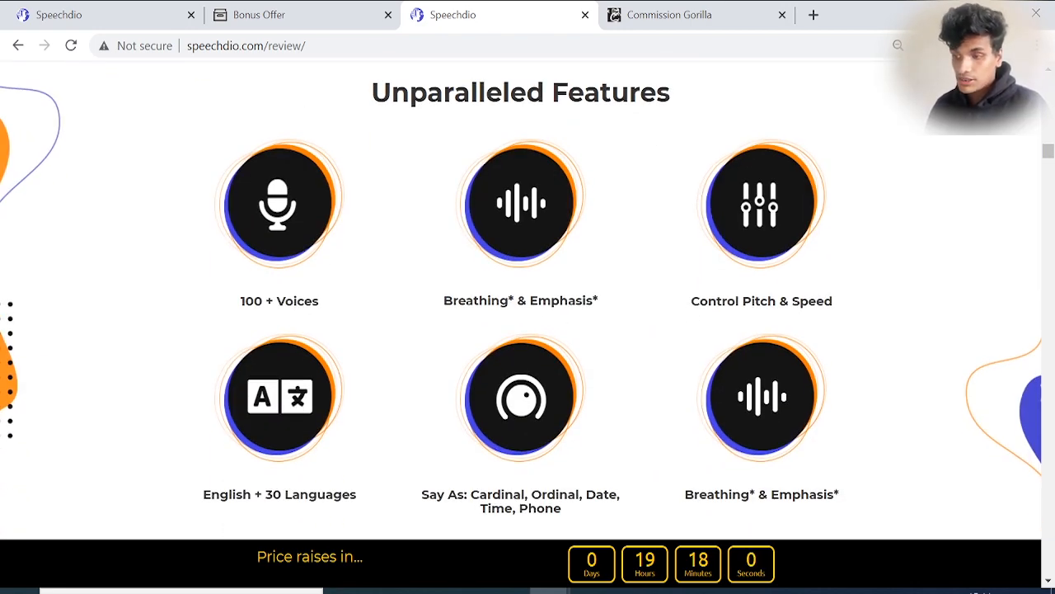
pyautogui.scroll(-3)
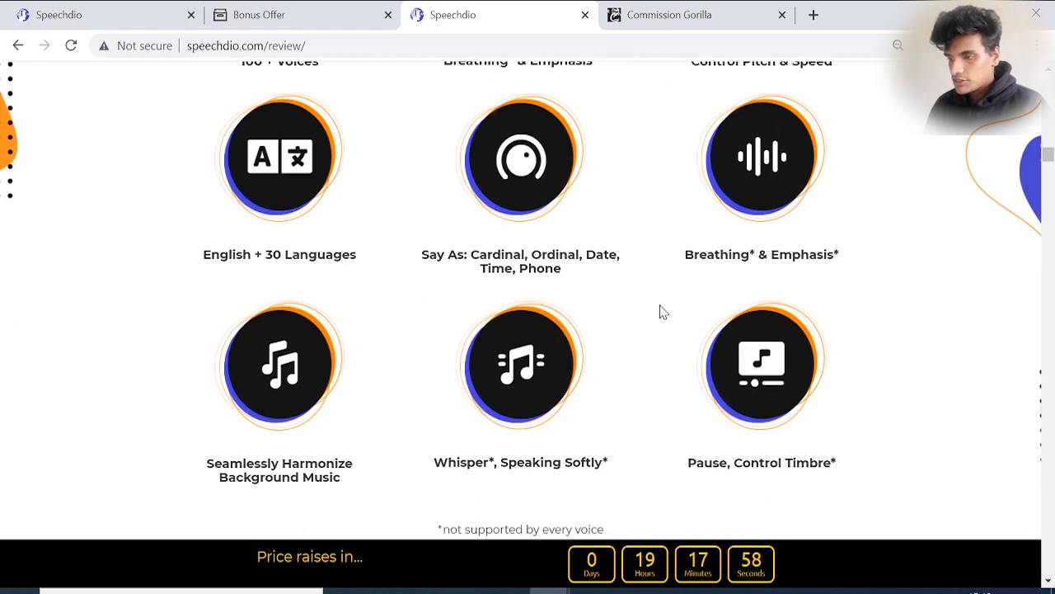
pyautogui.scroll(-3)
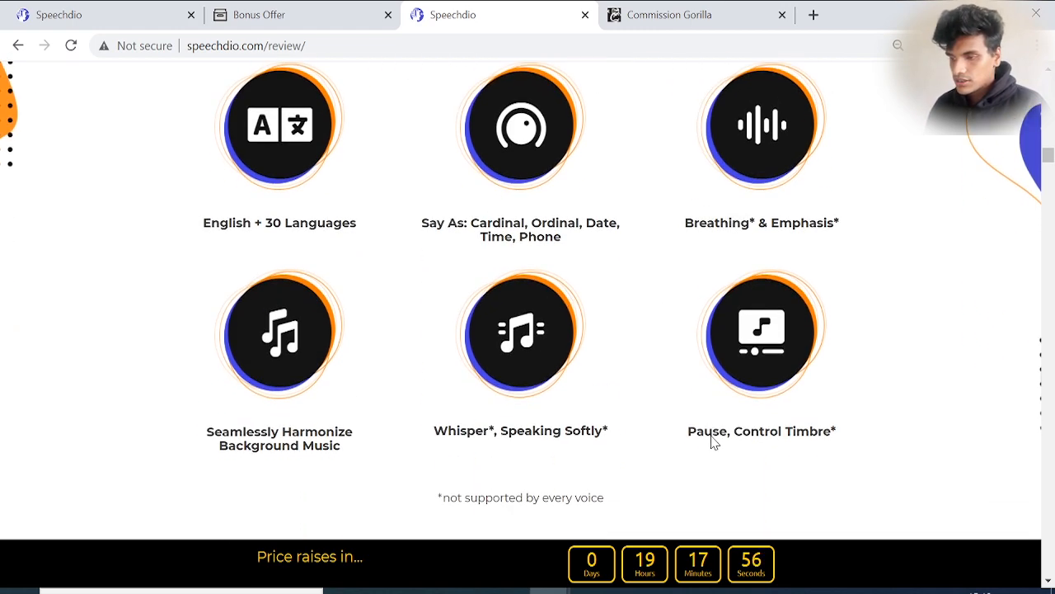
pyautogui.scroll(-3)
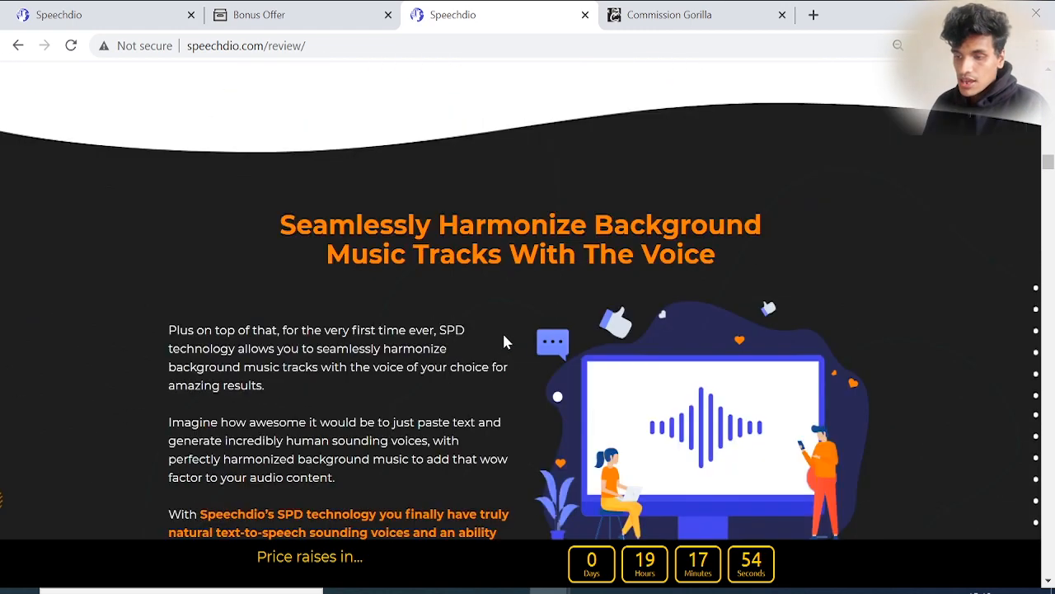
pyautogui.scroll(-3)
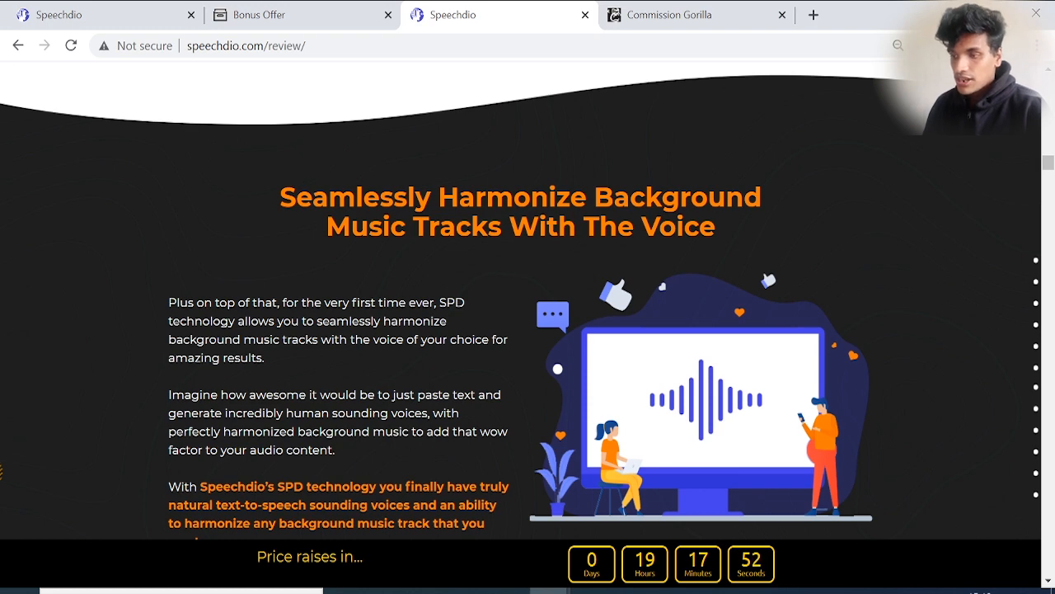
pyautogui.scroll(-3)
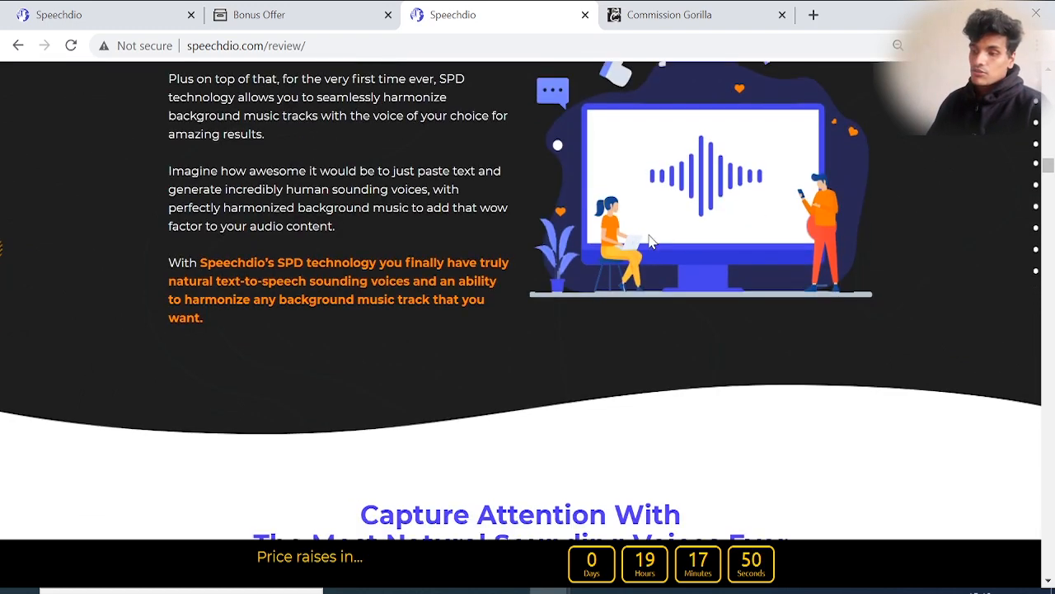
pyautogui.scroll(-3)
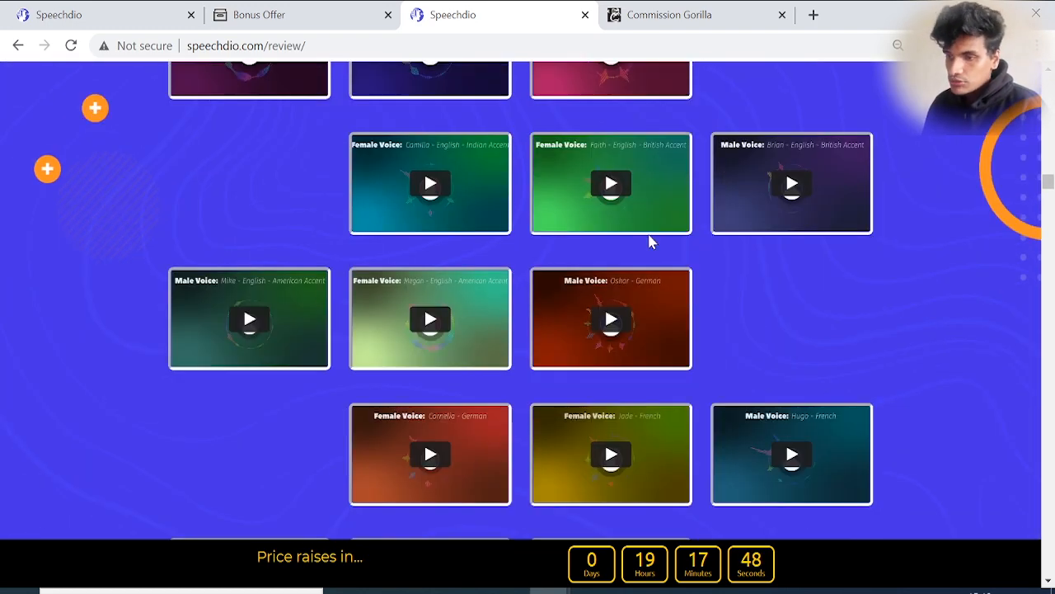
pyautogui.scroll(-3)
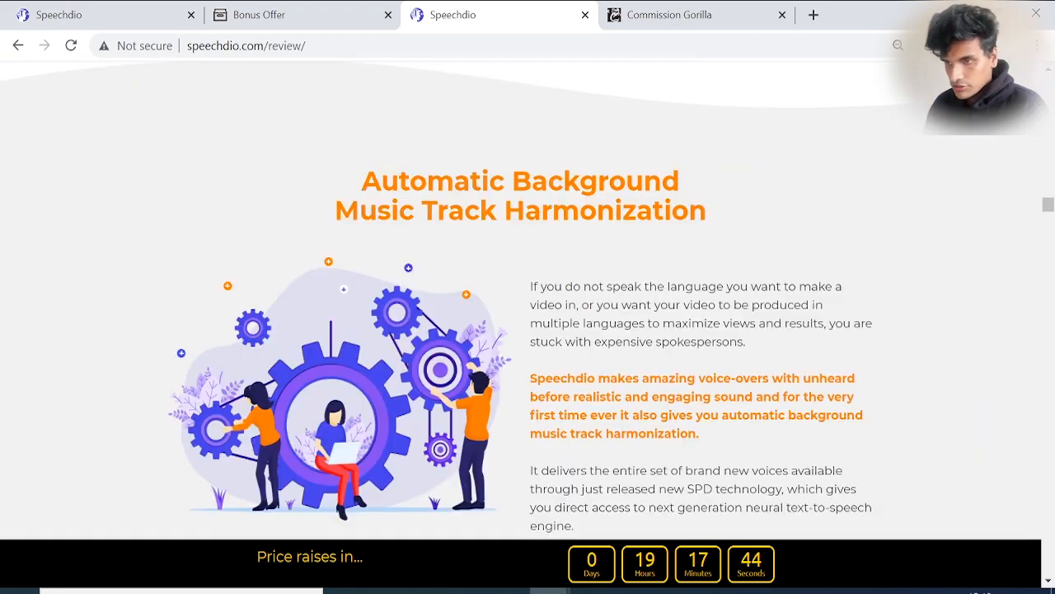
# - Continue down the compatible software list from Camtasia to Pinnacle, reaching the 100 realistic voices heading
pyautogui.scroll(-3)
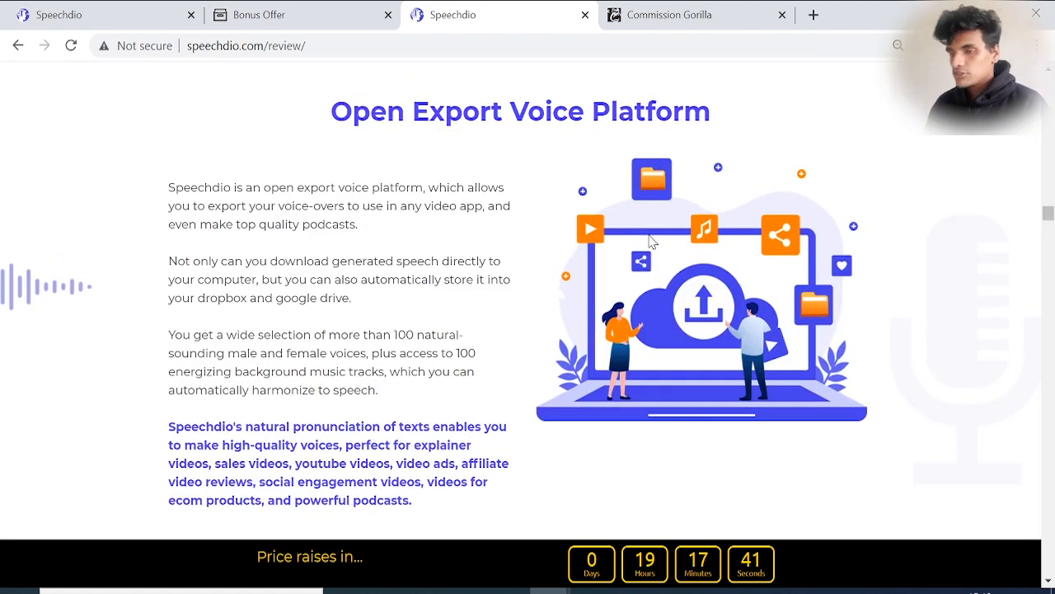
pyautogui.scroll(-3)
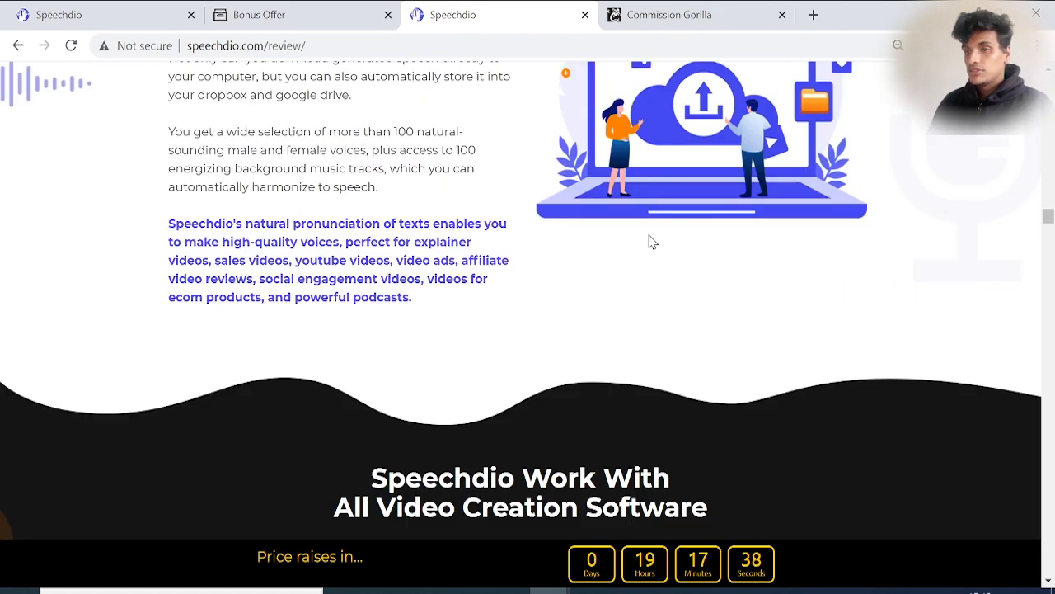
pyautogui.scroll(-3)
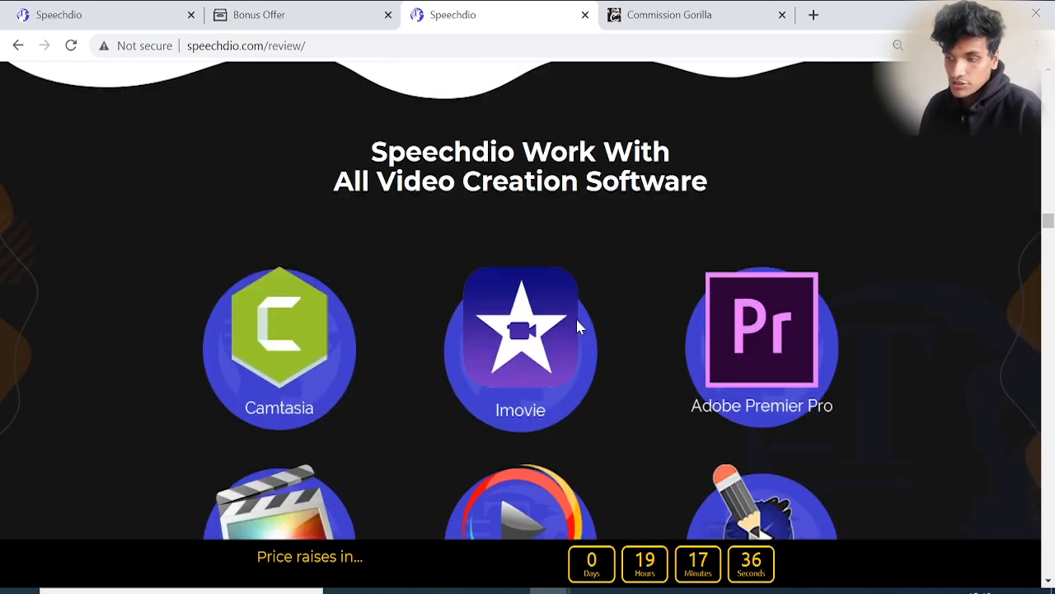
pyautogui.scroll(-3)
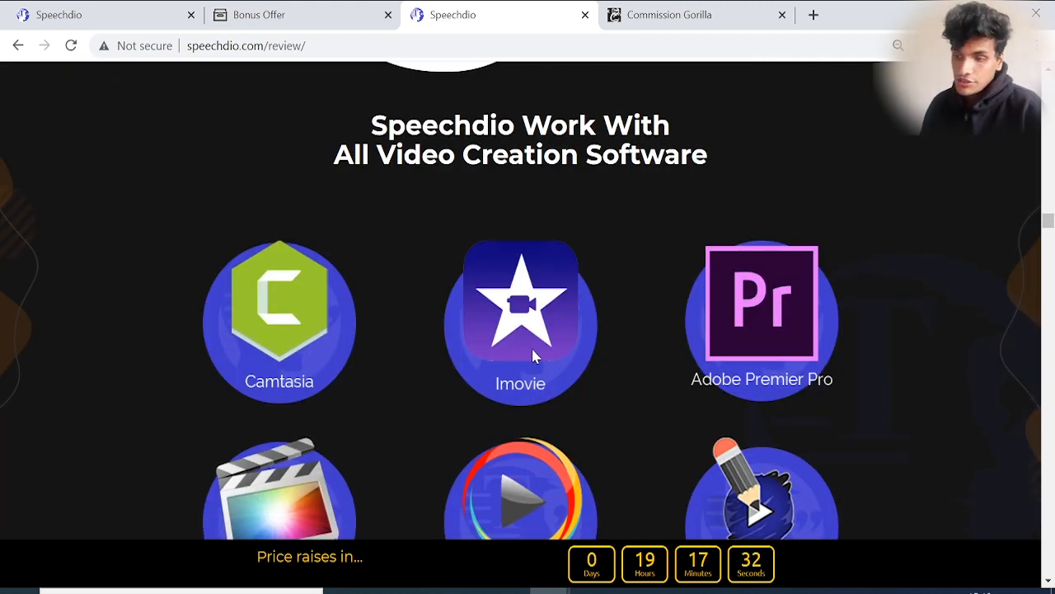
pyautogui.scroll(-3)
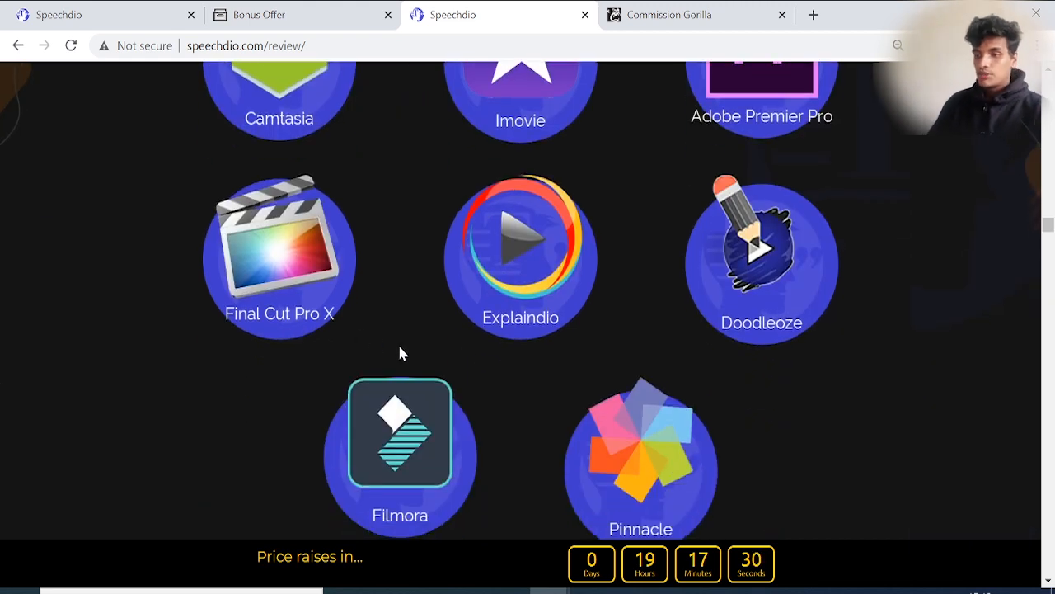
pyautogui.moveTo(584, 448)
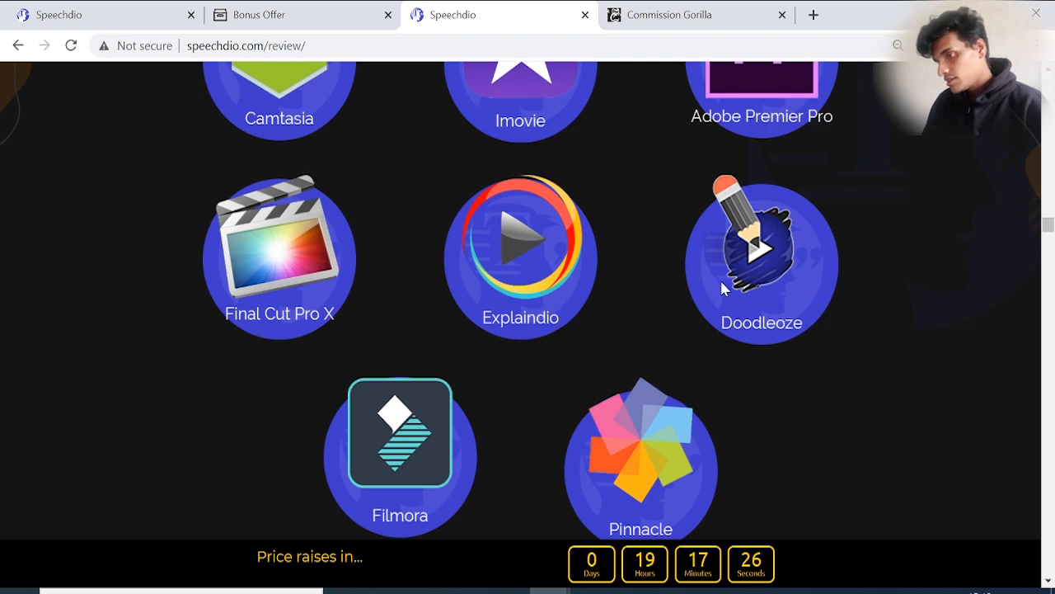
pyautogui.scroll(3)
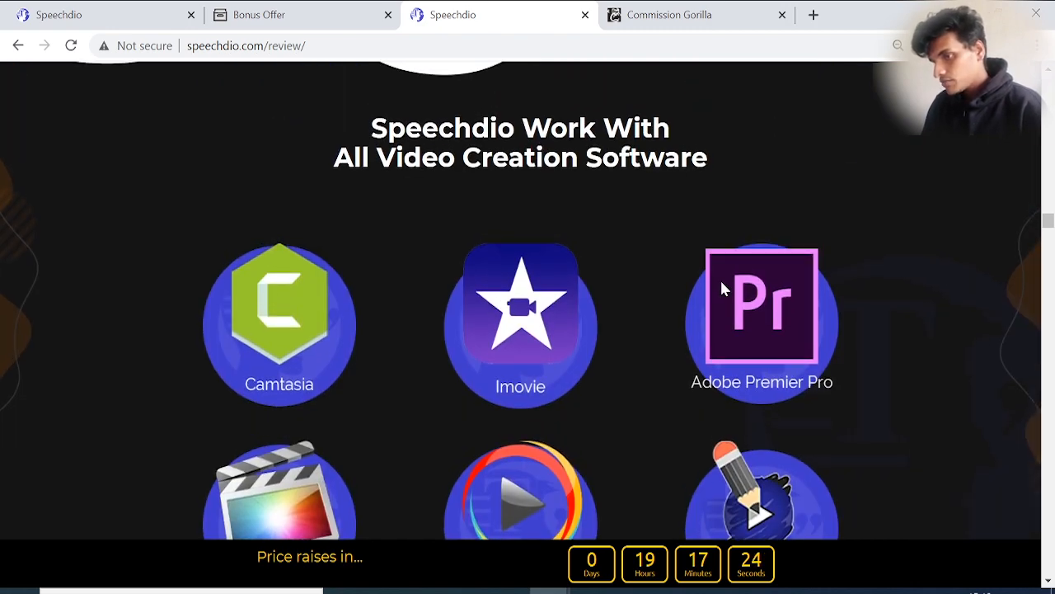
pyautogui.scroll(-3)
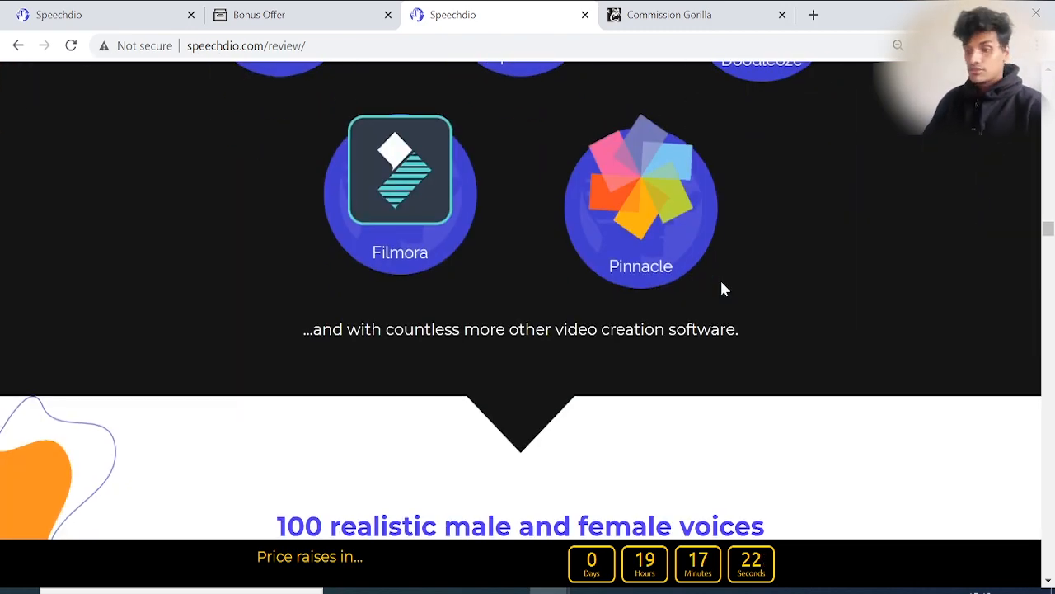
# - Scroll through the 101 voices list, special deal, support and use-case sections
pyautogui.scroll(-3)
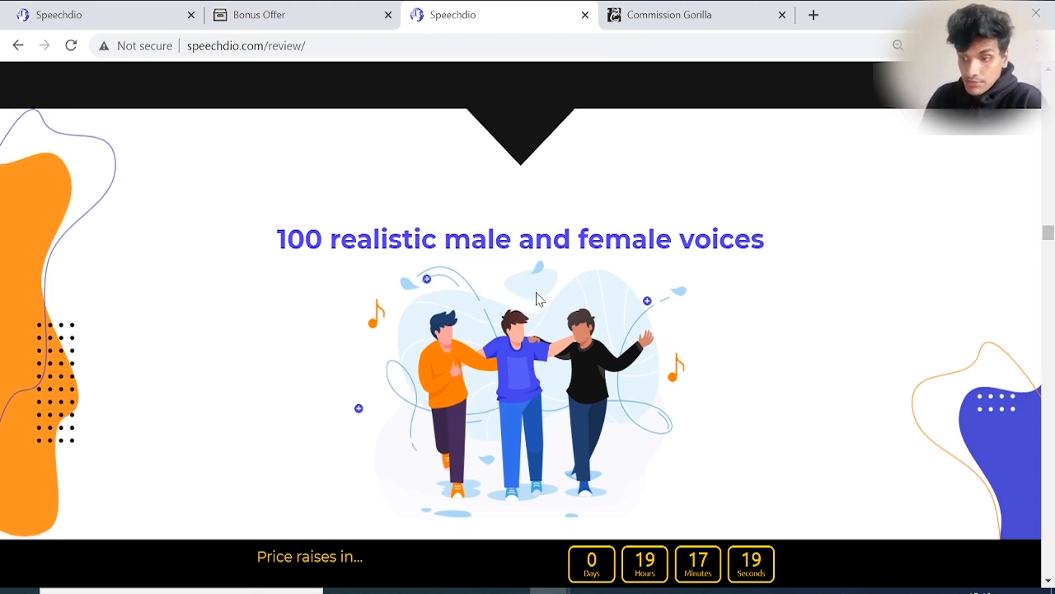
pyautogui.scroll(-3)
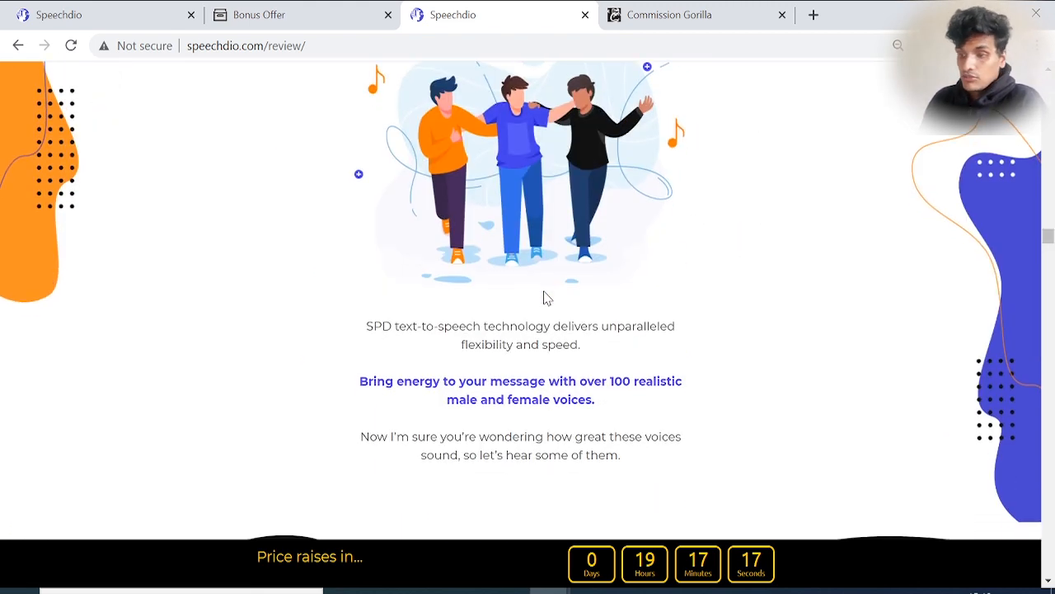
pyautogui.scroll(-3)
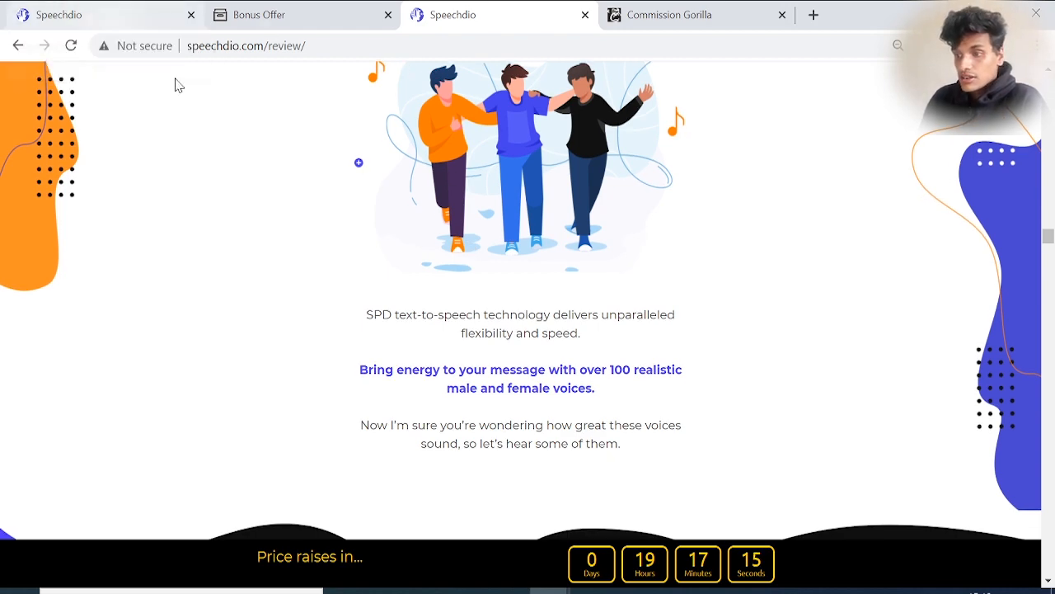
pyautogui.scroll(-3)
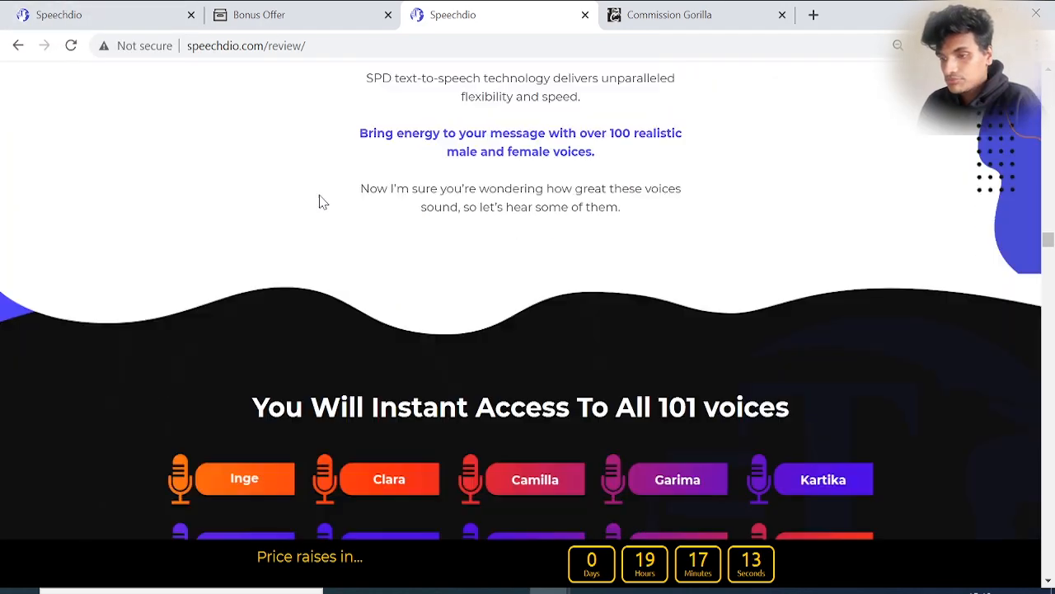
pyautogui.scroll(-3)
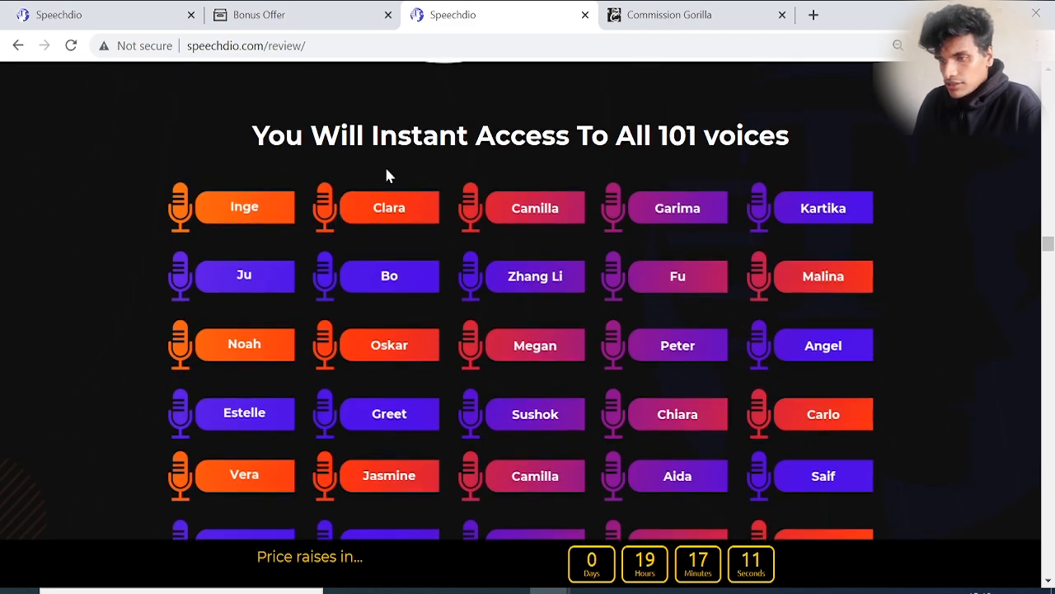
pyautogui.moveTo(577, 162)
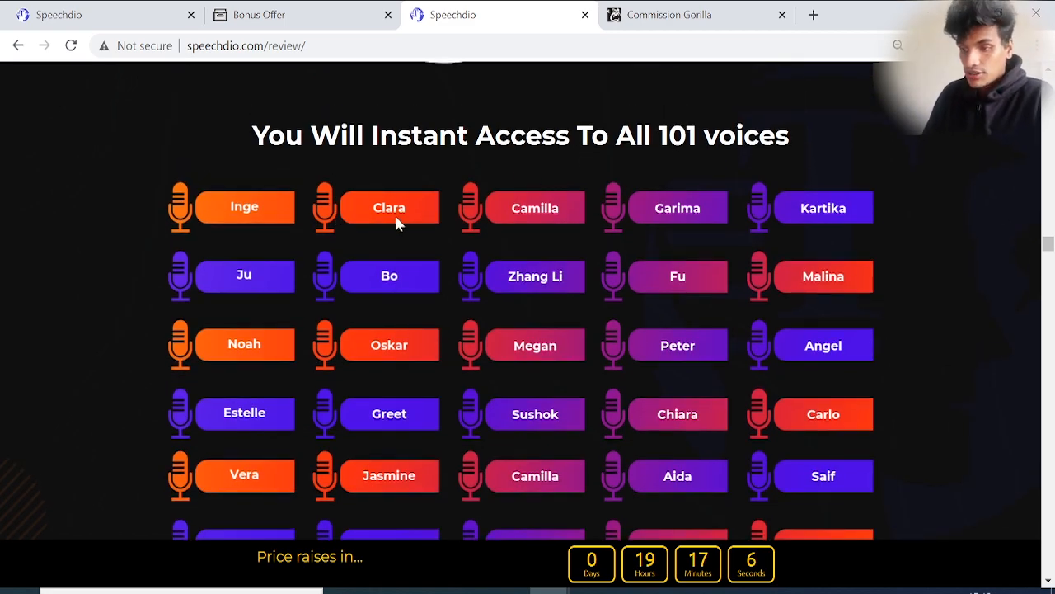
pyautogui.scroll(-3)
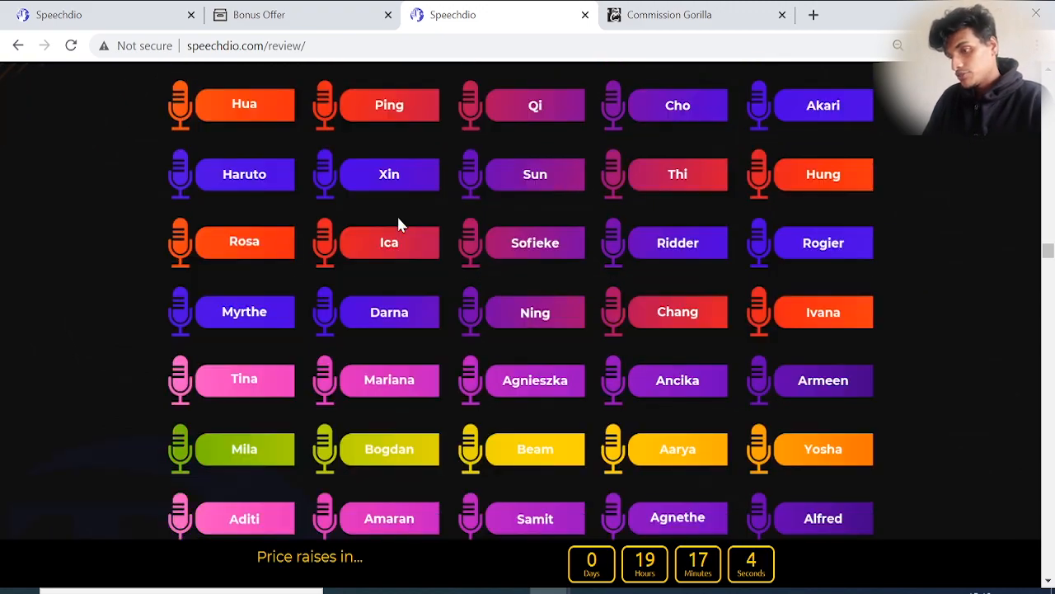
pyautogui.scroll(-3)
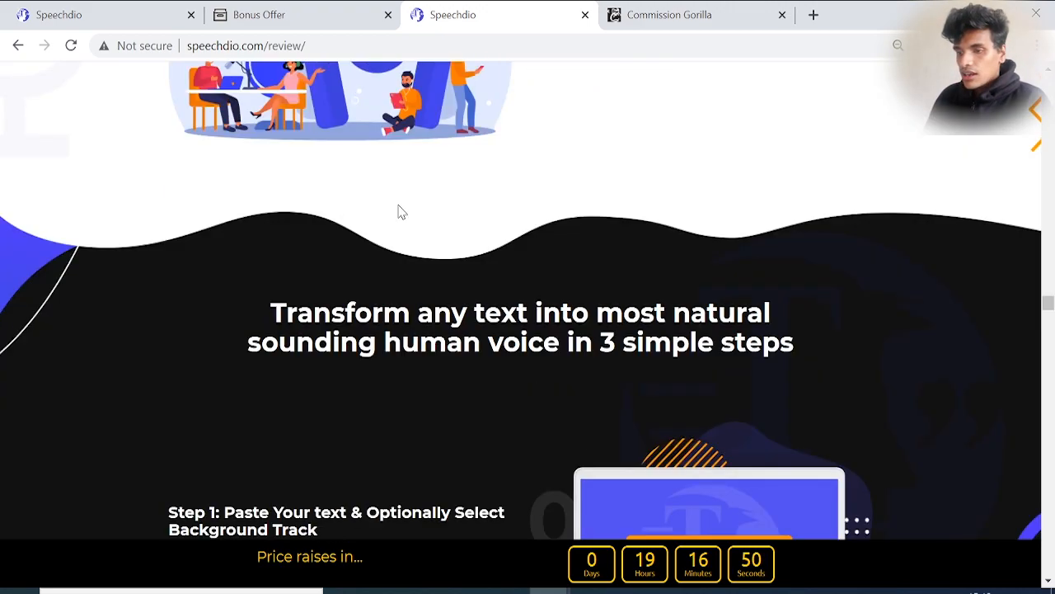
pyautogui.scroll(-3)
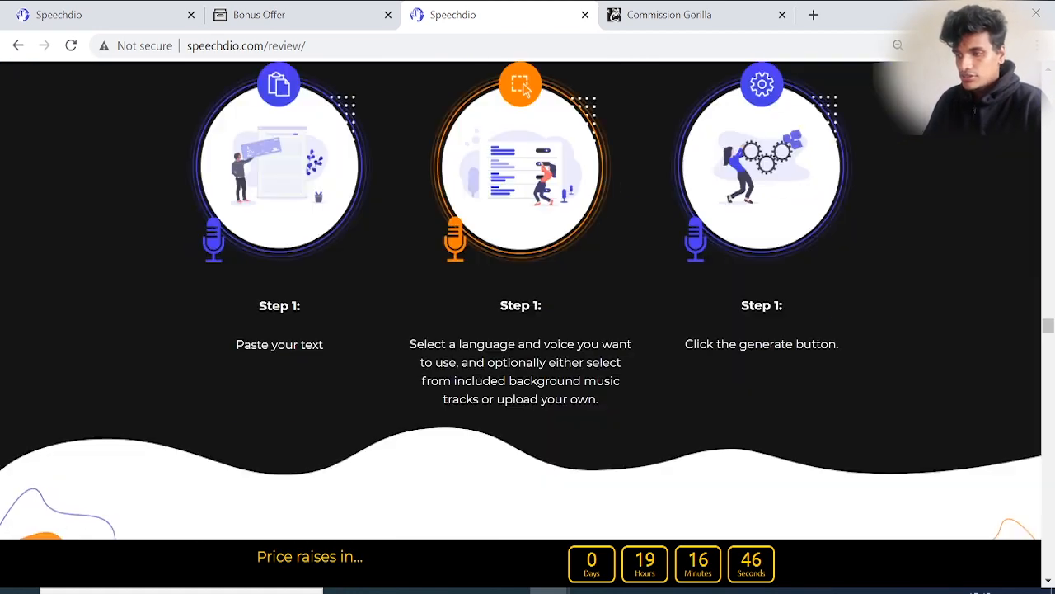
# - Scroll past the three-step process and $27 pricing box to 'What People Are Saying About Speechdio'
pyautogui.scroll(-3)
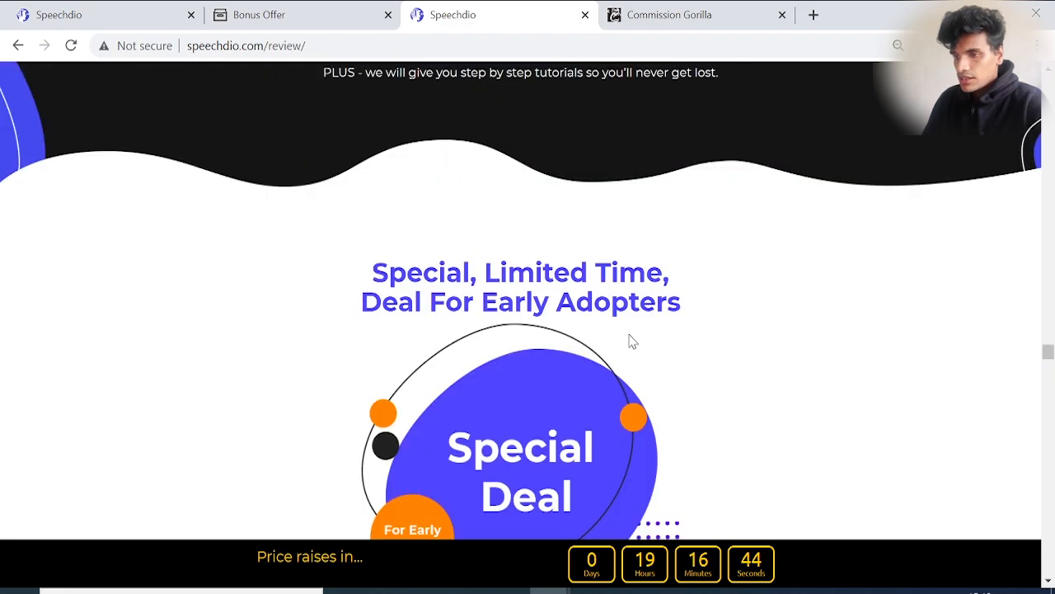
pyautogui.scroll(3)
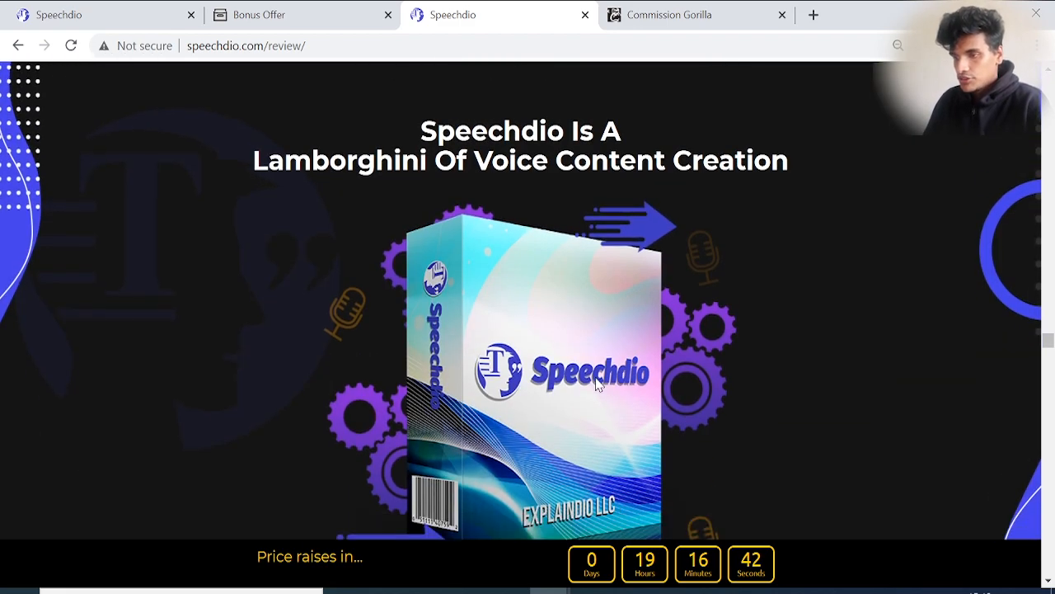
pyautogui.scroll(-3)
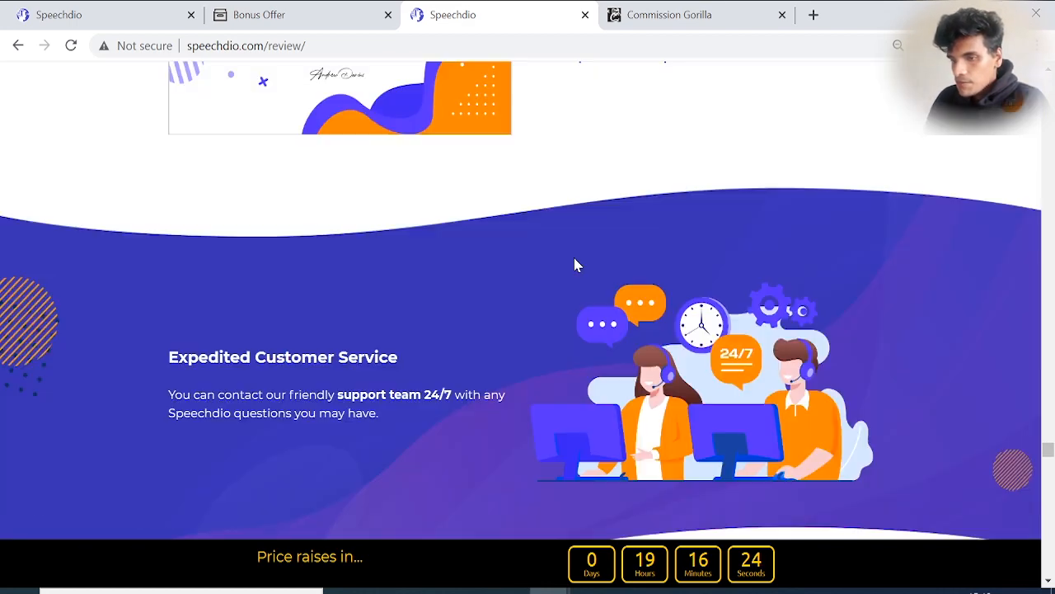
pyautogui.scroll(-3)
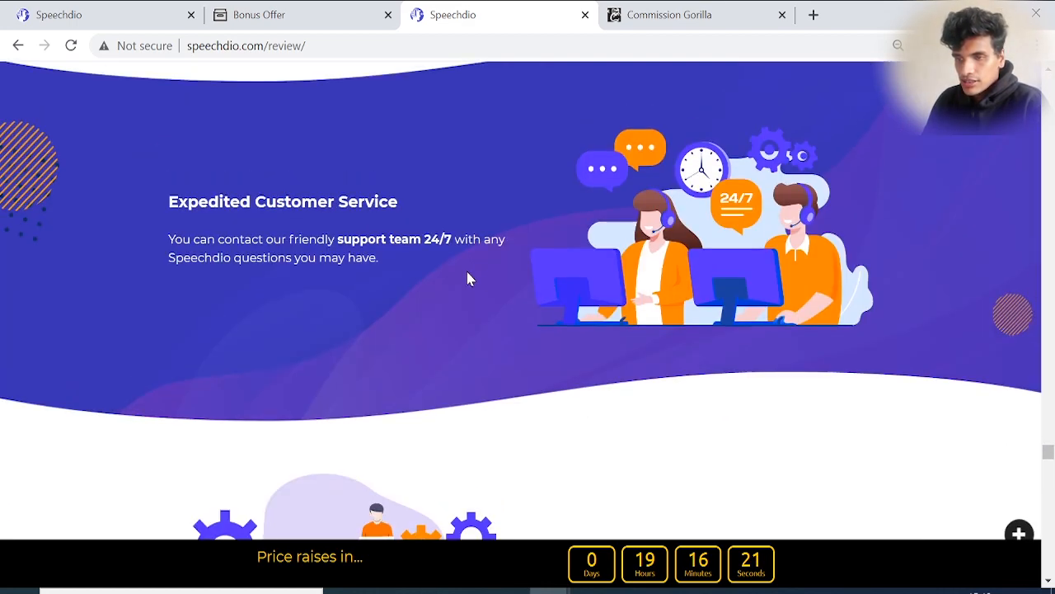
pyautogui.scroll(-3)
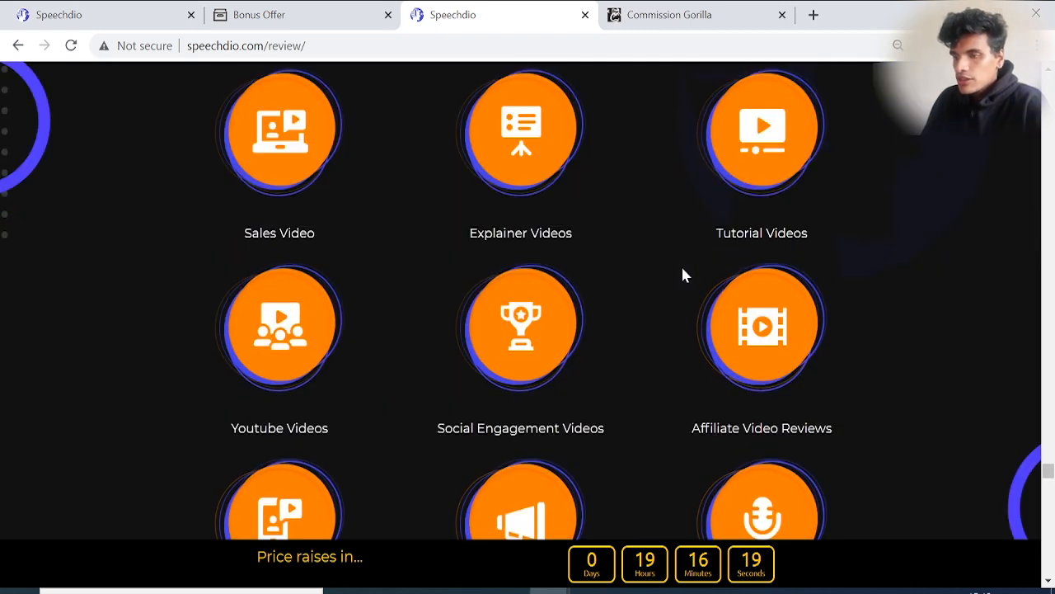
pyautogui.scroll(-3)
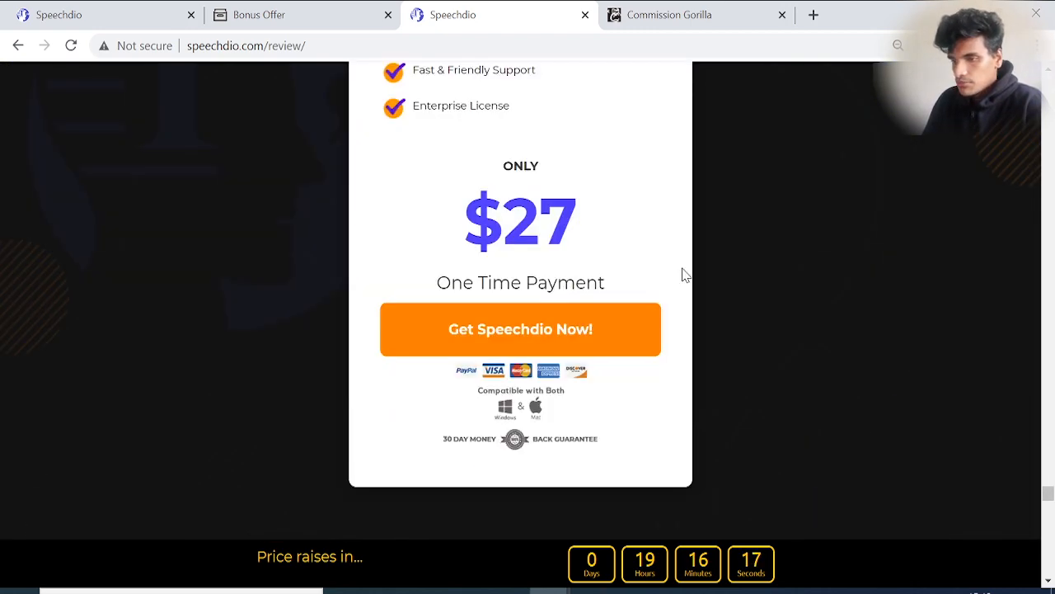
pyautogui.scroll(-3)
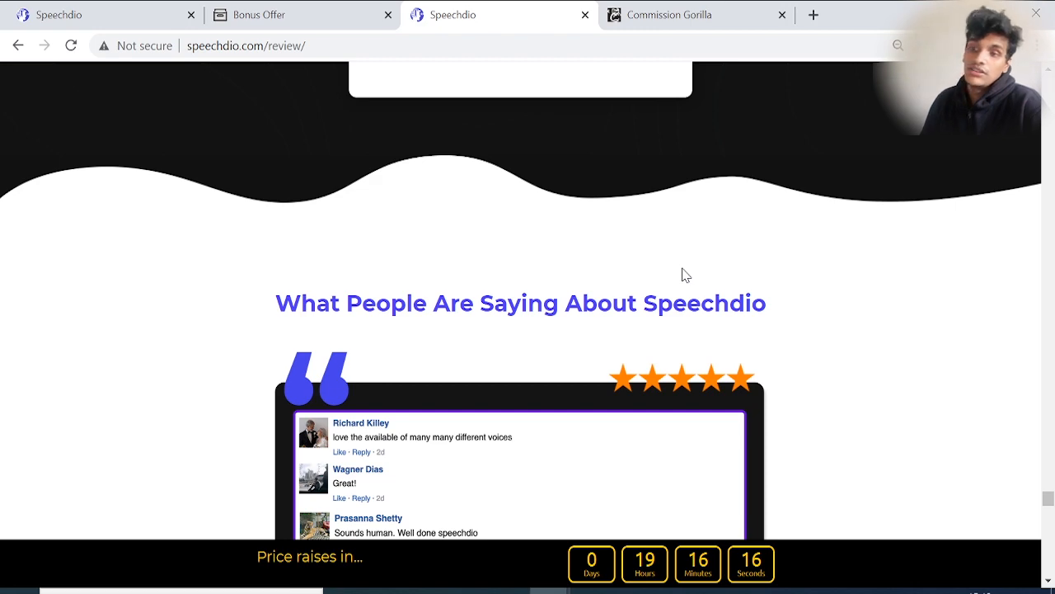
pyautogui.scroll(-3)
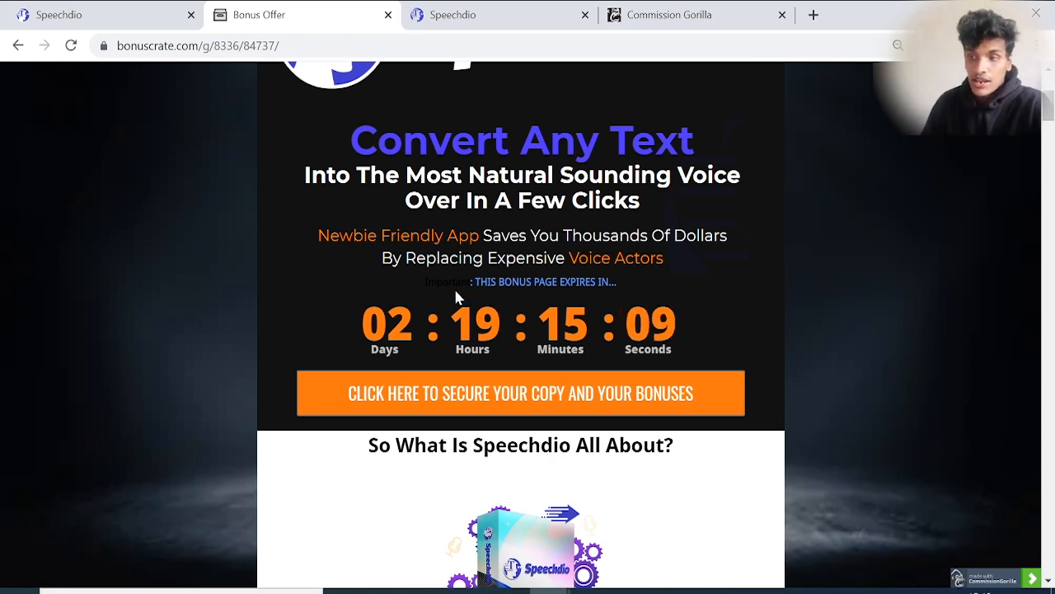
pyautogui.moveTo(380, 235)
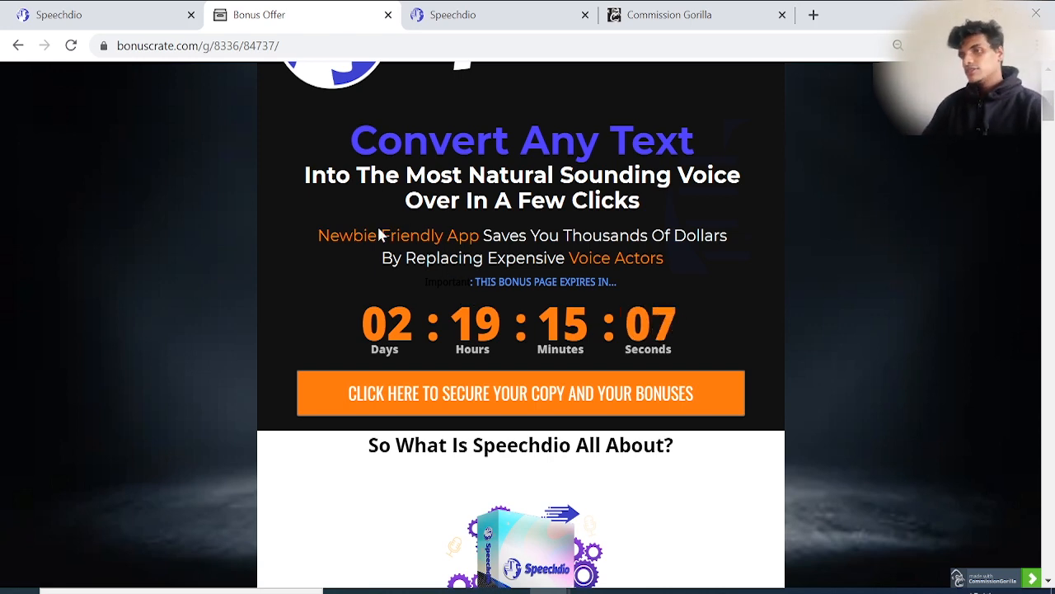
# - Scroll the bonus page past the Speechdio overview to the Front End price and Upsells #1–#4
pyautogui.scroll(-3)
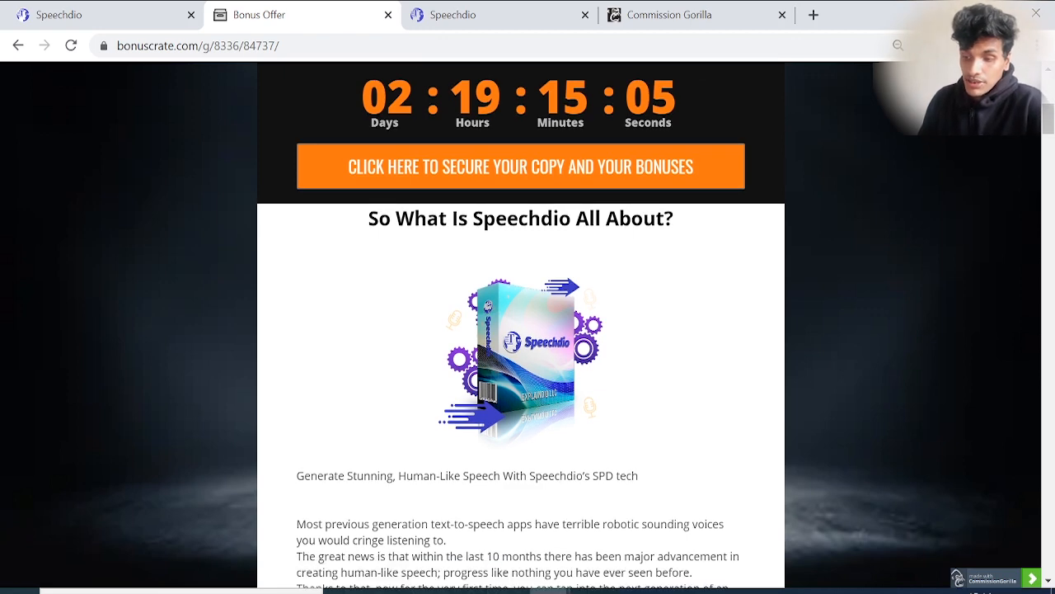
pyautogui.scroll(-3)
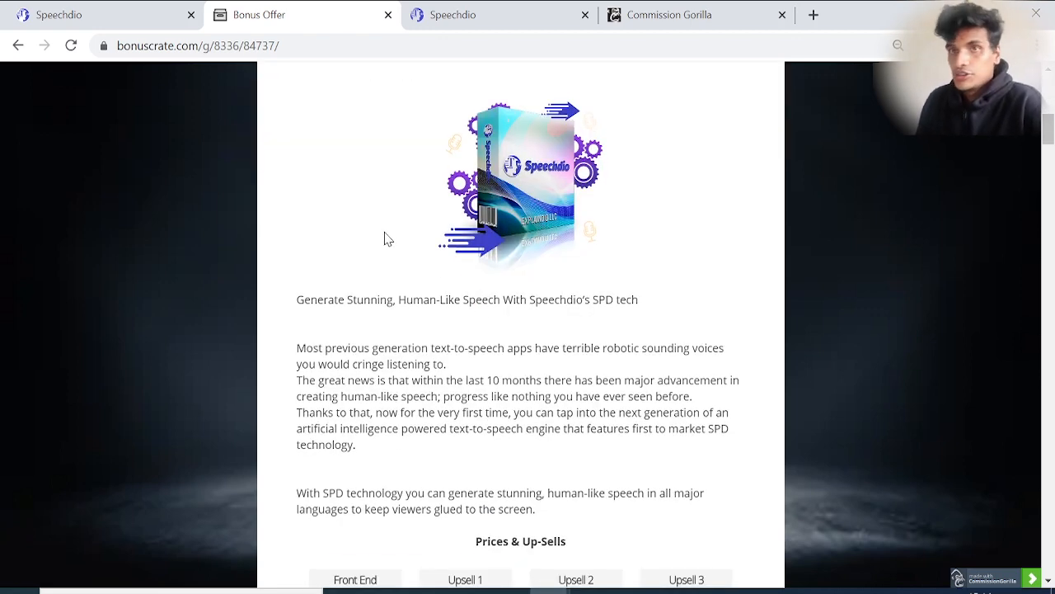
pyautogui.scroll(-3)
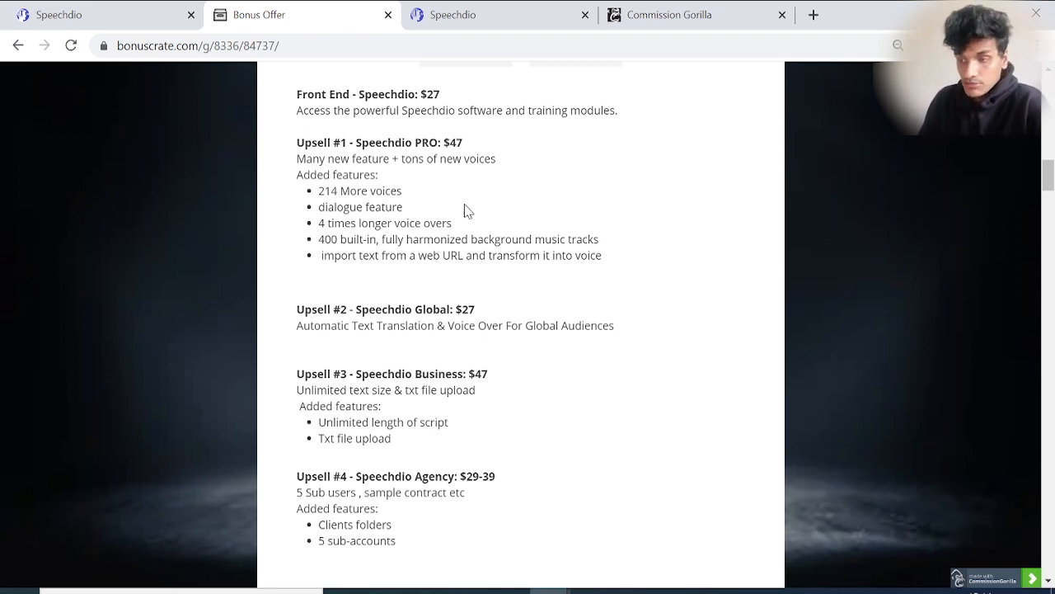
pyautogui.moveTo(554, 147)
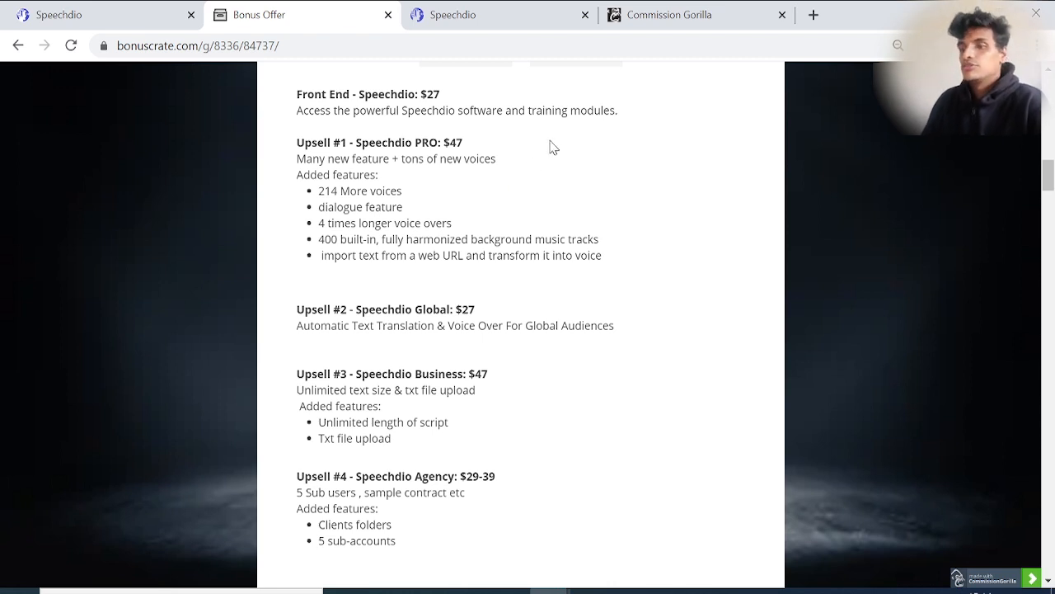
pyautogui.moveTo(452, 178)
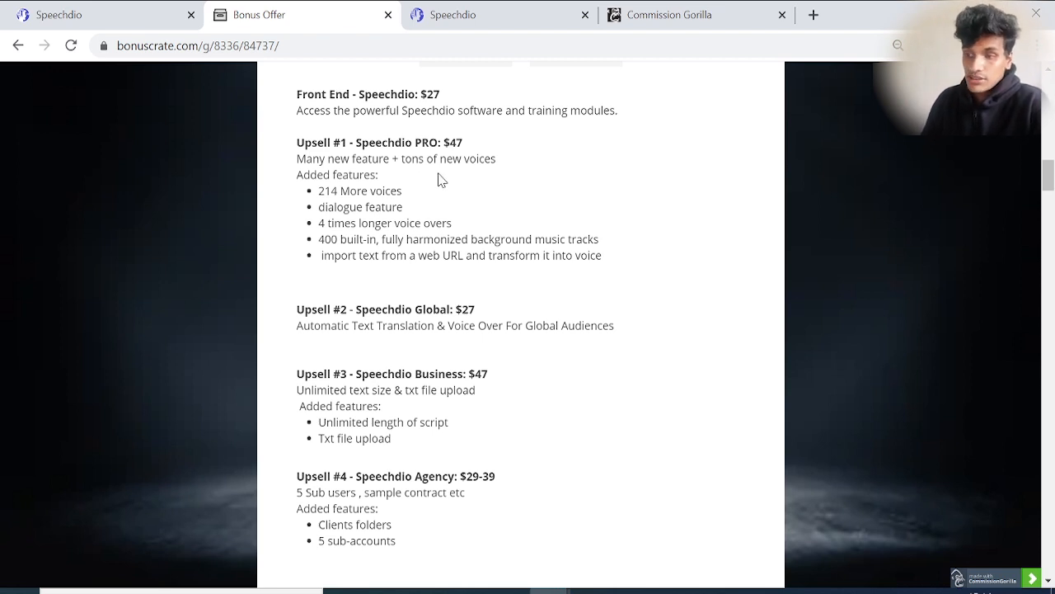
pyautogui.moveTo(472, 180)
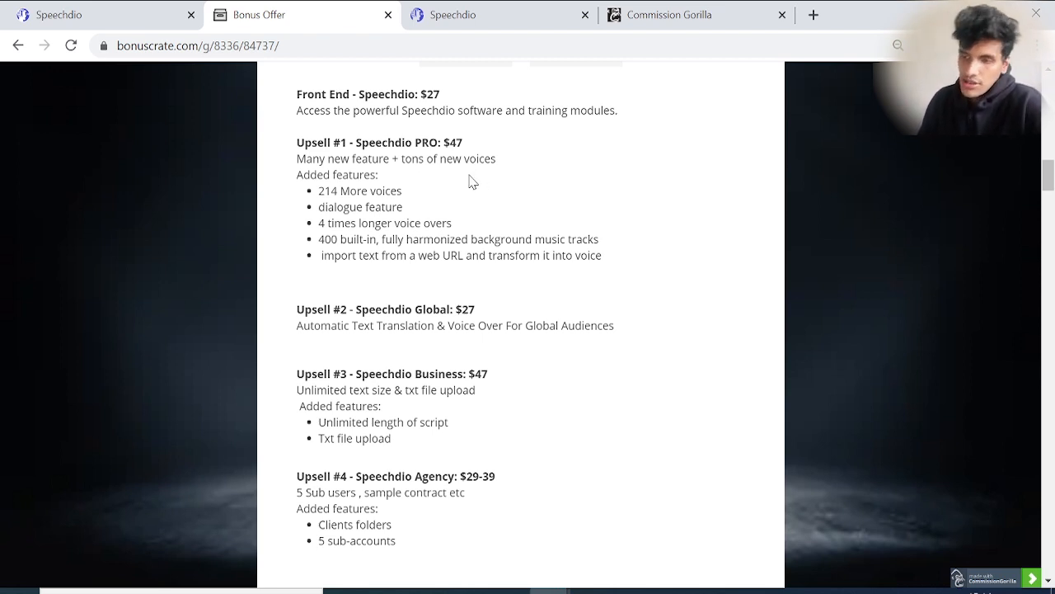
pyautogui.moveTo(462, 180)
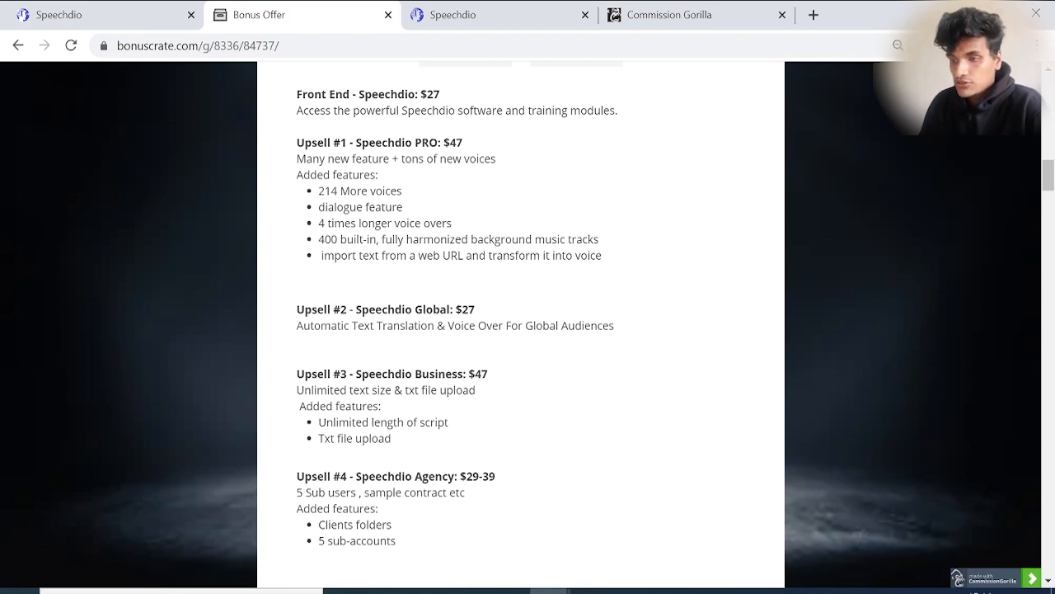
pyautogui.moveTo(388, 287)
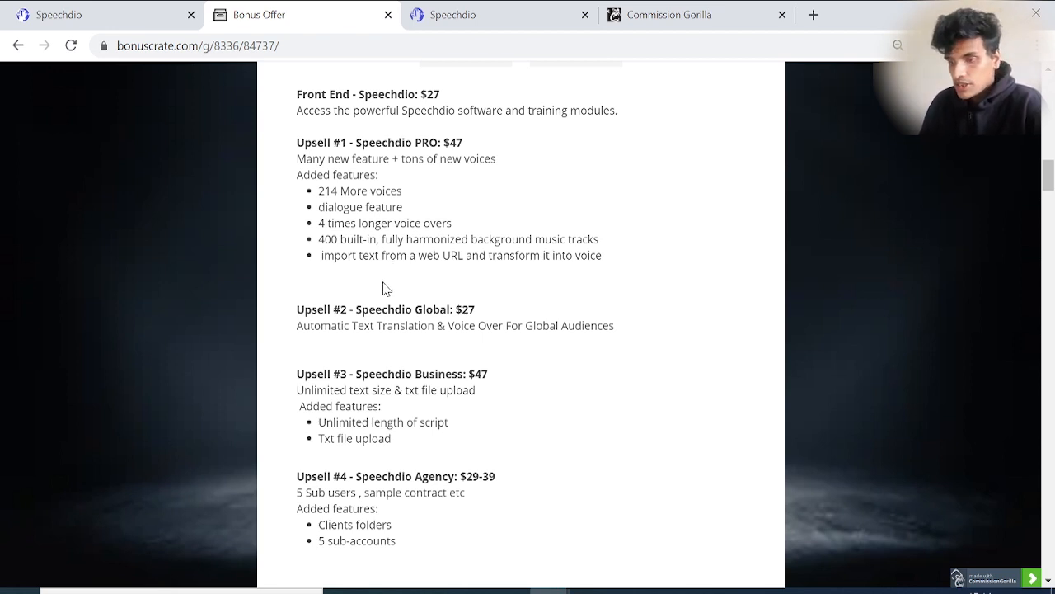
pyautogui.moveTo(426, 286)
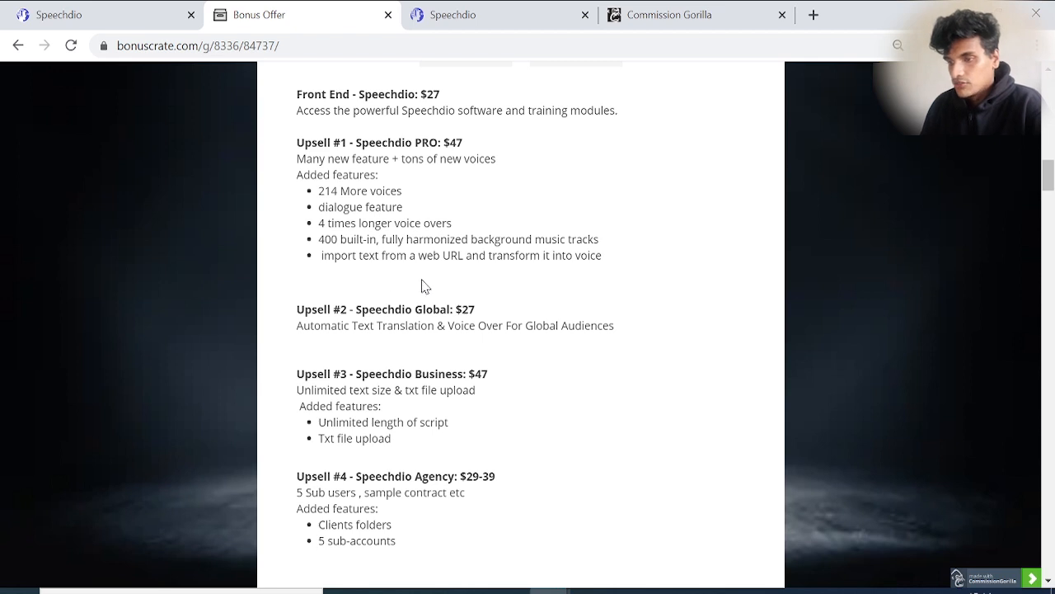
pyautogui.moveTo(592, 300)
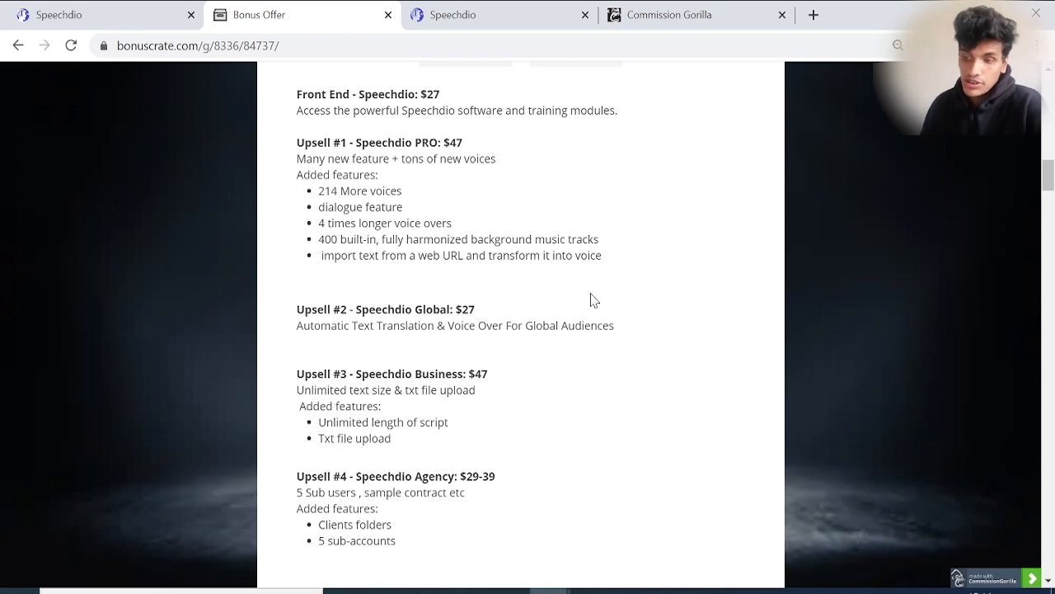
# - Scroll down to Upsell #5 Doodleoze at $67 and the start of the key benefits list
pyautogui.scroll(-3)
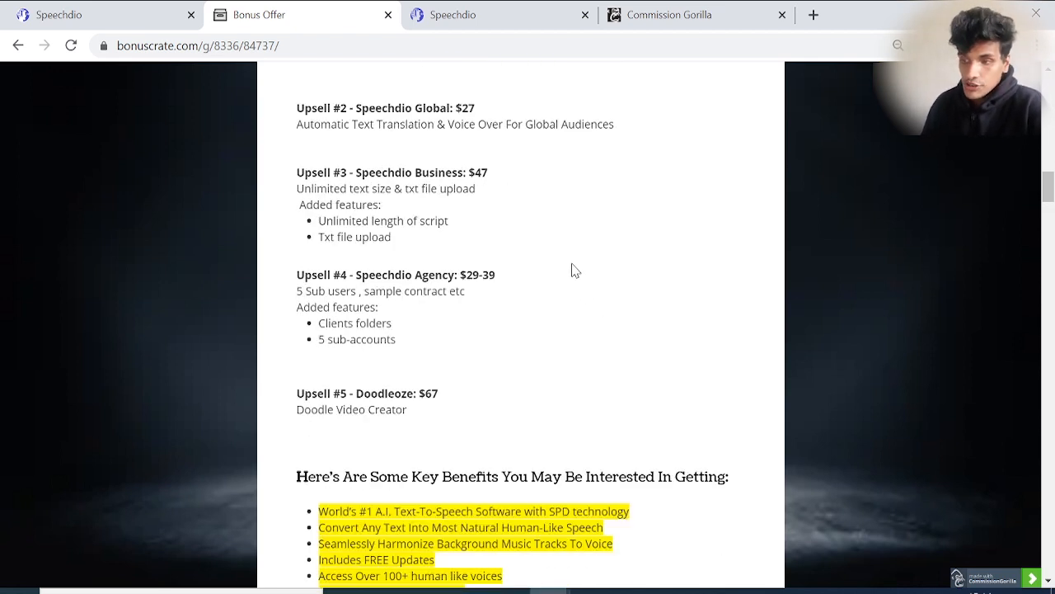
pyautogui.moveTo(439, 168)
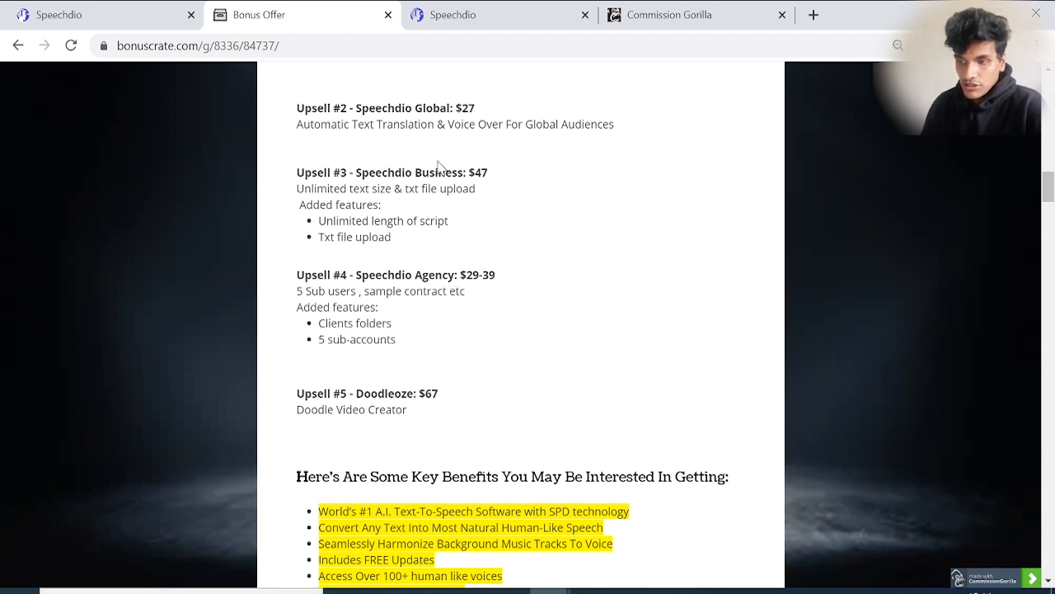
pyautogui.moveTo(549, 145)
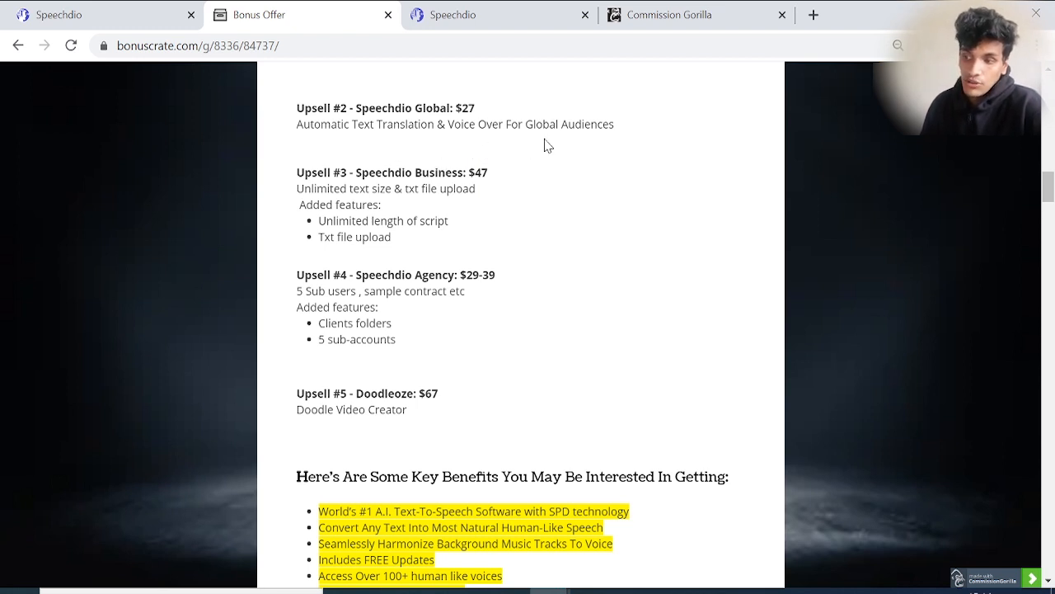
pyautogui.moveTo(587, 151)
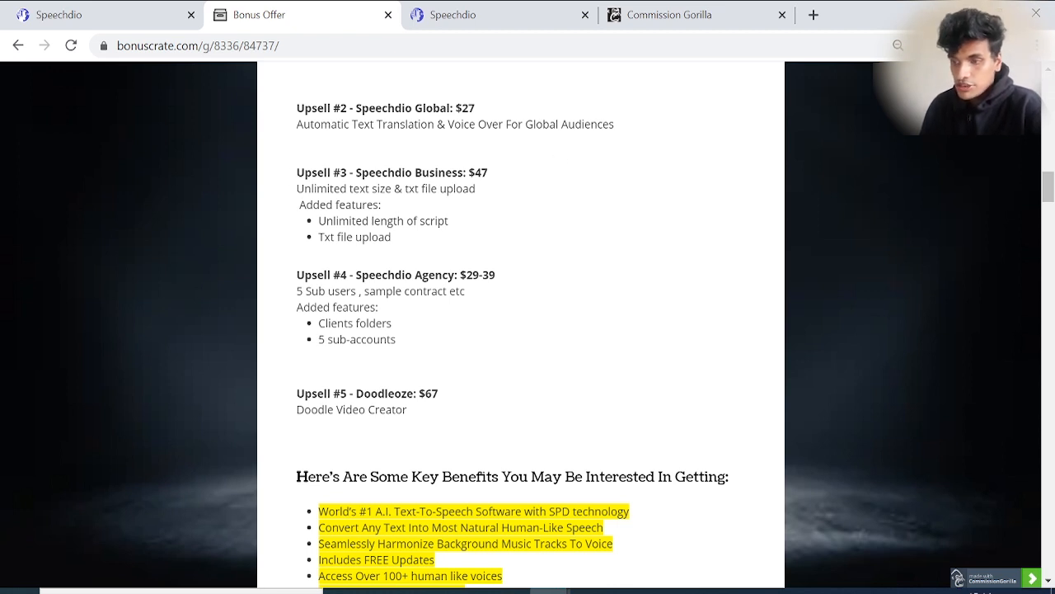
pyautogui.moveTo(464, 217)
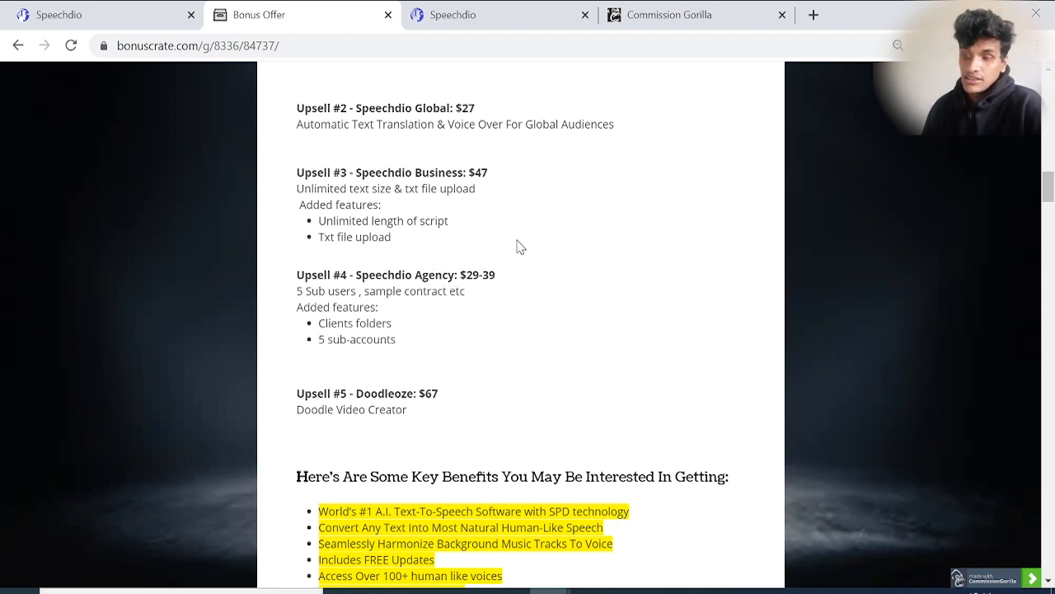
pyautogui.moveTo(508, 228)
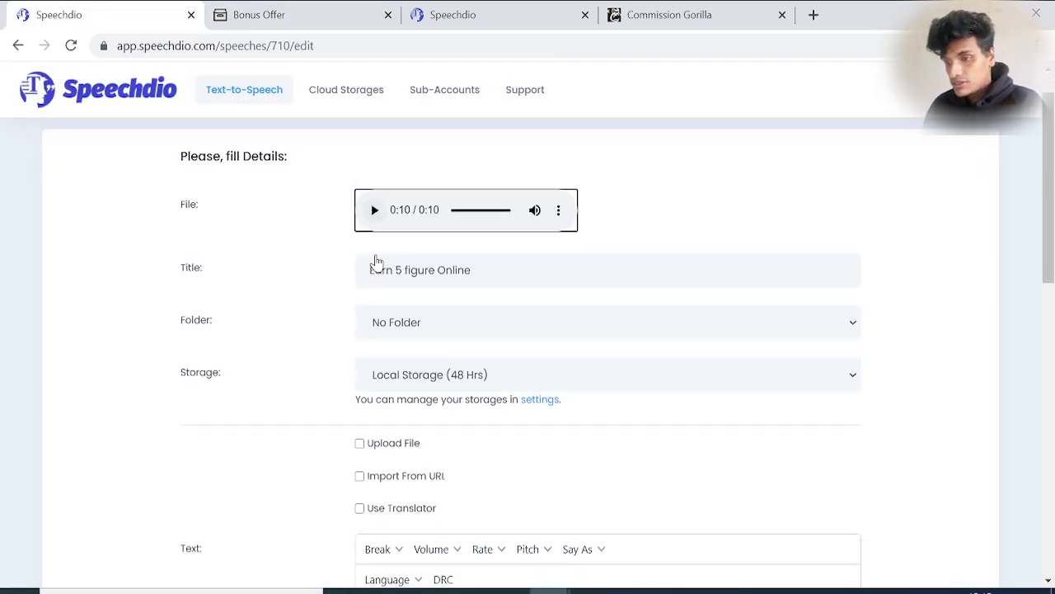
pyautogui.scroll(-3)
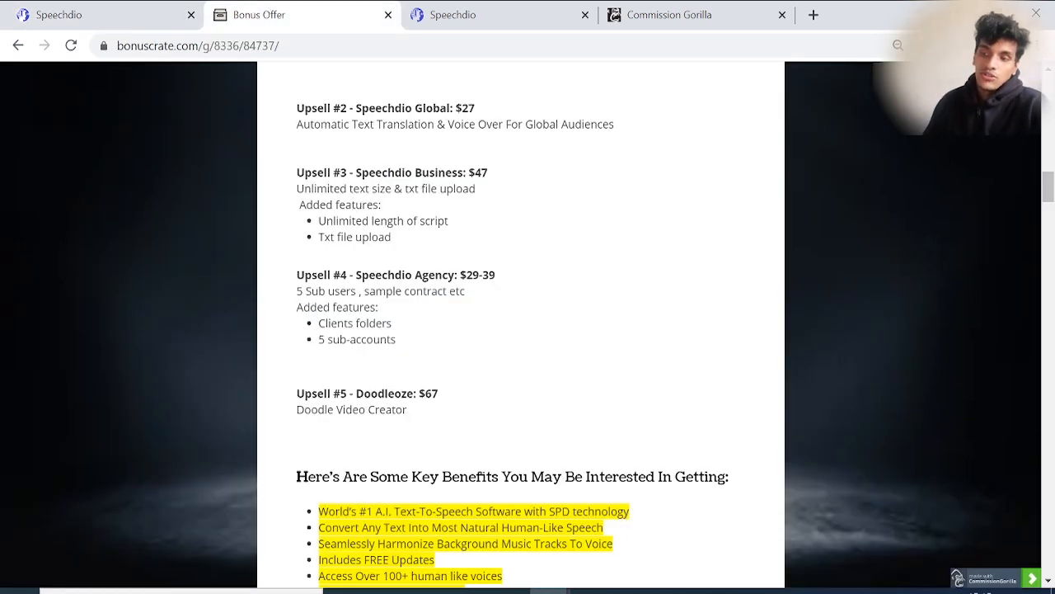
pyautogui.moveTo(295, 214)
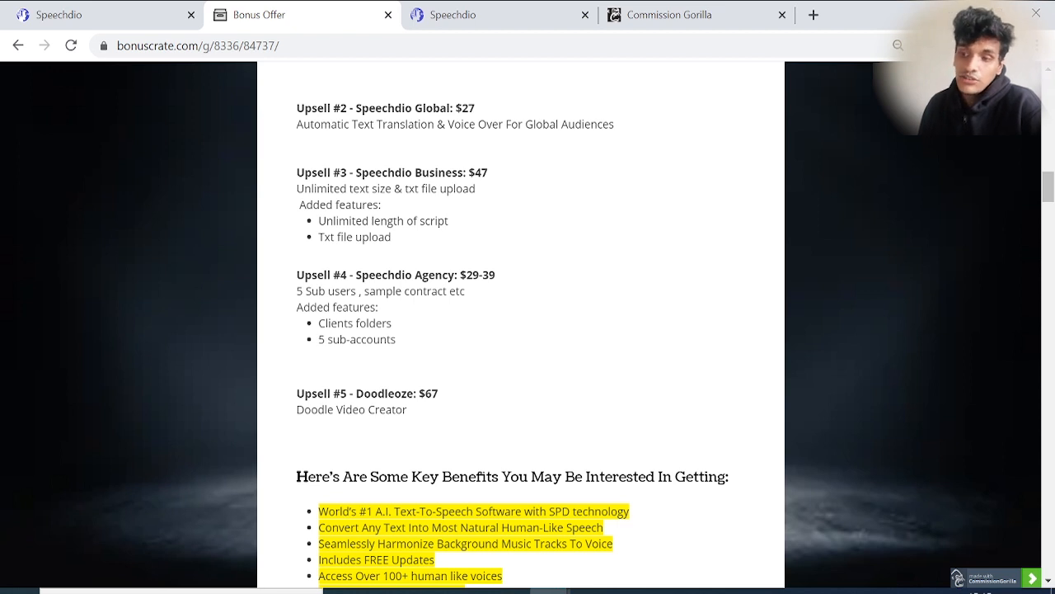
pyautogui.moveTo(368, 254)
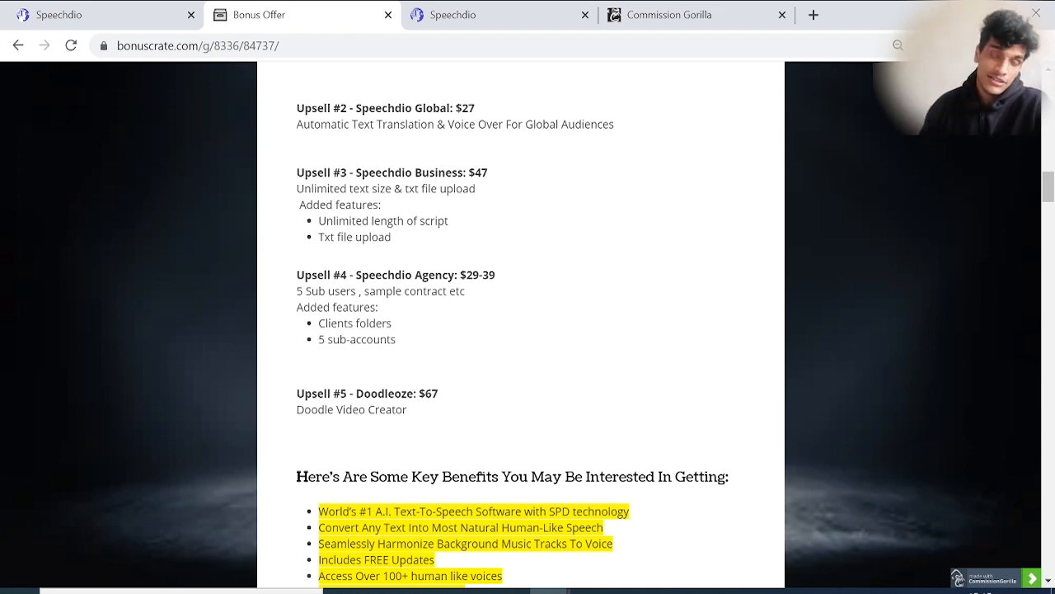
pyautogui.moveTo(349, 254)
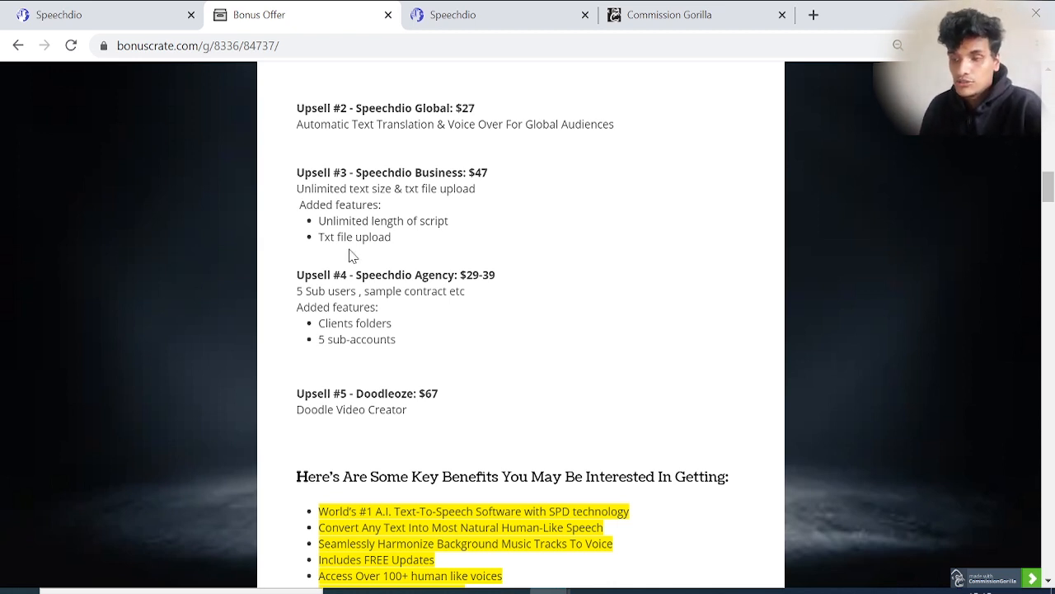
pyautogui.moveTo(402, 188)
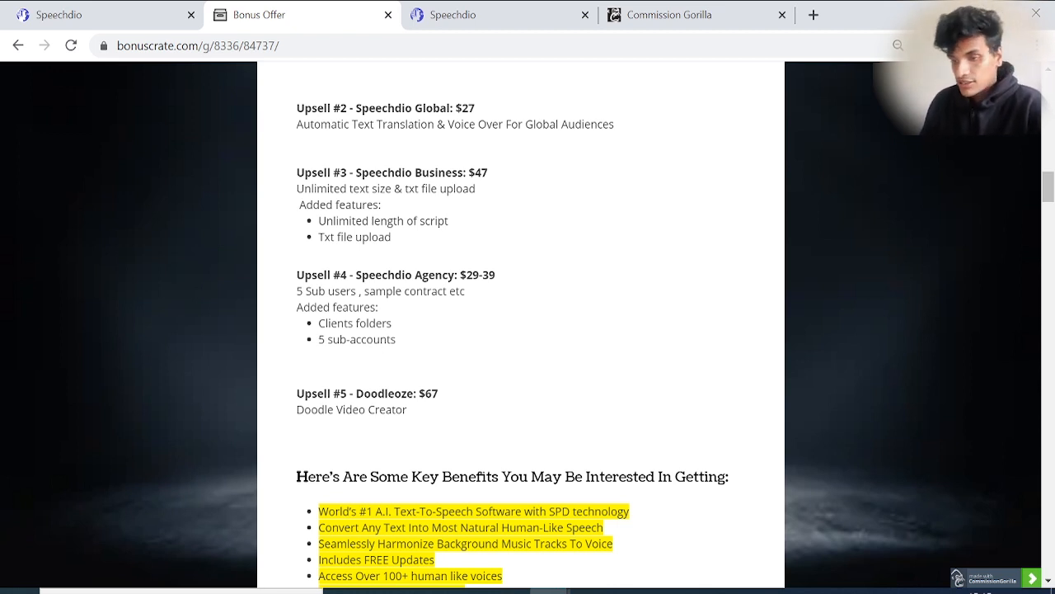
pyautogui.moveTo(383, 359)
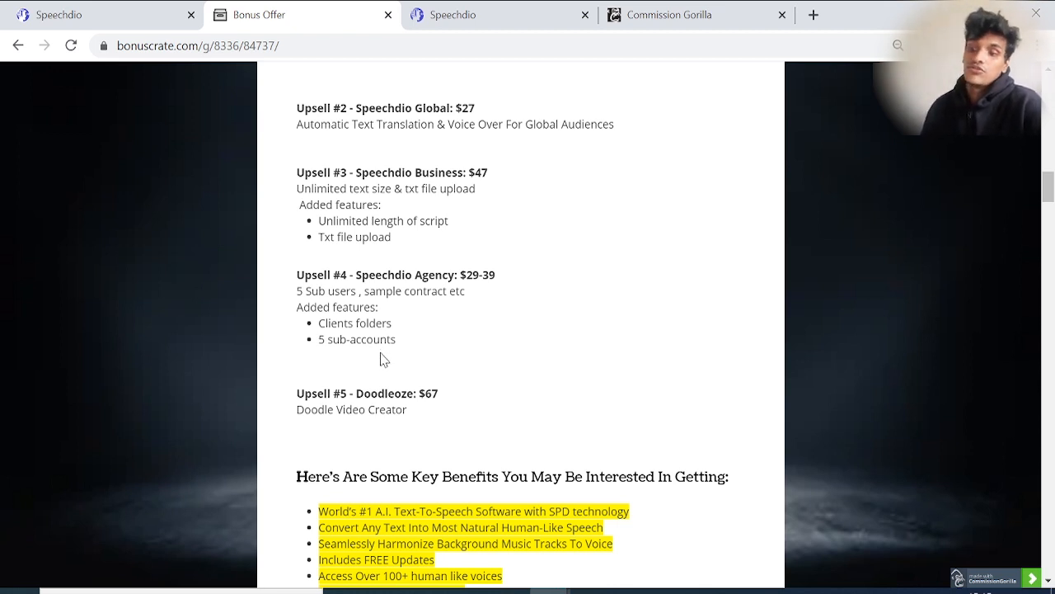
# - Scroll to the full key benefits list ending with Enterprise License Included and the 30-day guarantee
pyautogui.scroll(-3)
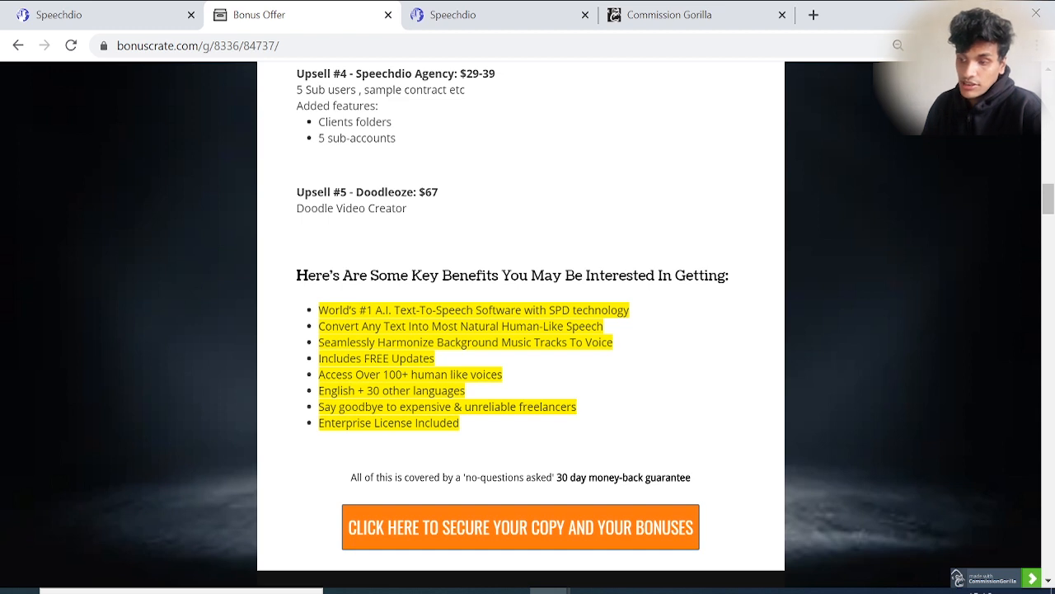
pyautogui.moveTo(498, 365)
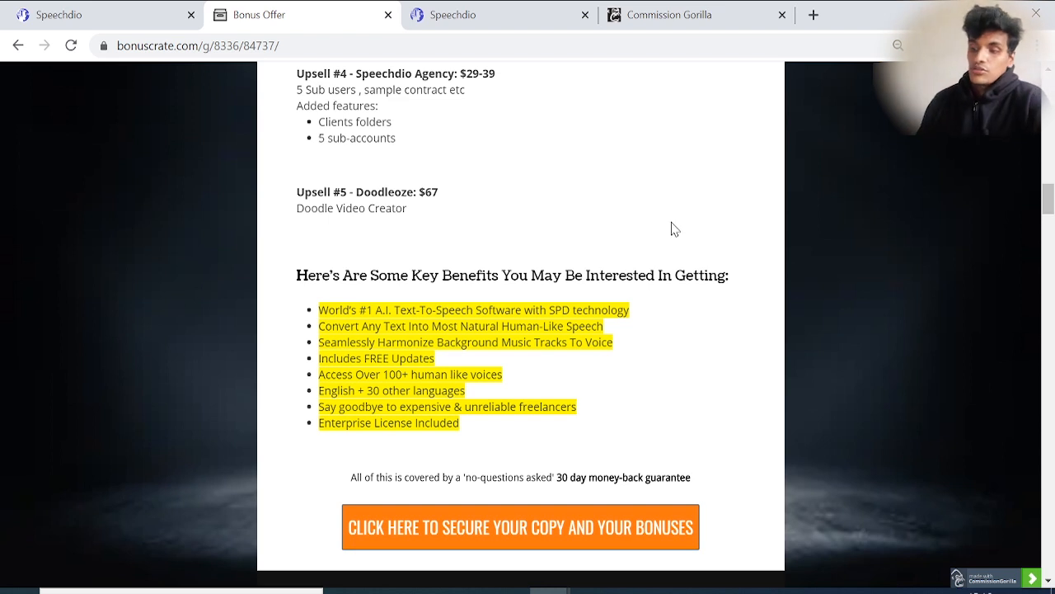
pyautogui.moveTo(577, 379)
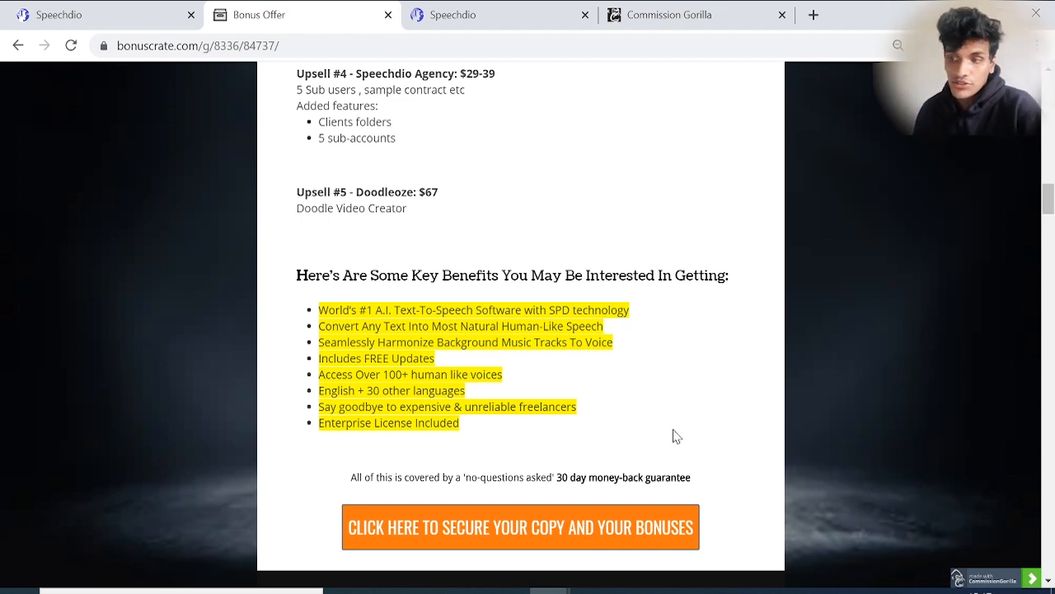
# - Scroll down through Bonus 4 to Bonus 10 on the bonus page
pyautogui.scroll(3)
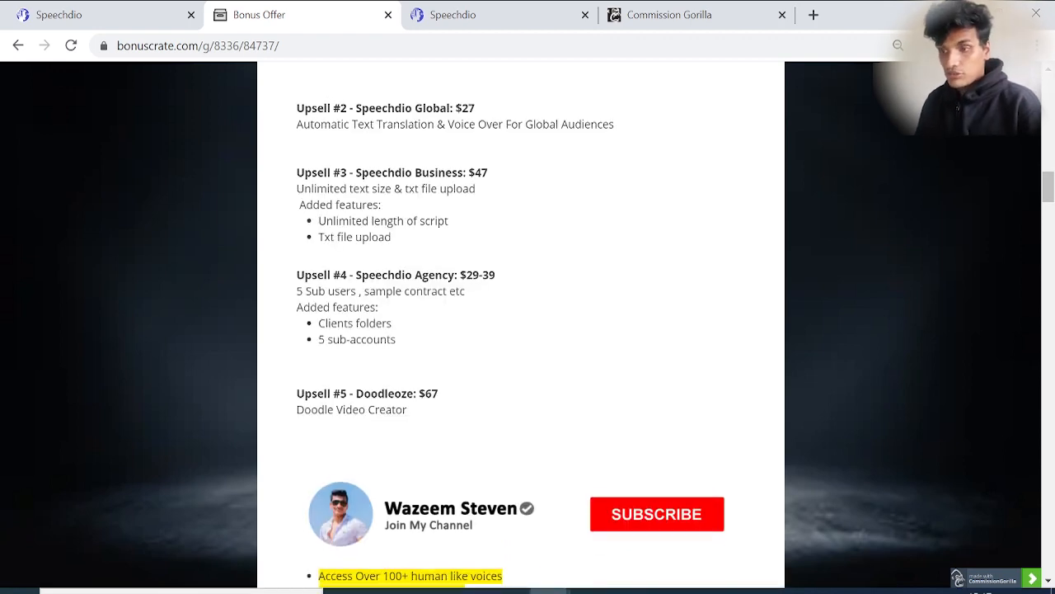
pyautogui.click(656, 515)
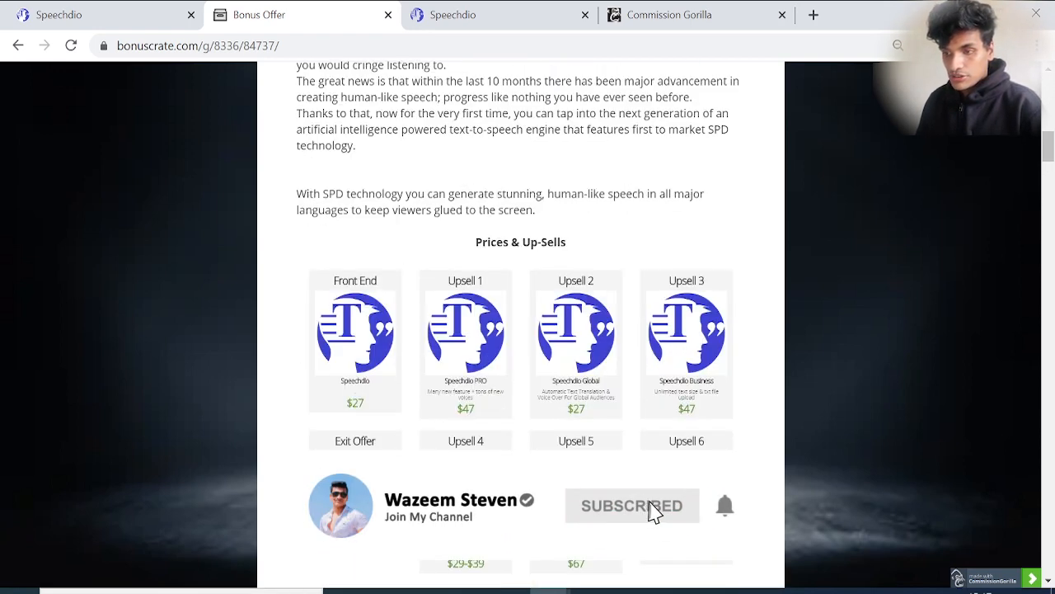
pyautogui.scroll(-3)
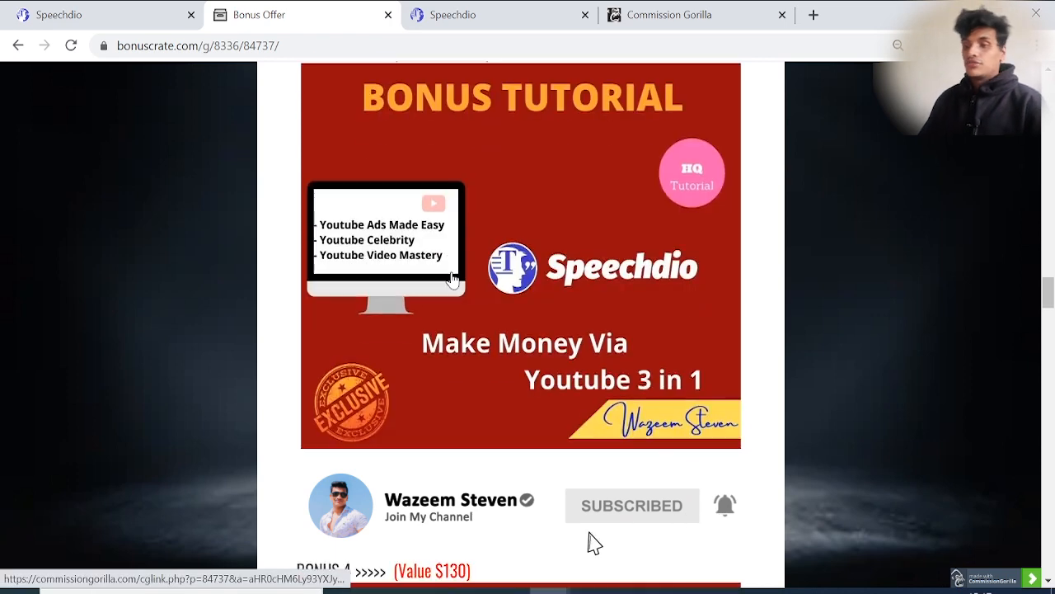
pyautogui.scroll(-3)
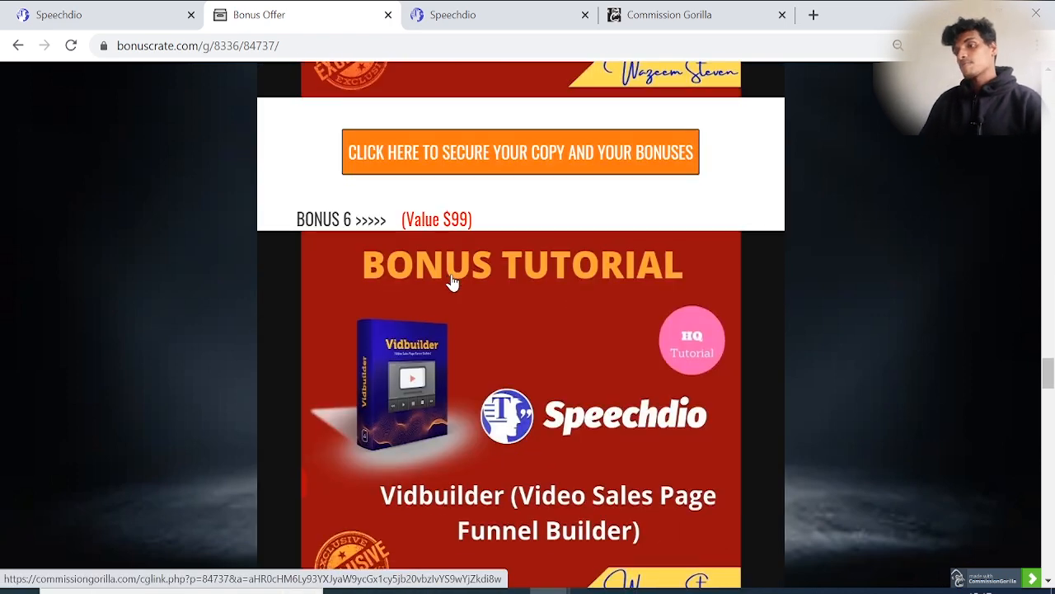
pyautogui.scroll(-3)
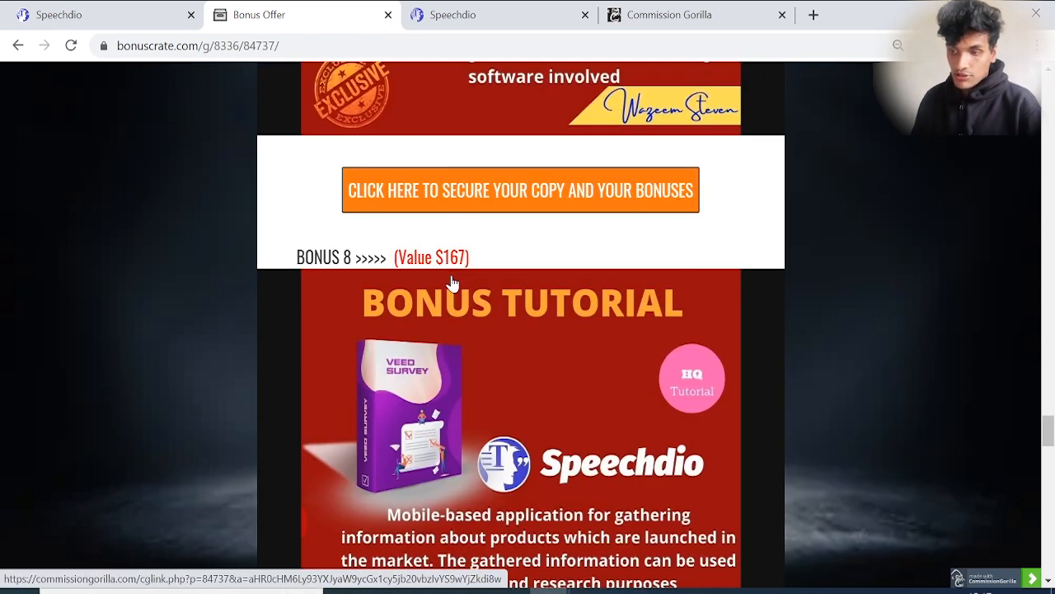
pyautogui.scroll(-3)
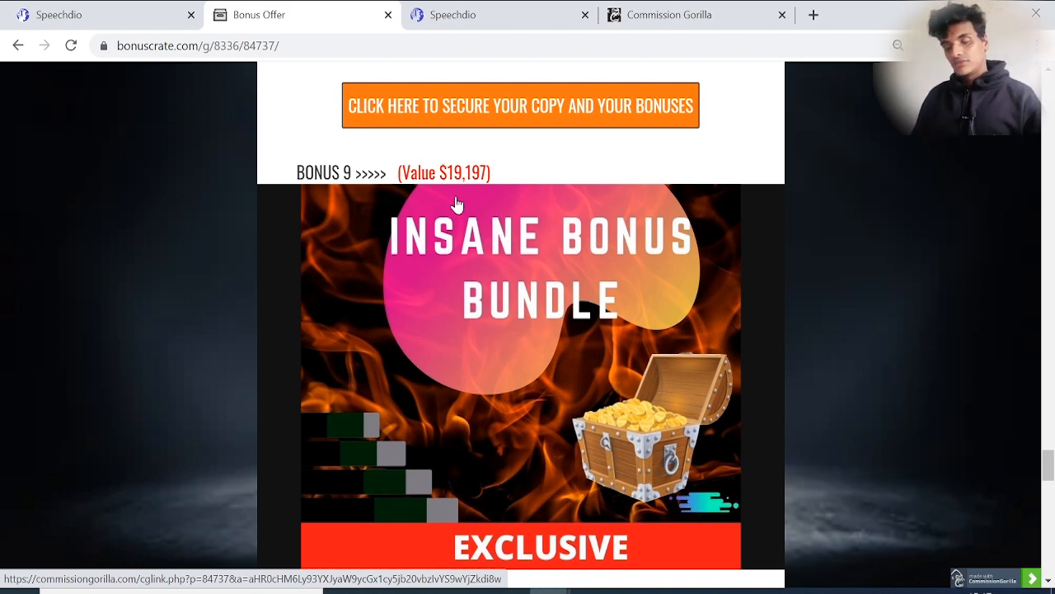
# - Reach the countdown timer, then scroll back up to the SPD tech overview and Prices & Up-Sells grid
pyautogui.scroll(-3)
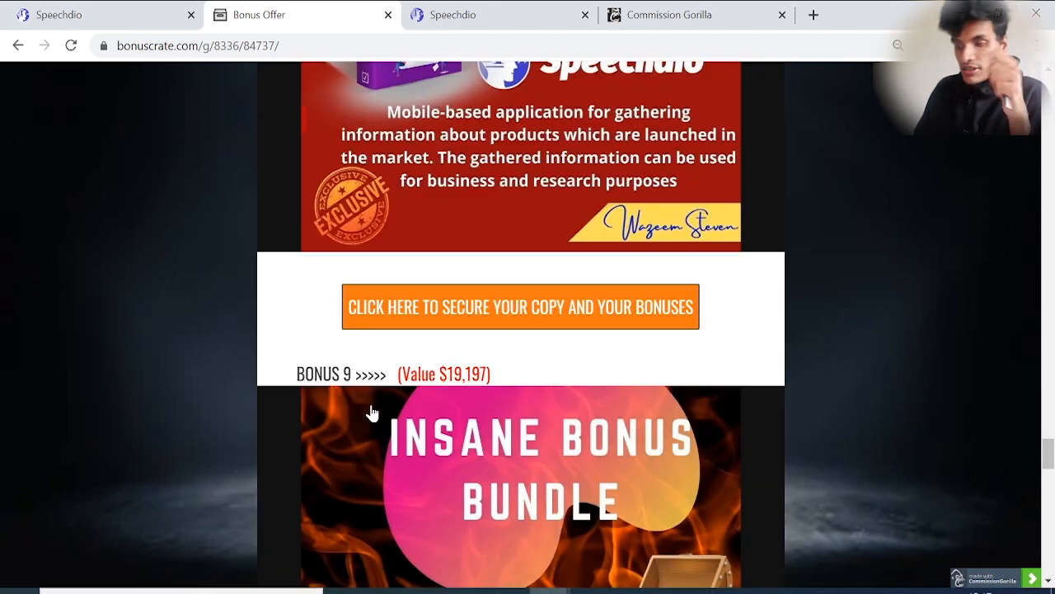
pyautogui.scroll(-3)
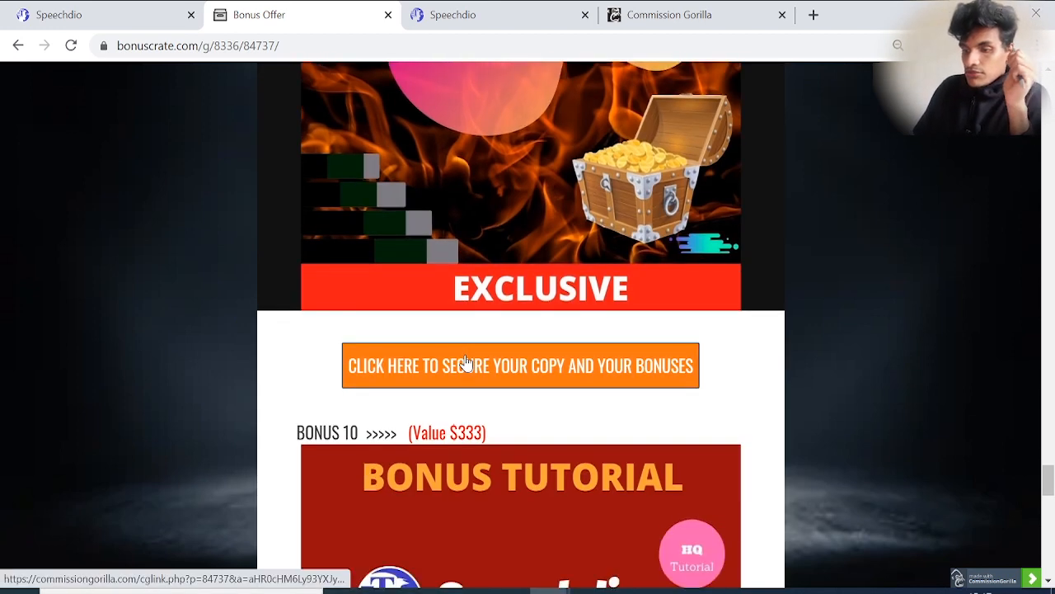
pyautogui.scroll(-3)
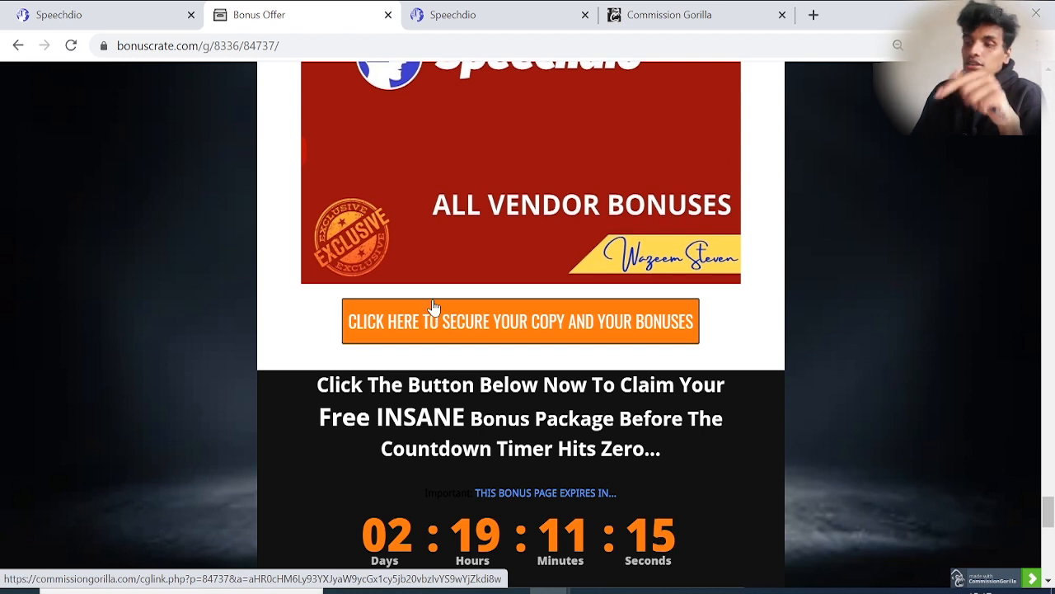
pyautogui.moveTo(437, 300)
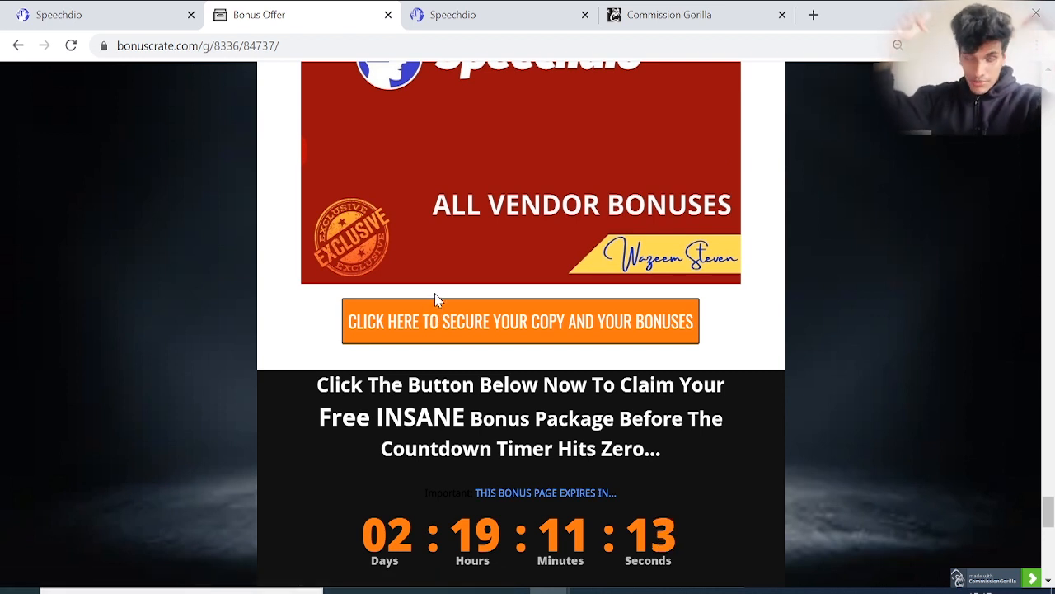
pyautogui.moveTo(456, 310)
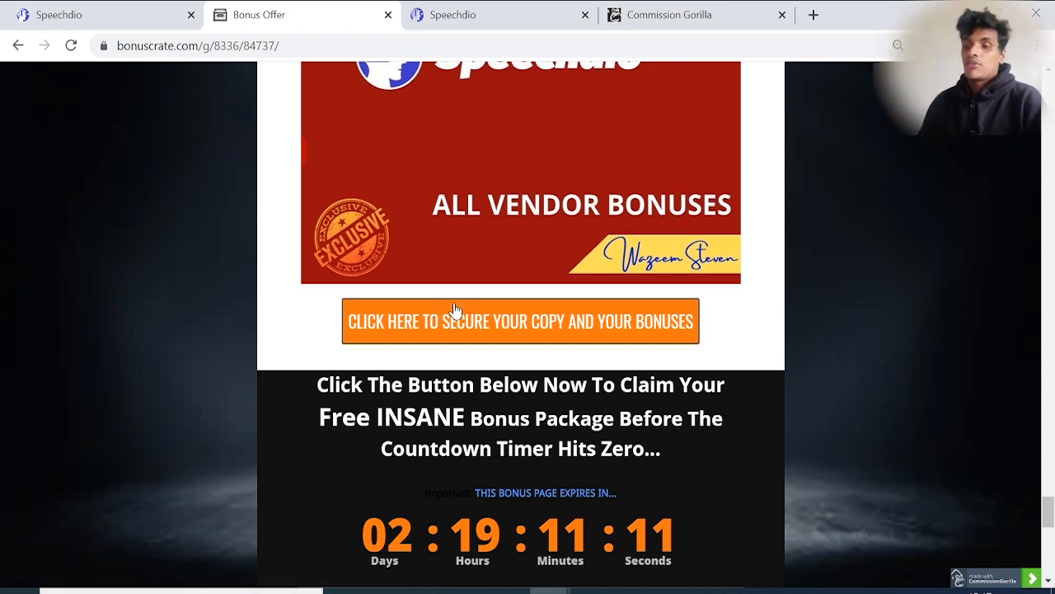
pyautogui.scroll(-3)
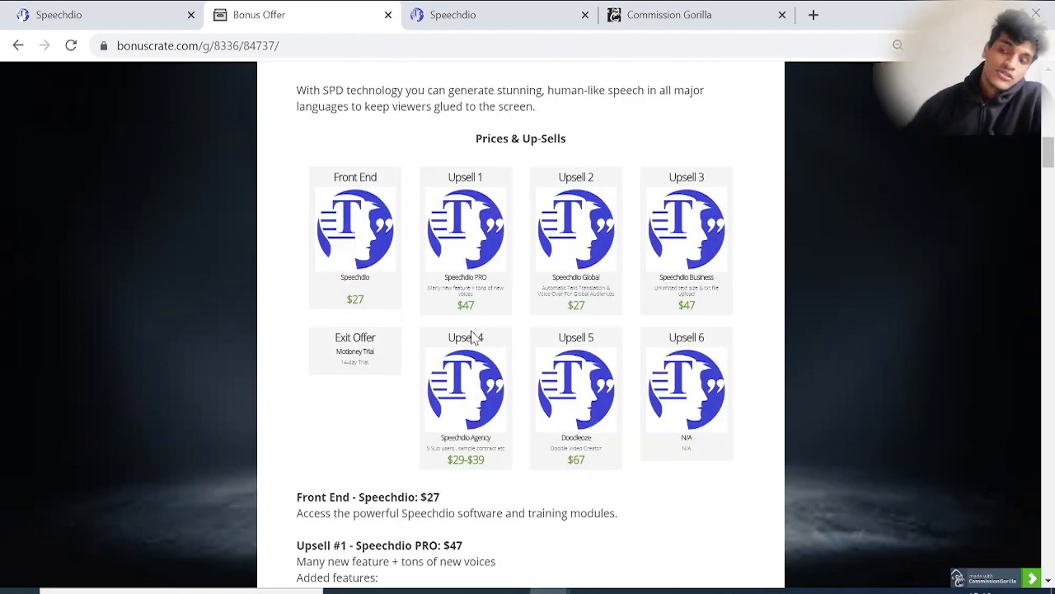
pyautogui.scroll(3)
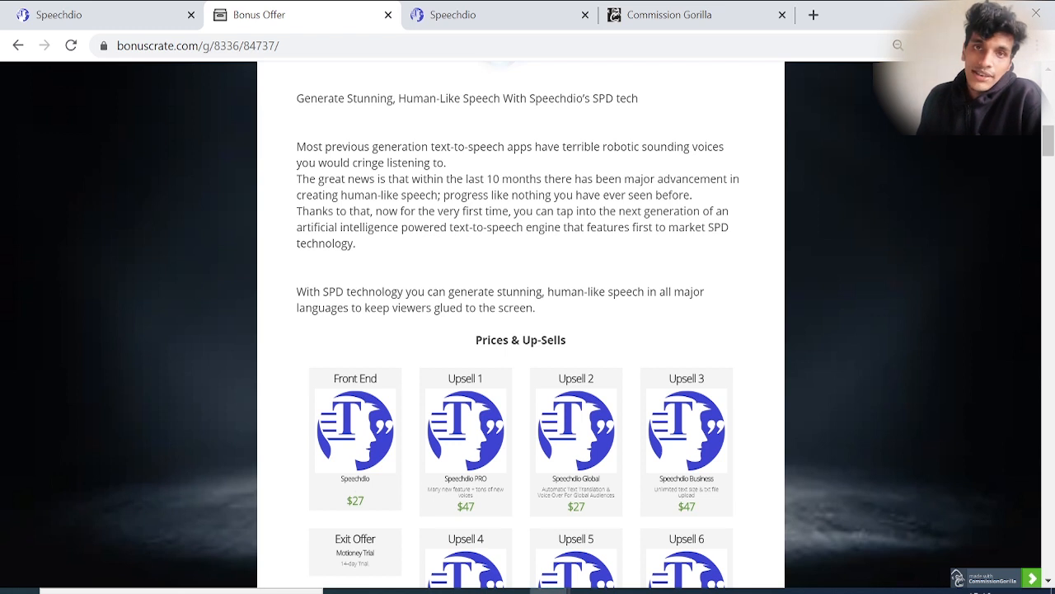